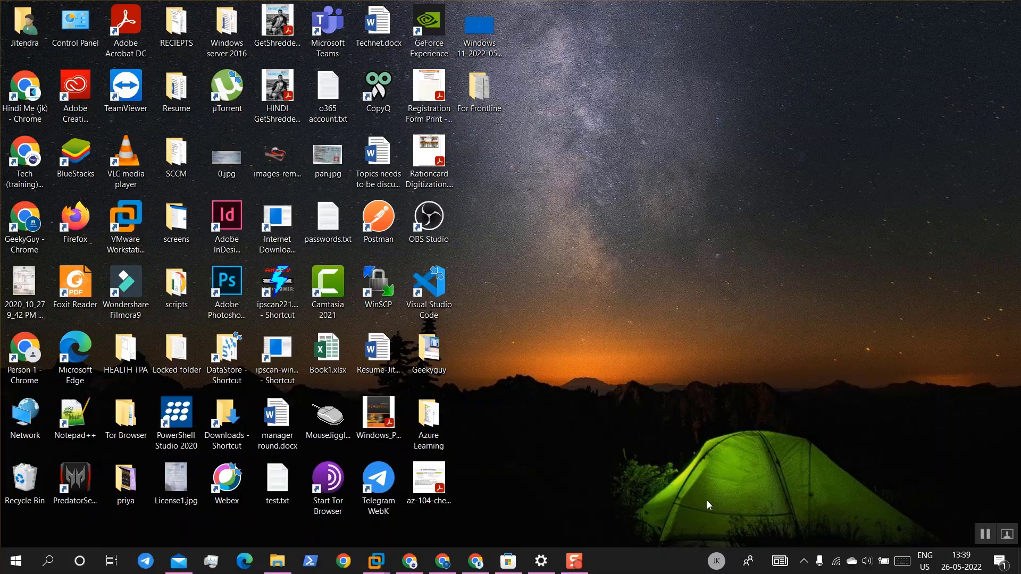
mouse_move(596, 502)
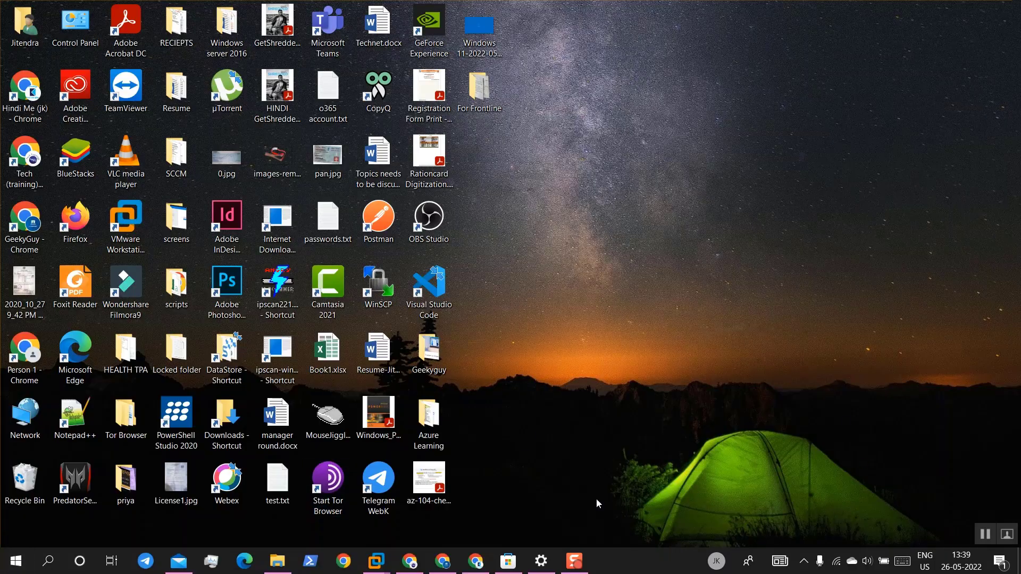
Step: Show the hidden background app icons in the system tray
left_click(795, 560)
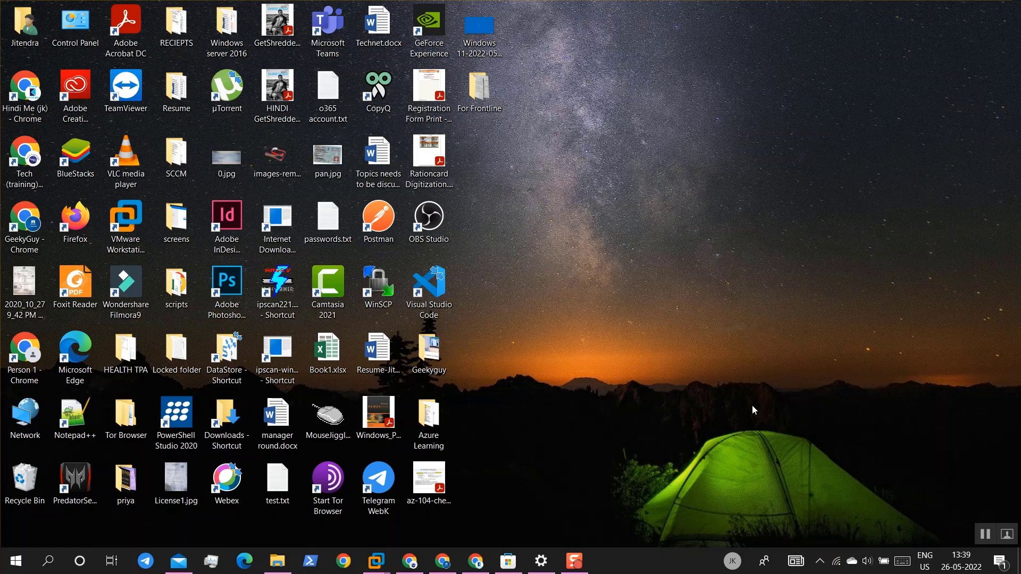
mouse_move(699, 396)
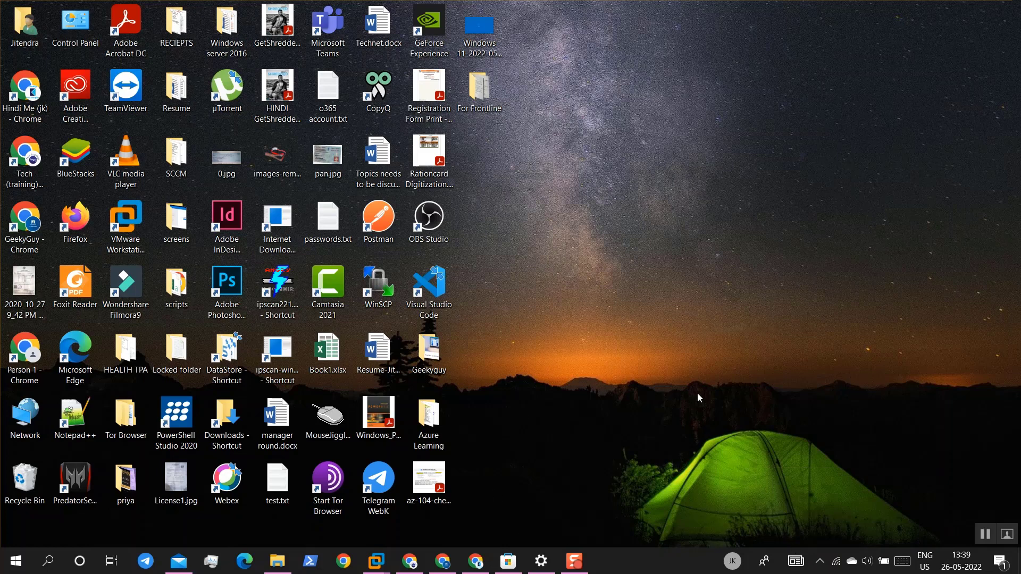
left_click(820, 561)
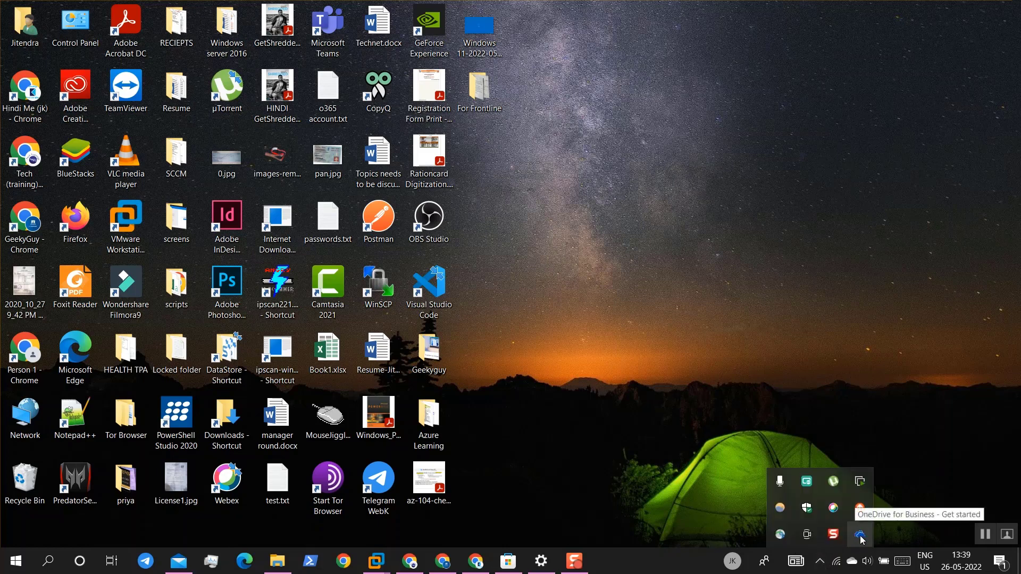
left_click(859, 540)
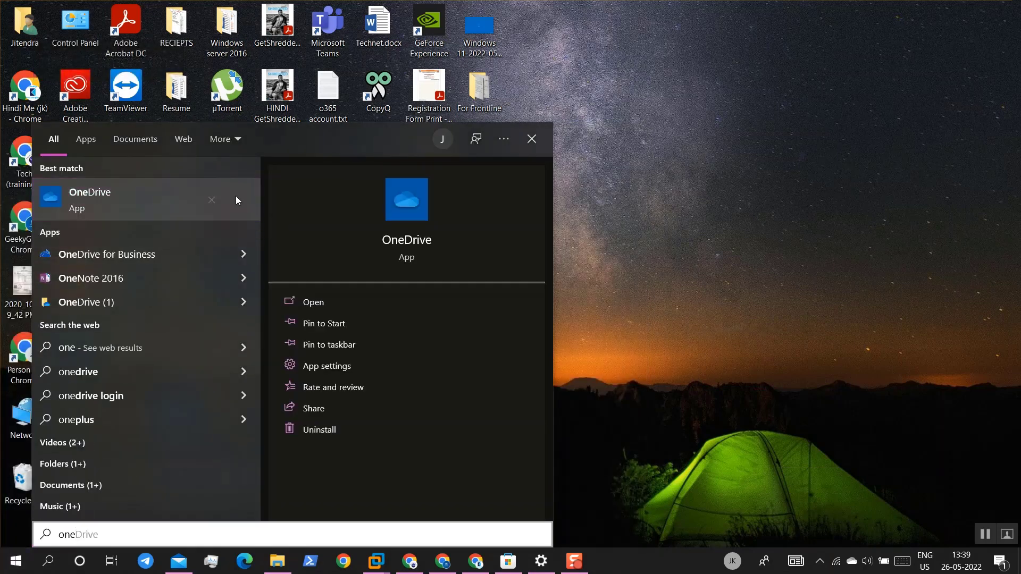
Step: Launch the OneDrive app from search and close its My files window again
left_click(312, 301)
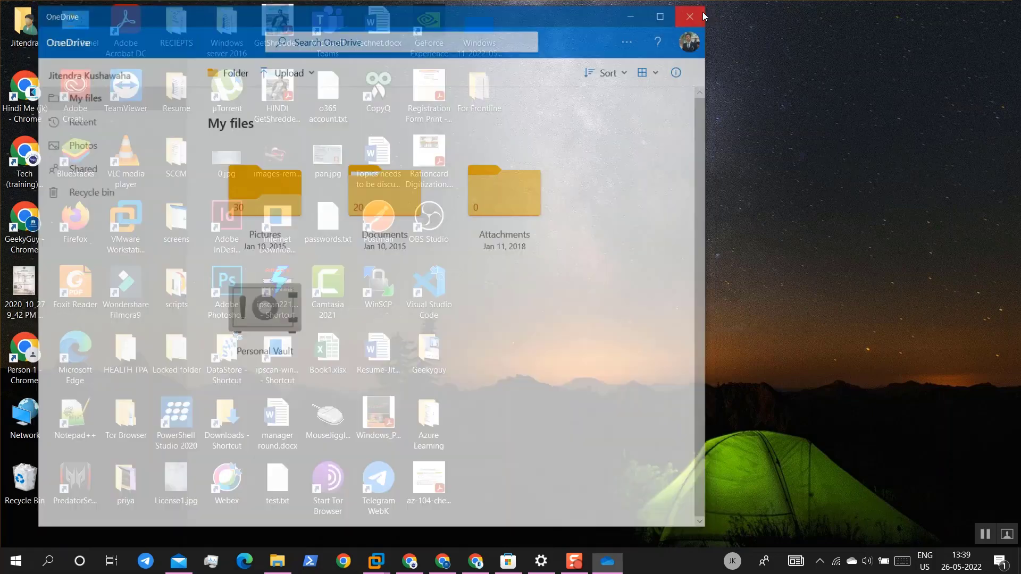
left_click(688, 15)
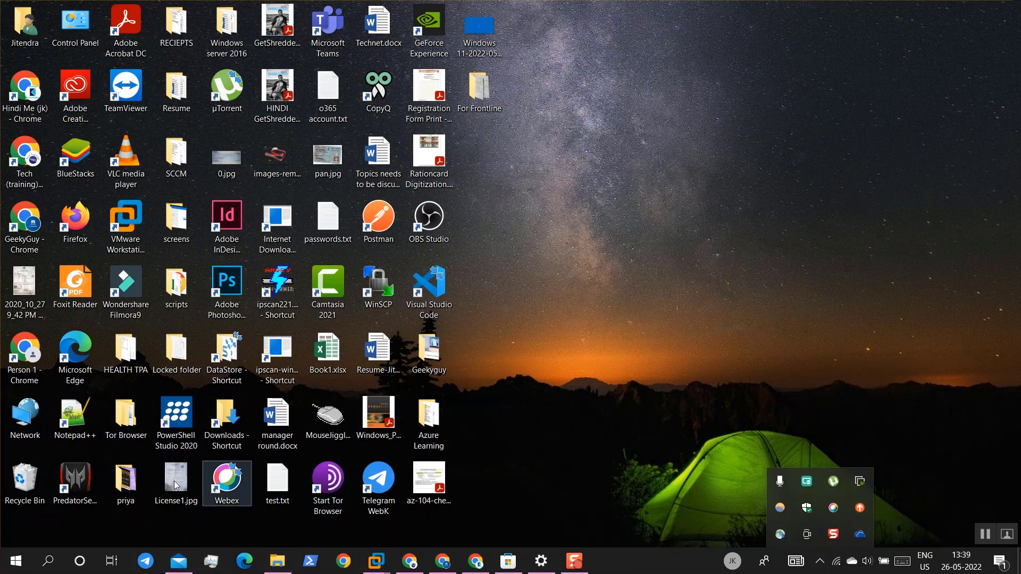
Step: Bring up the OneDrive sync status panel from the tray, dismiss it and reopen it
left_click(850, 561)
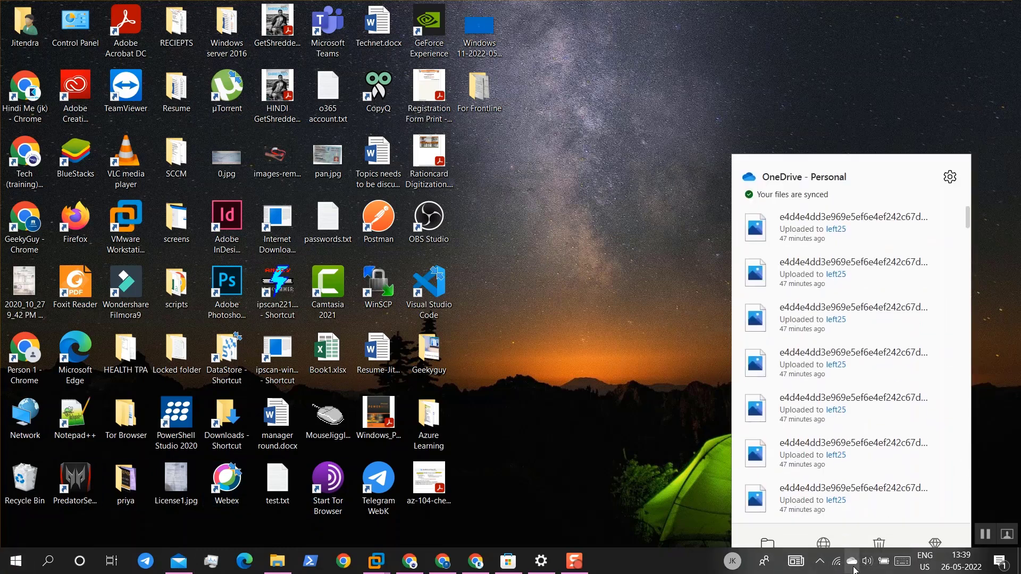
left_click(496, 170)
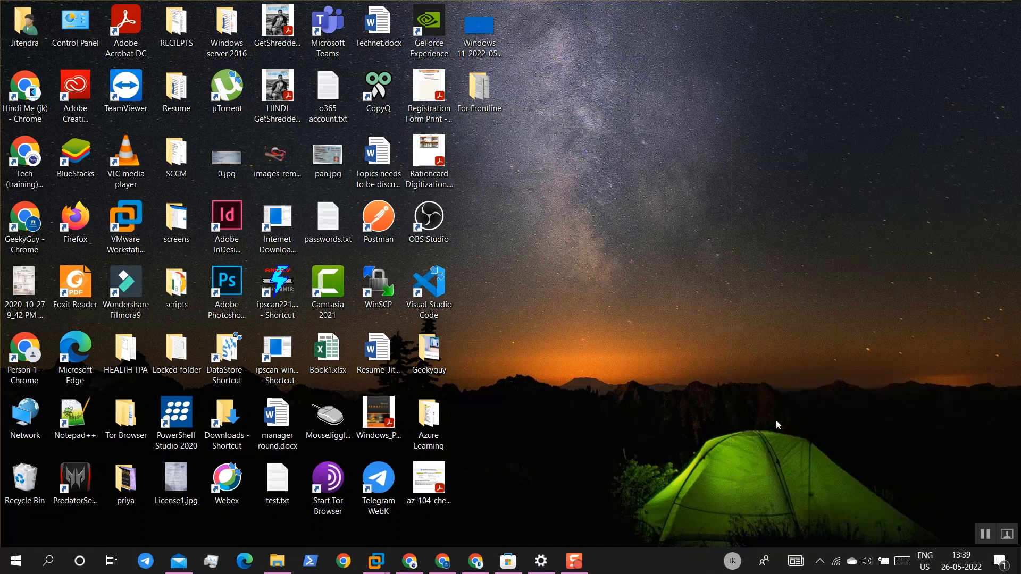
left_click(836, 564)
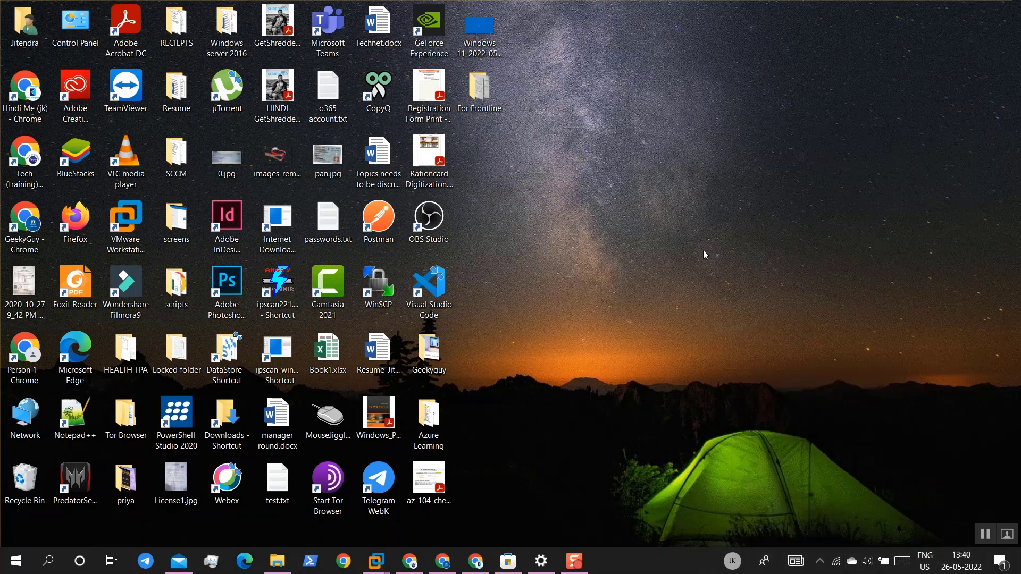
mouse_move(740, 388)
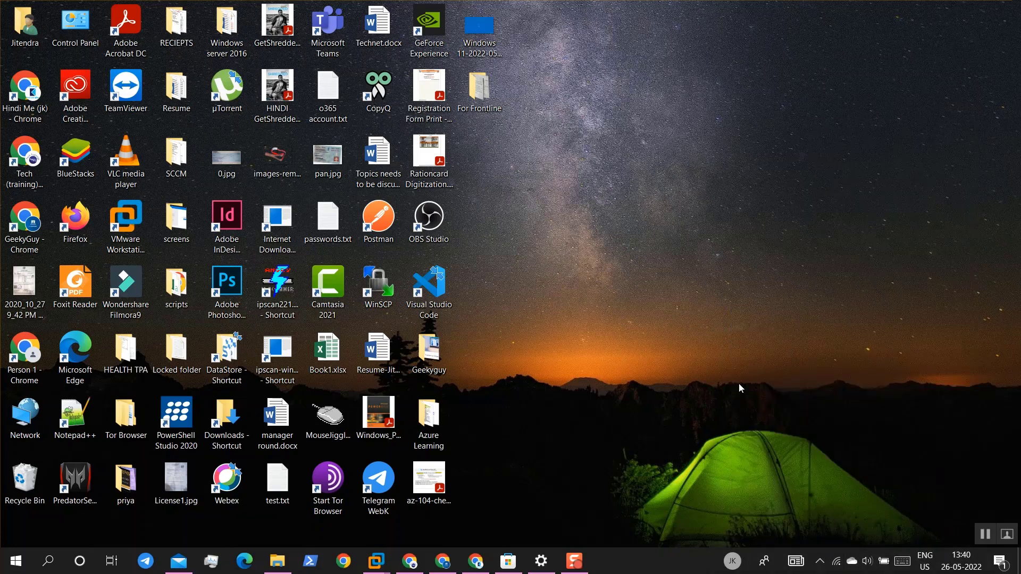
left_click(834, 560)
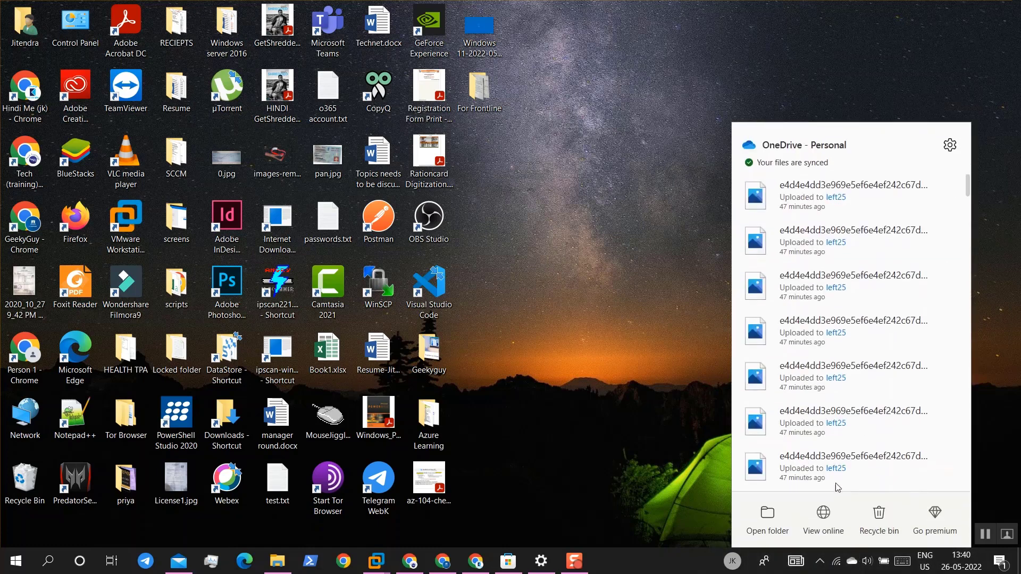
mouse_move(831, 420)
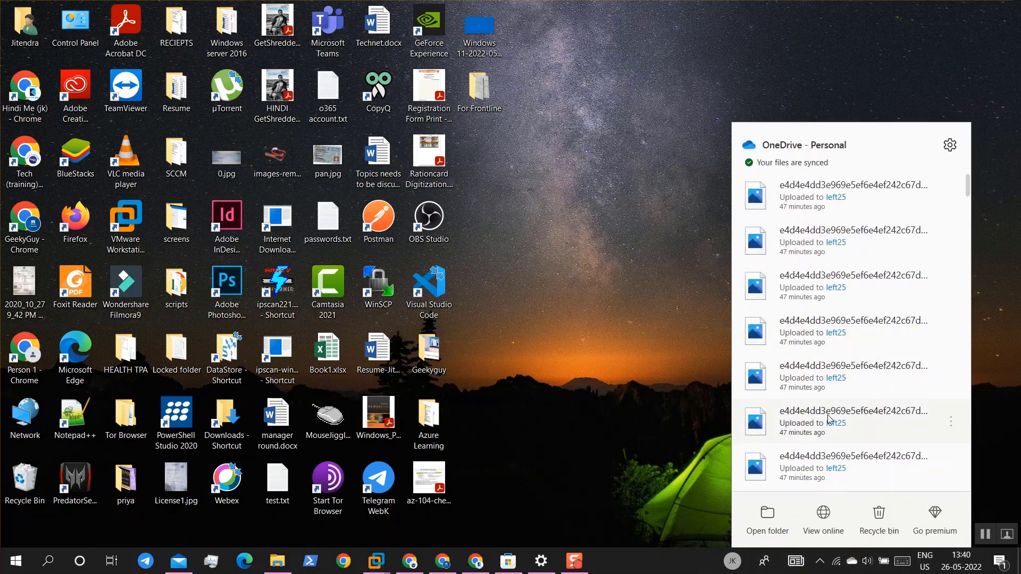
Step: Close the panel, reveal hidden tray icons and reopen the sync status panel showing files synced
left_click(624, 245)
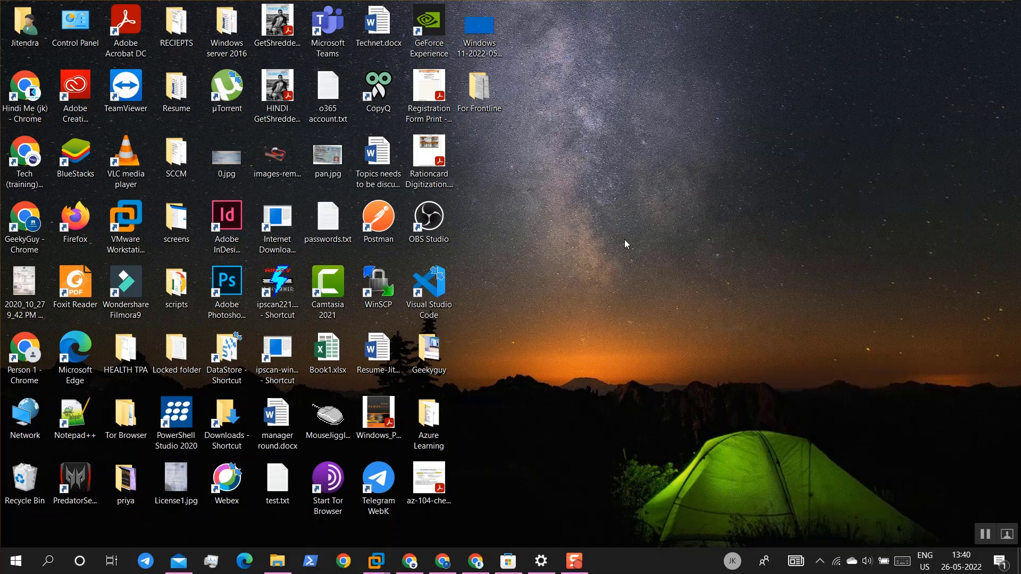
mouse_move(869, 399)
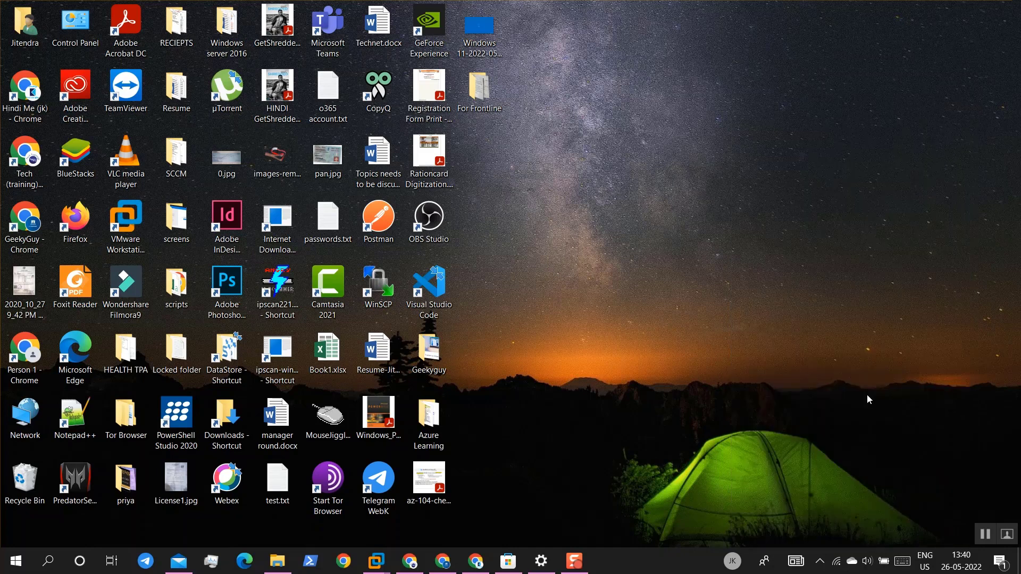
mouse_move(825, 491)
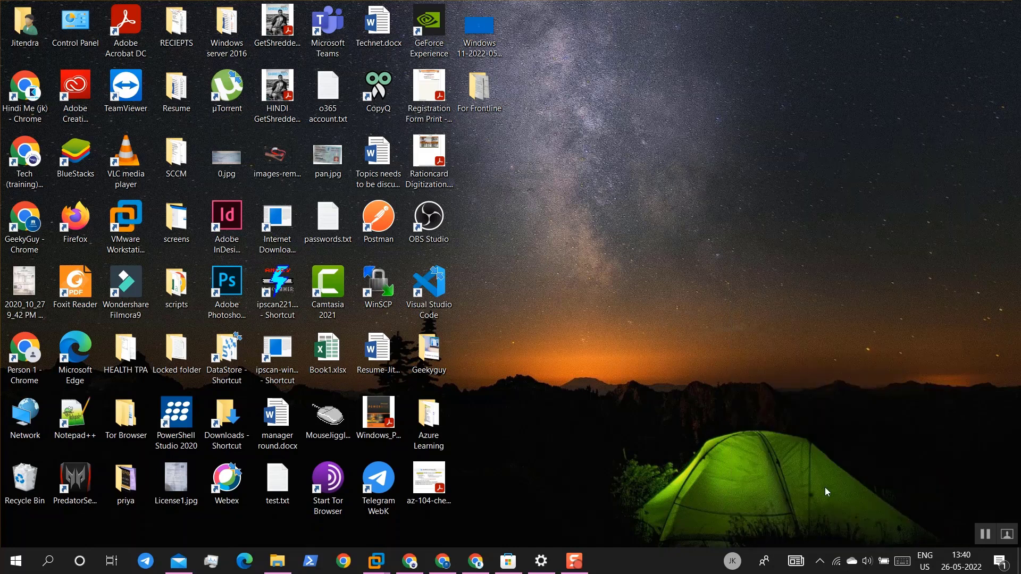
left_click(820, 561)
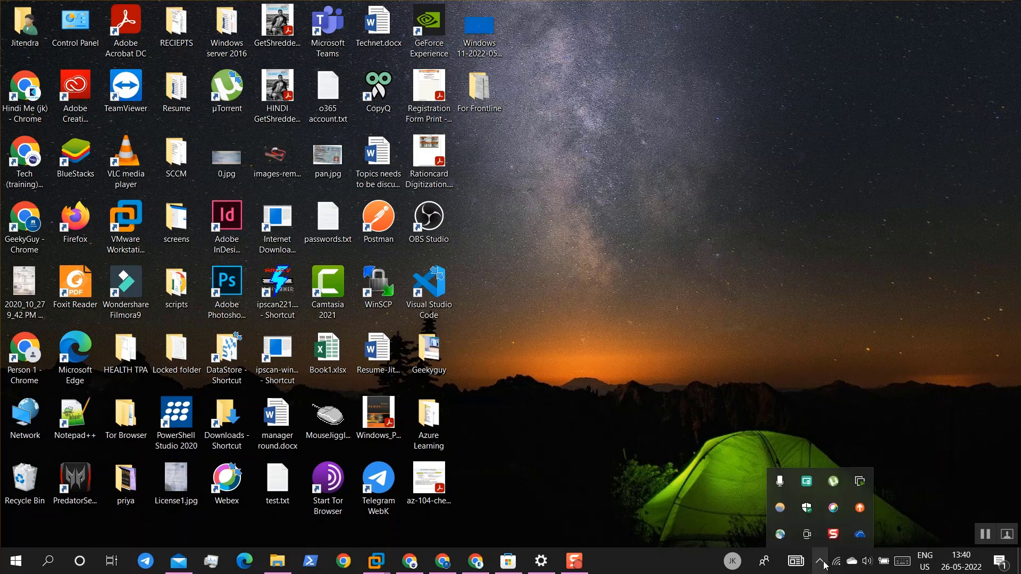
left_click(852, 560)
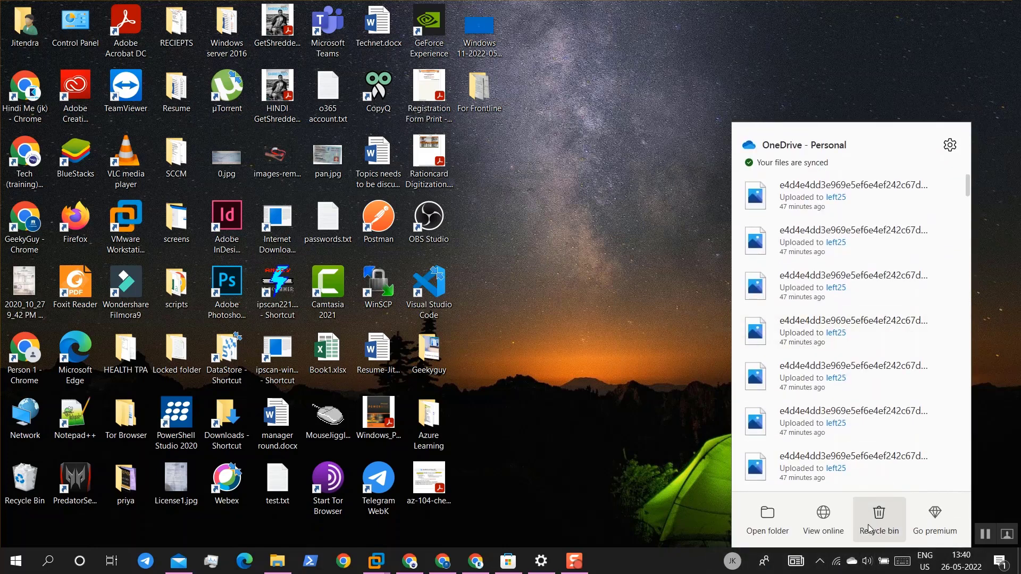
Step: View the OneDrive My files list online, dismiss the storage offer and close the browser
left_click(822, 517)
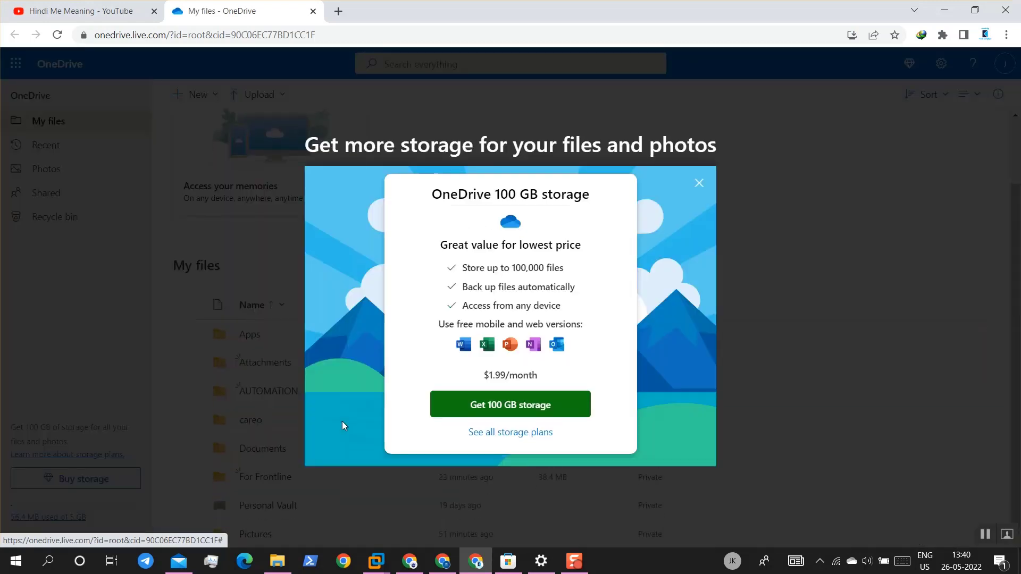
left_click(698, 182)
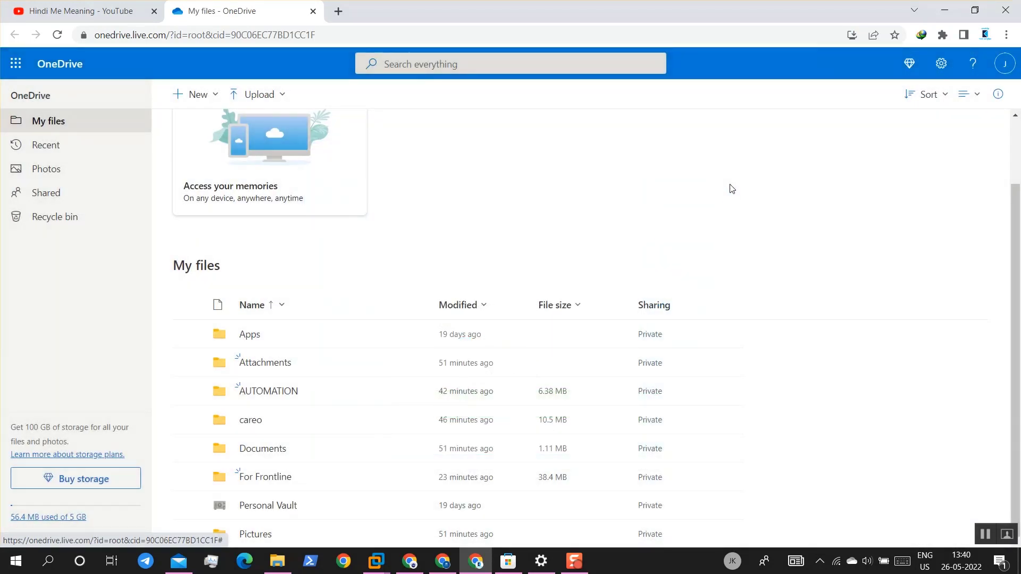
mouse_move(273, 352)
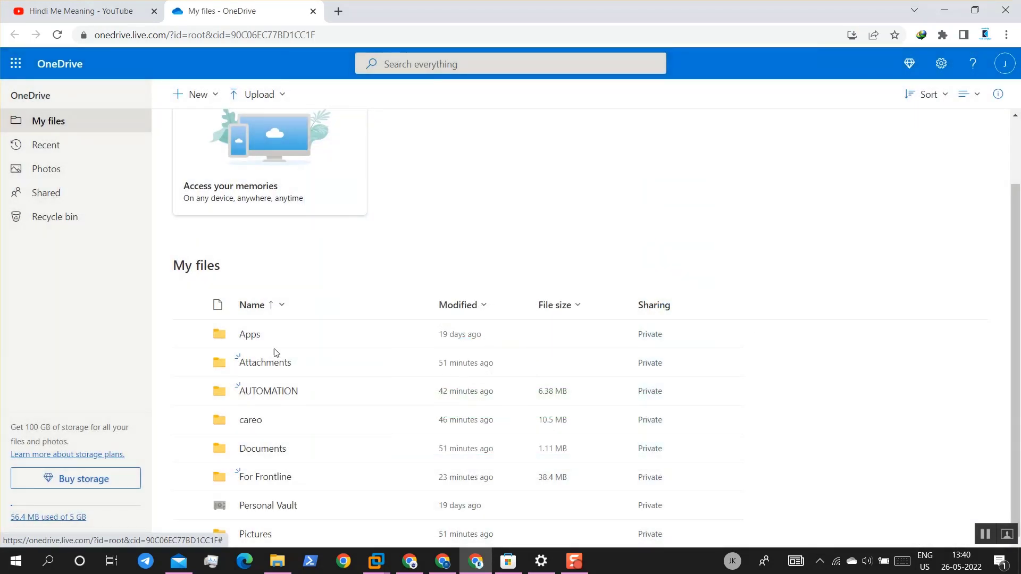
mouse_move(297, 390)
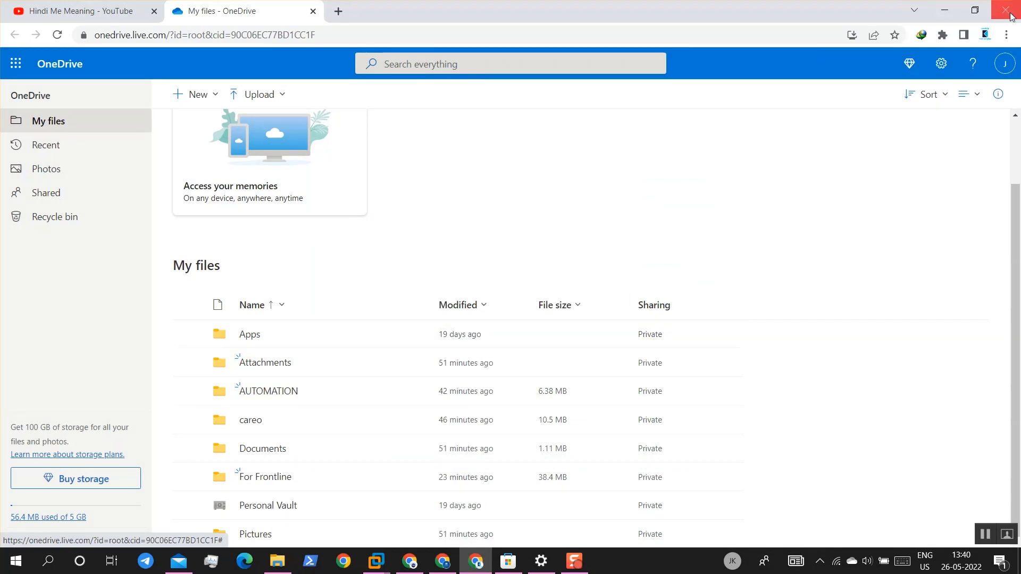
left_click(1010, 11)
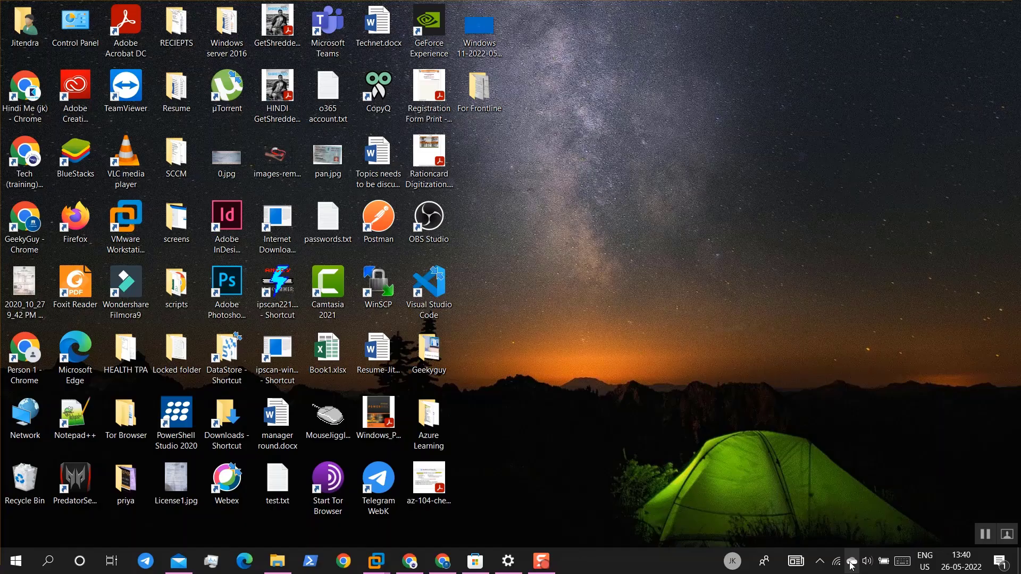
mouse_move(623, 376)
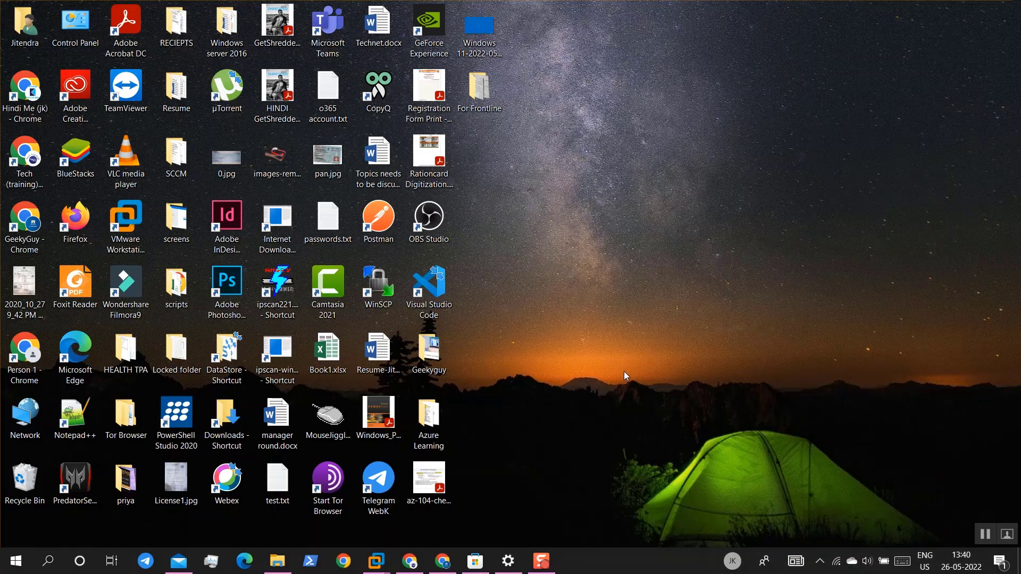
mouse_move(858, 568)
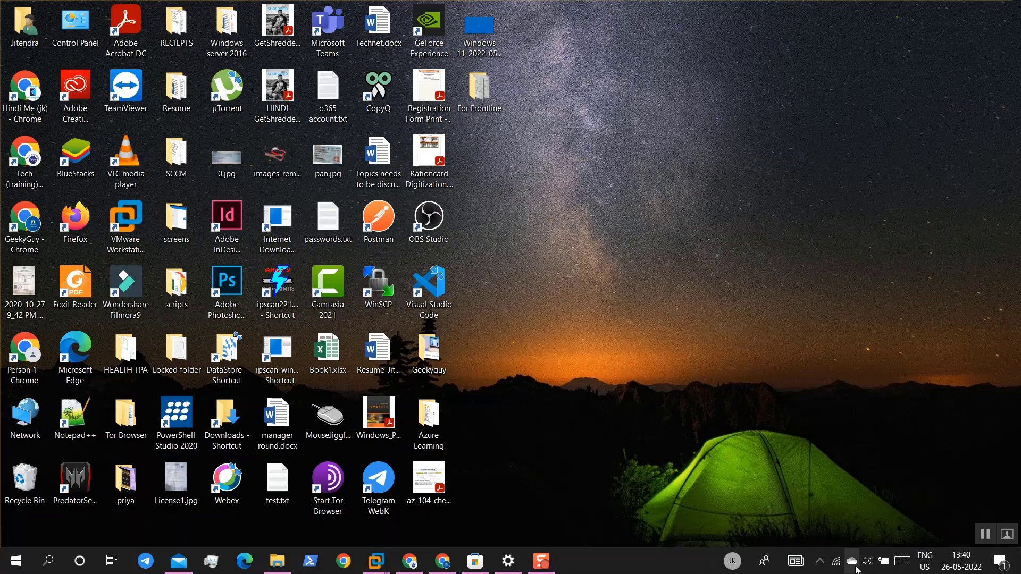
Step: Bring up the Run dialog with the c:\Program Files path entered
left_click(852, 561)
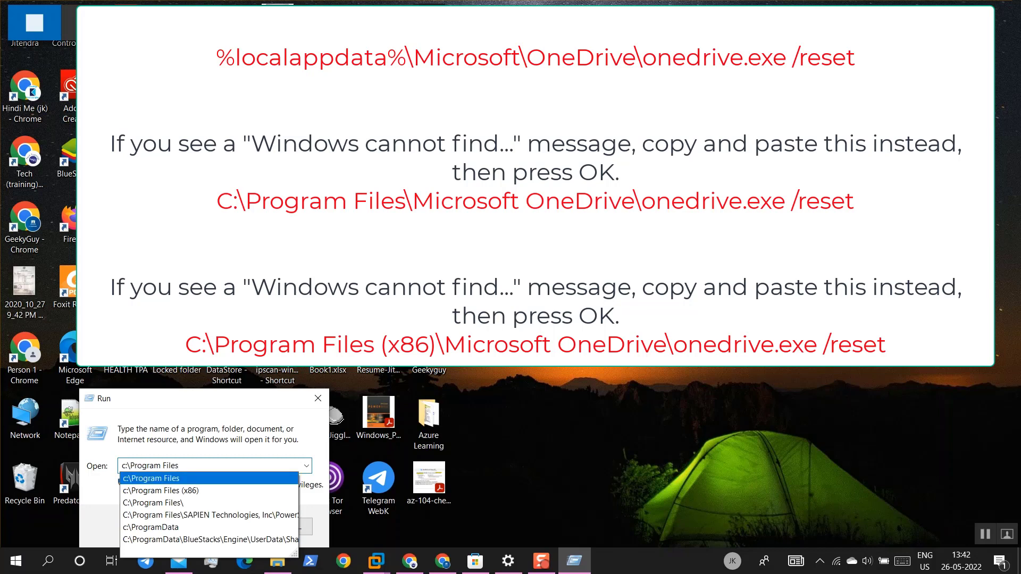
Step: Try the Program Files\Microsoft path for OneDrive in Run, then clear the box
type("\\mic")
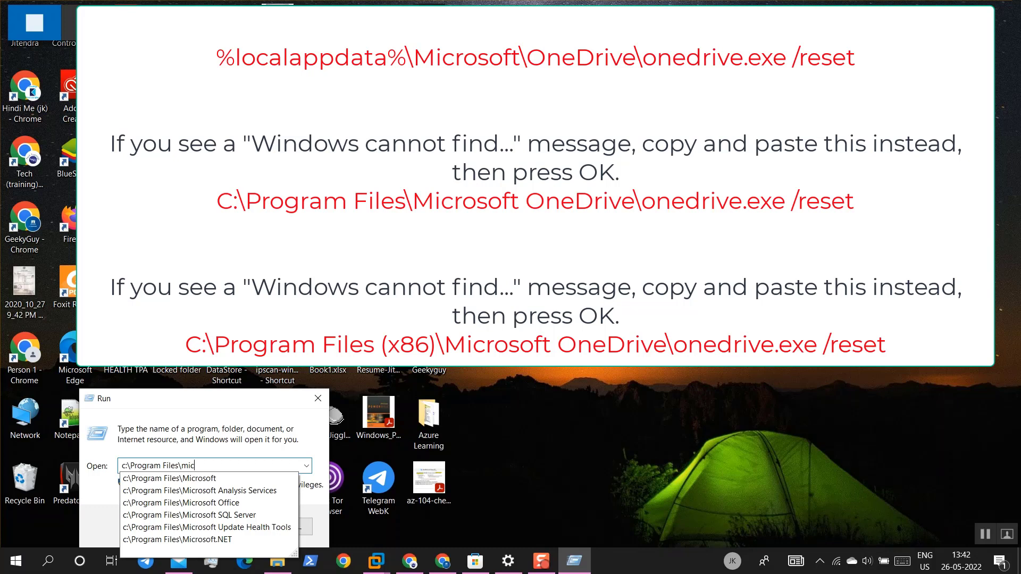
left_click(175, 540)
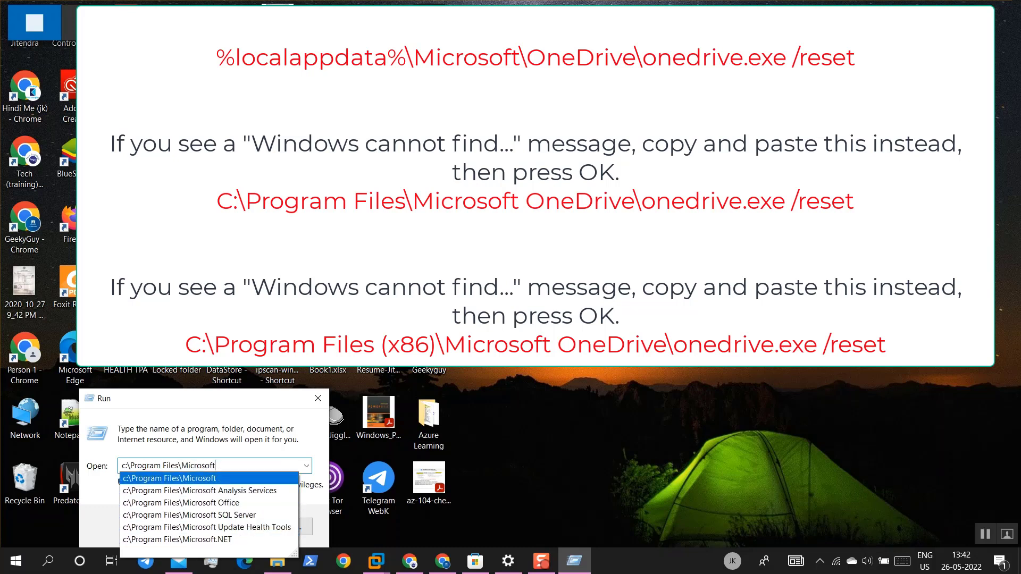
type("\\o")
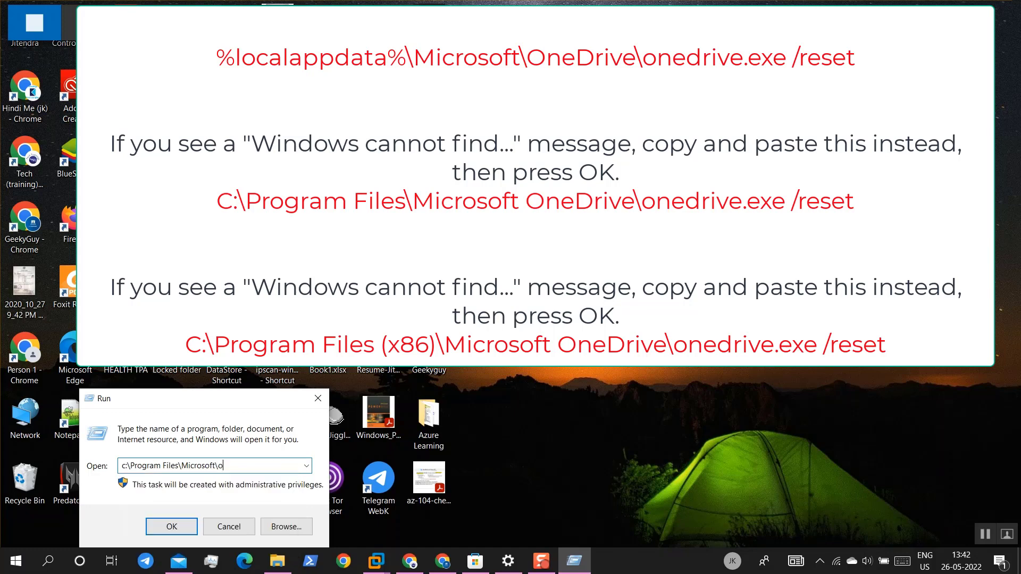
key("ctrl+a")
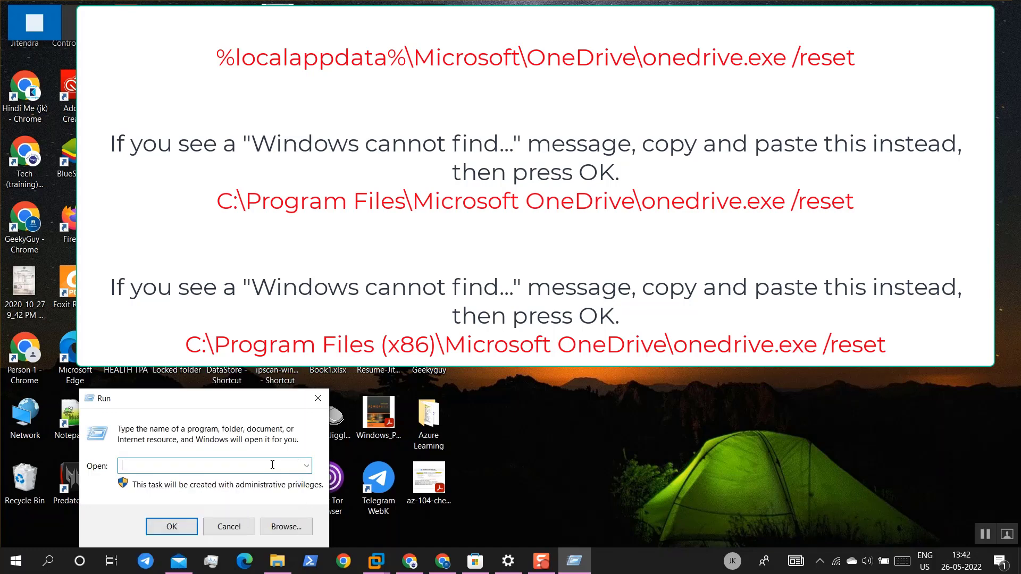
Step: Enter the %appdata%\Microsoft\OneDrive path in the Run box
type("%a")
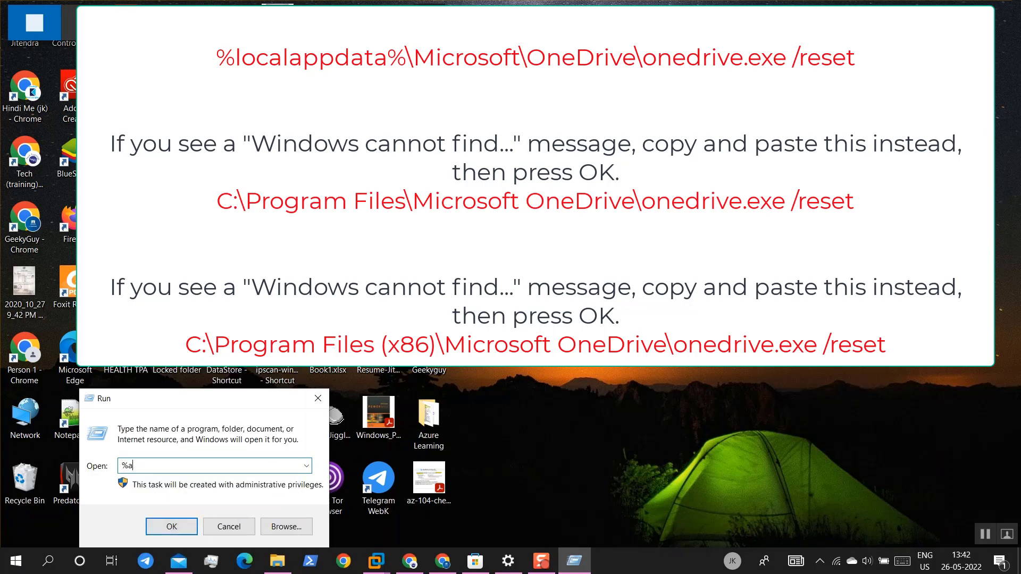
type("ppdata")
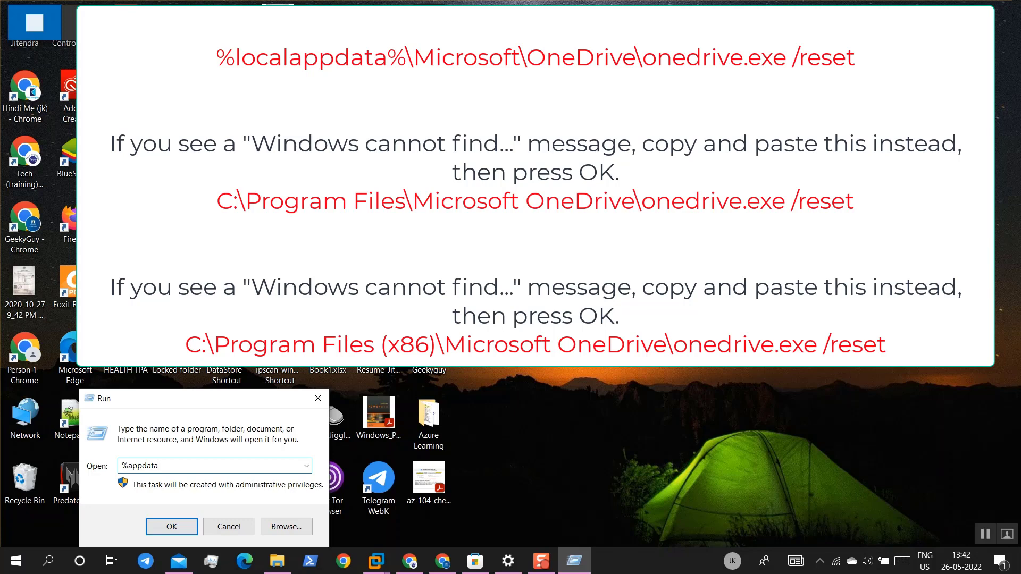
type("%\\Microsoft")
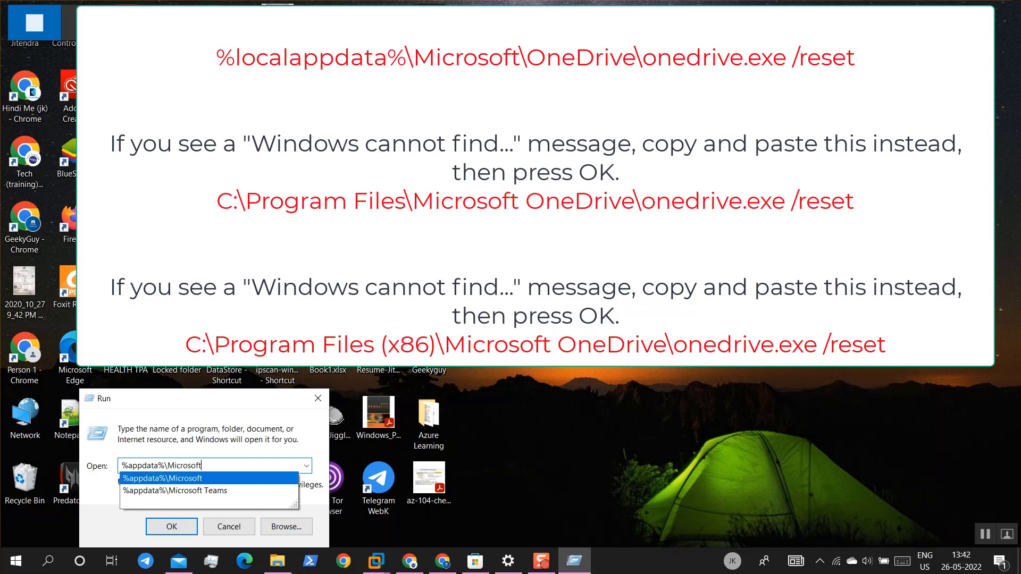
type("\\on")
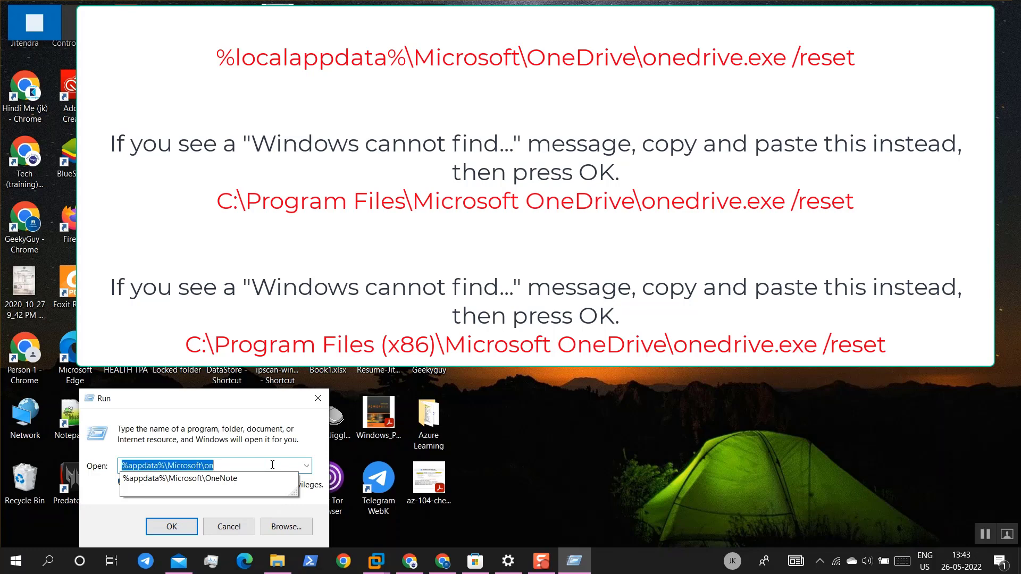
Step: Enter the c:\Program Files (x86)\Microsoft\OneDrive path, then have Task Manager open
type("c:\\Program Files (x86)\\")
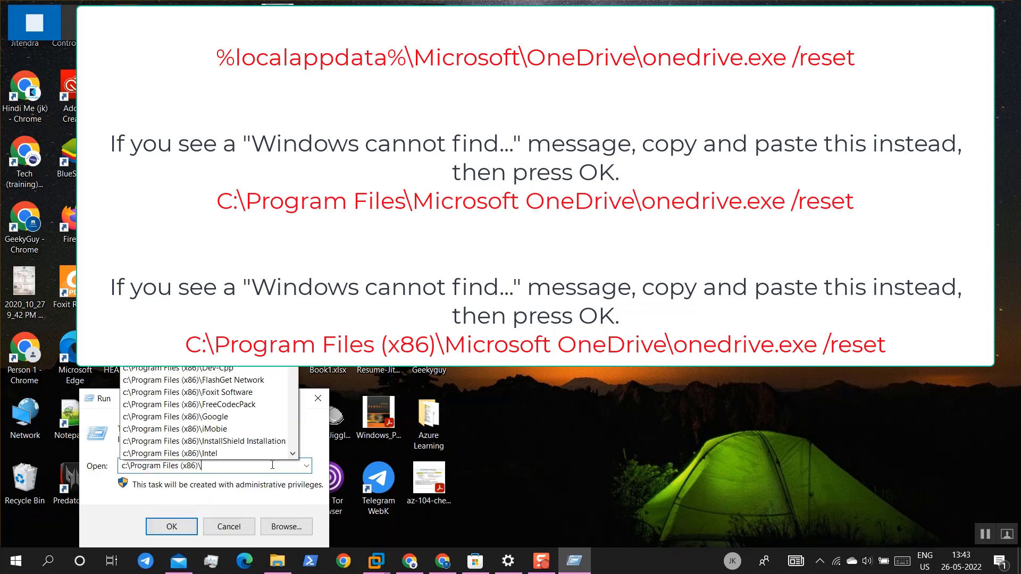
type("mic")
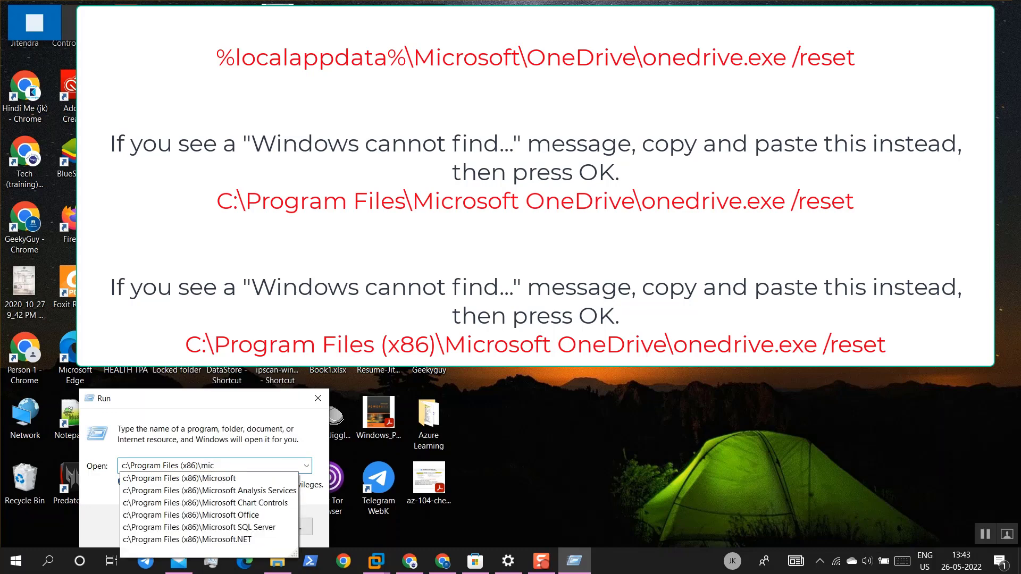
left_click(206, 502)
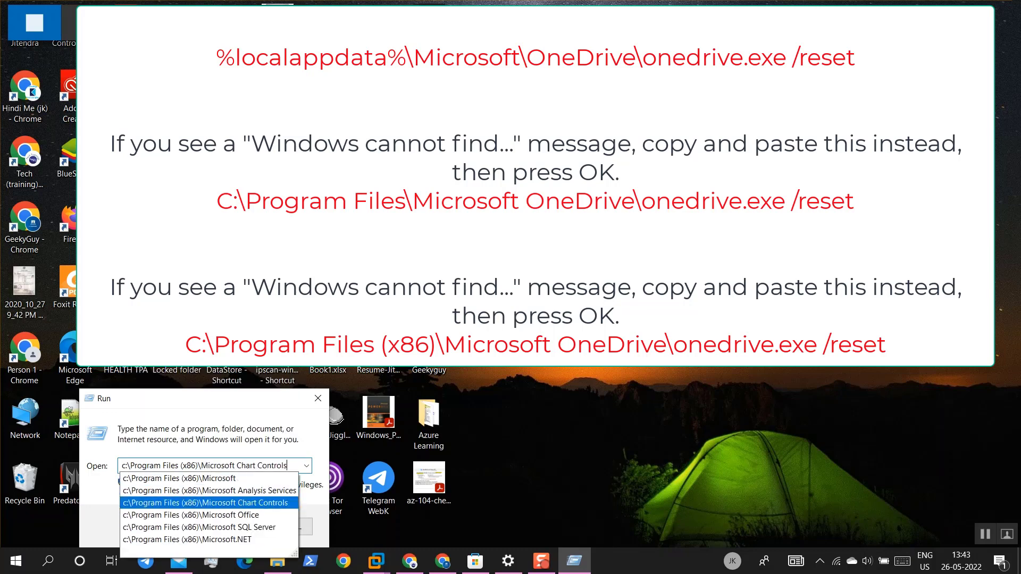
type("on")
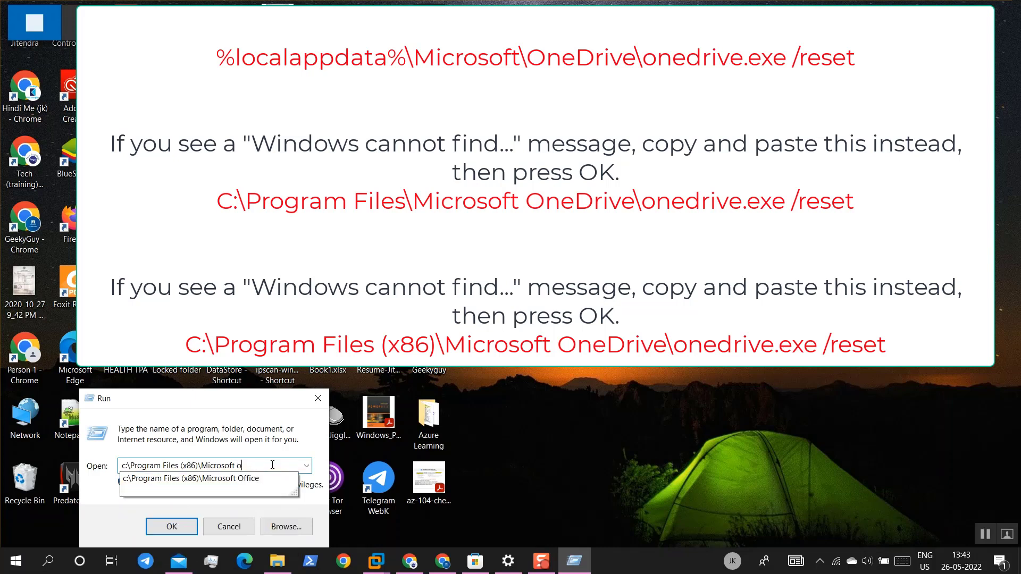
key("Backspace")
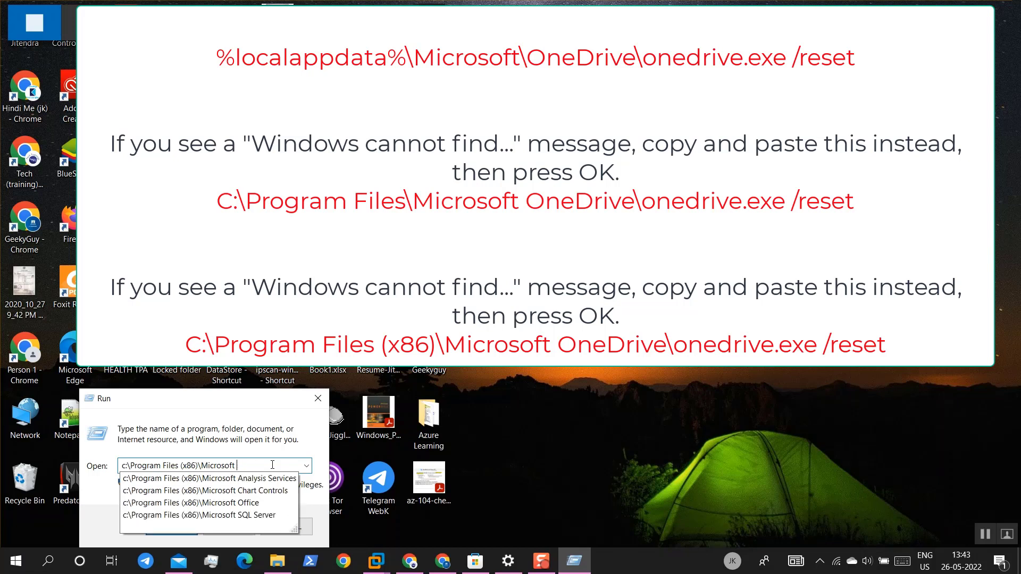
type("\\")
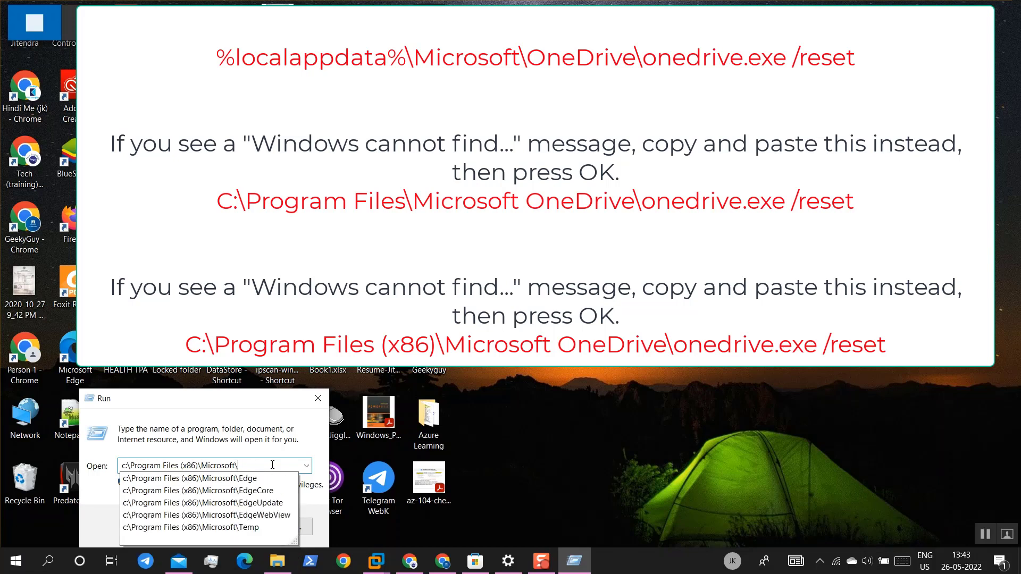
type("one")
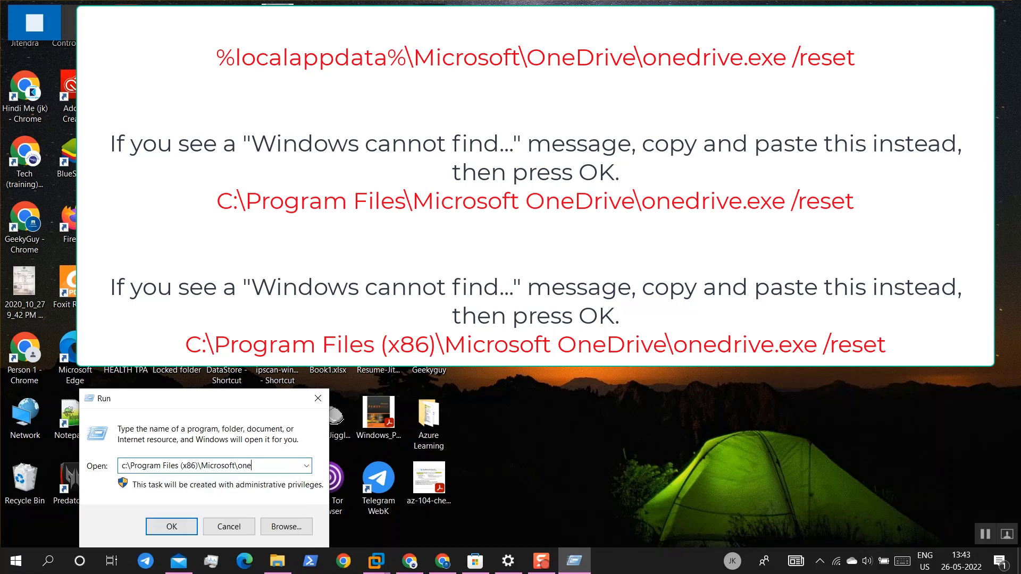
left_click(228, 526)
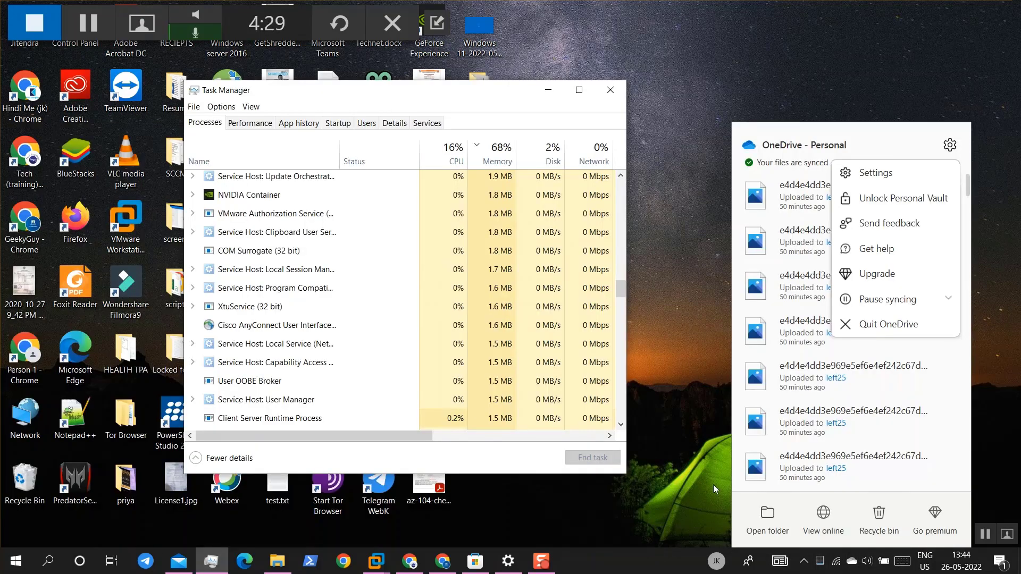
Step: Locate the Microsoft OneDrive process and open its file location in AppData\Local\Microsoft\OneDrive
left_click(767, 518)
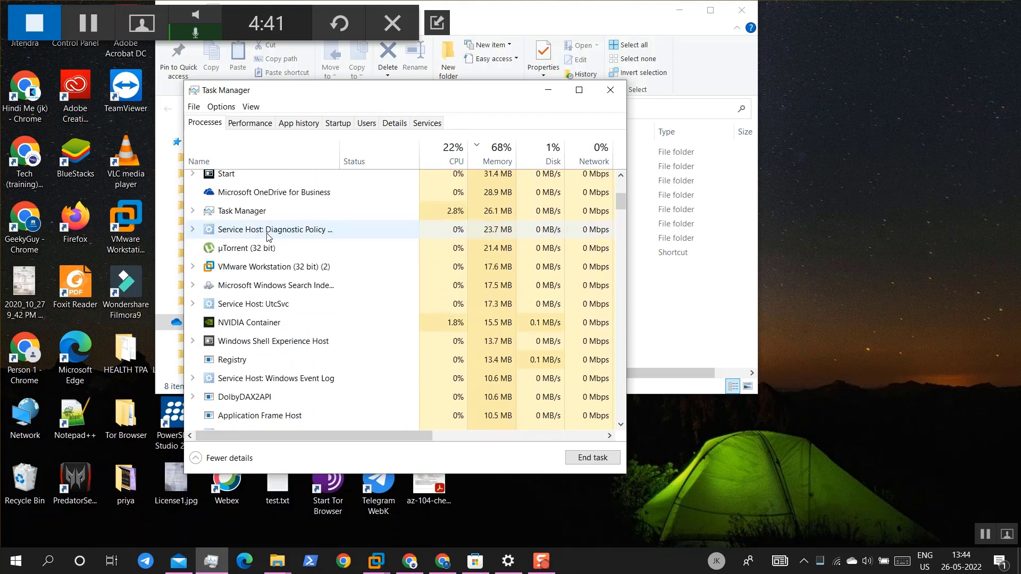
scroll("up", 3)
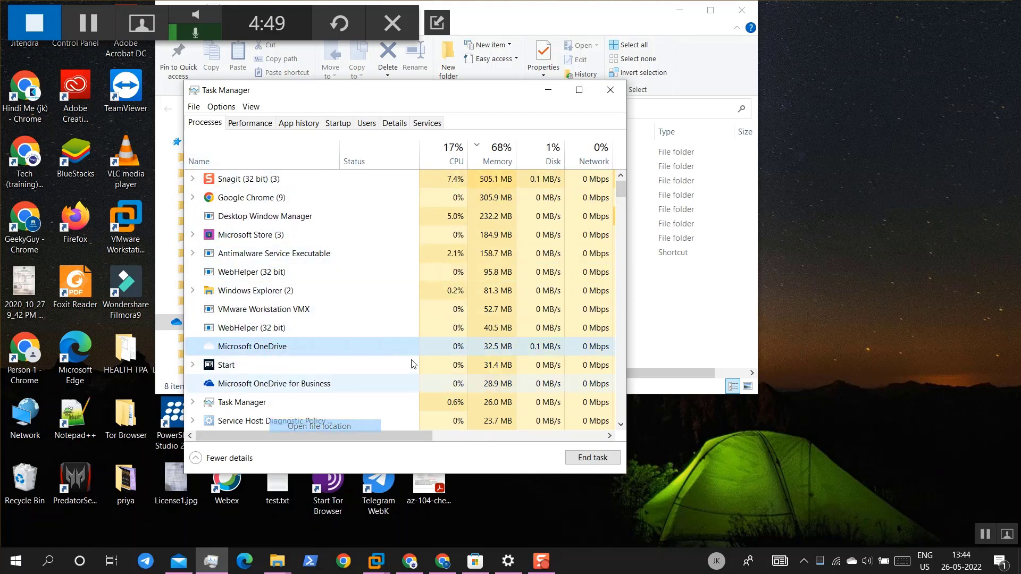
left_click(324, 425)
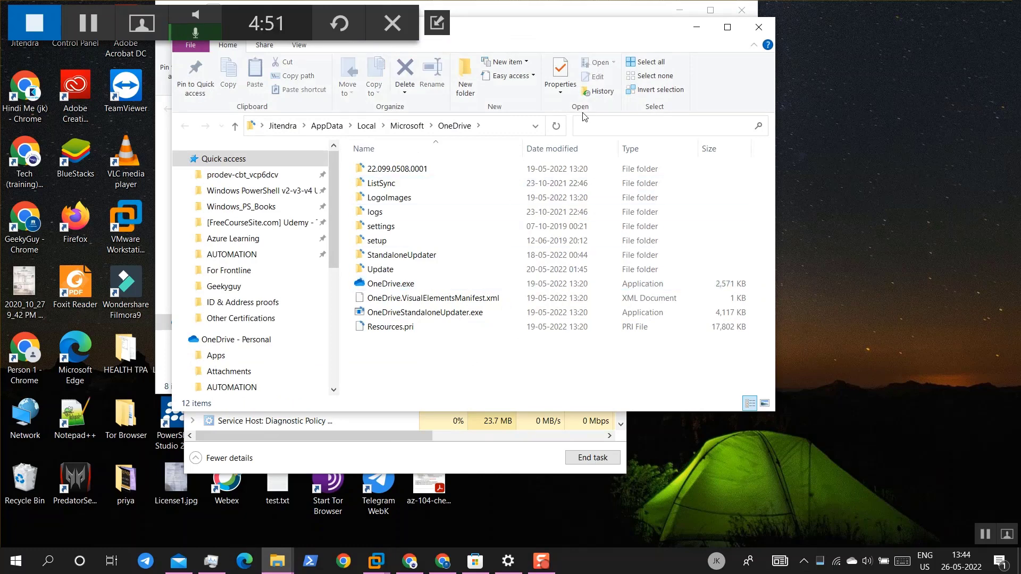
left_click(391, 126)
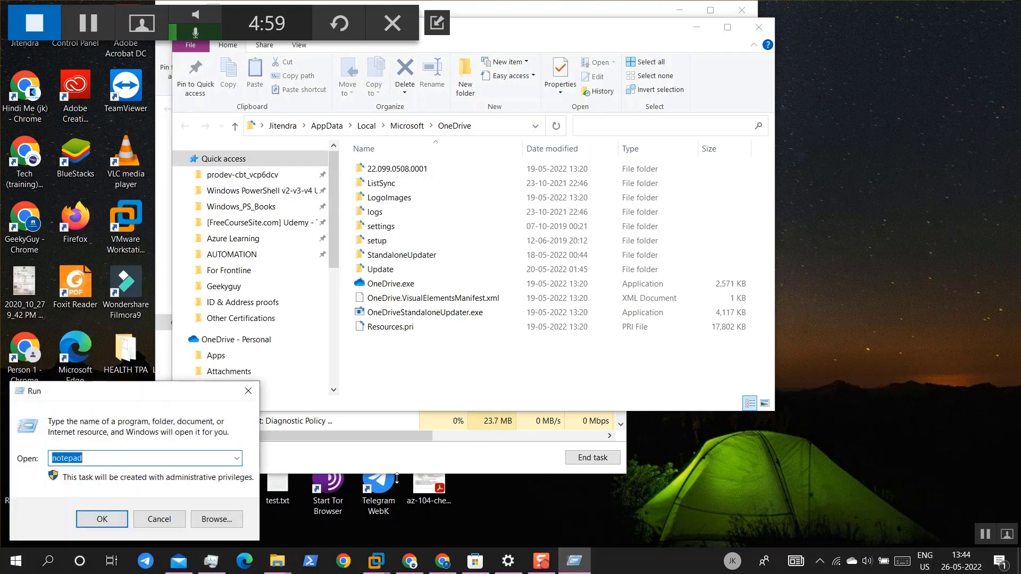
Step: In an administrator cmd, run the AppData OneDrive path with \onedrive.exe /reset
left_click(102, 519)
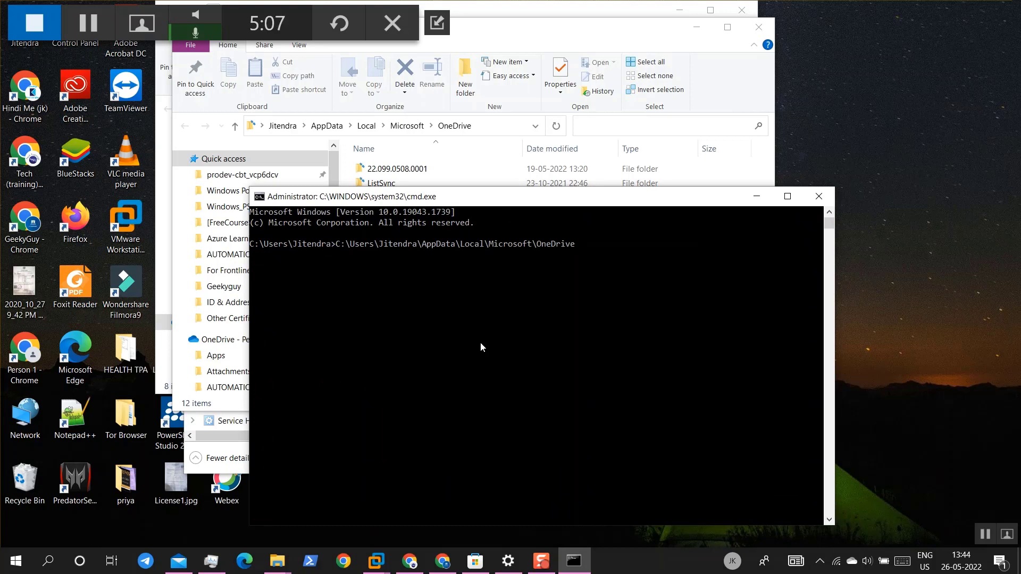
type("\\")
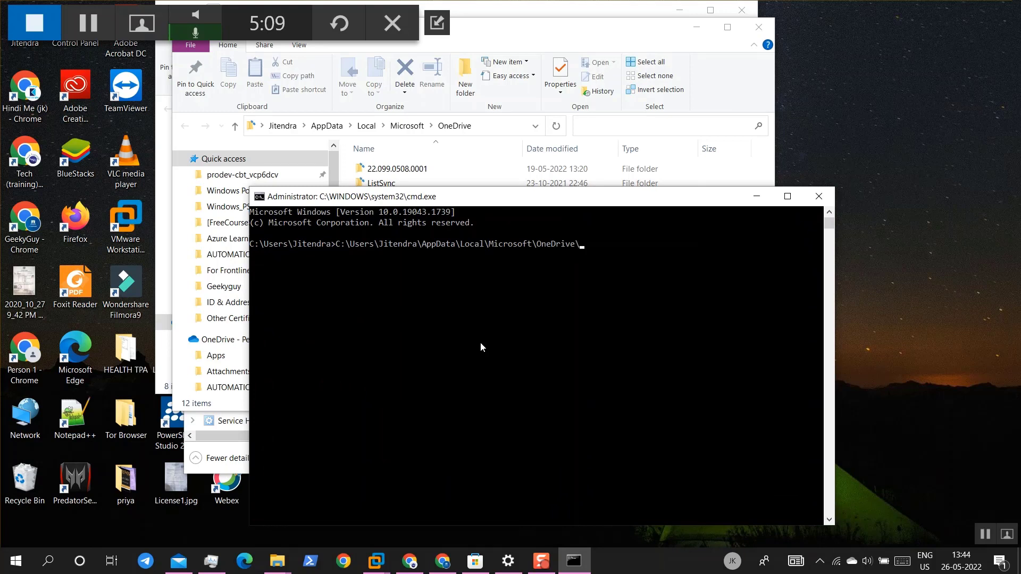
type("onedrive")
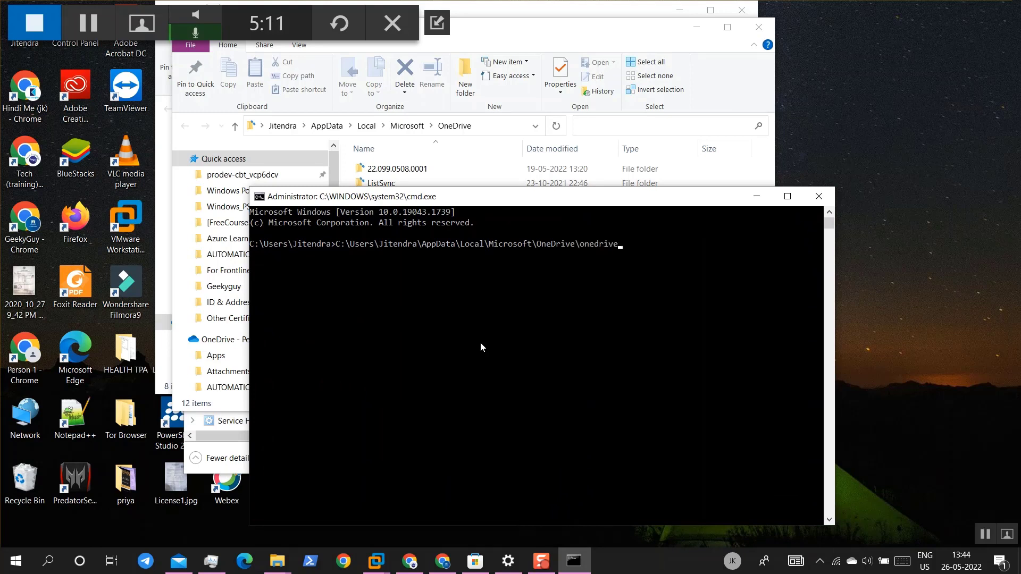
type(".exe")
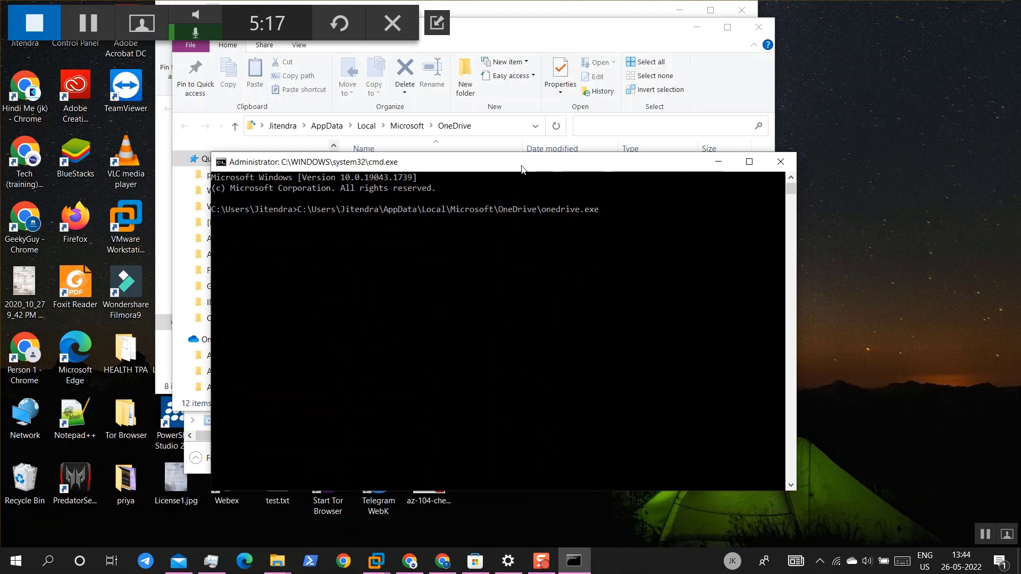
type("/re")
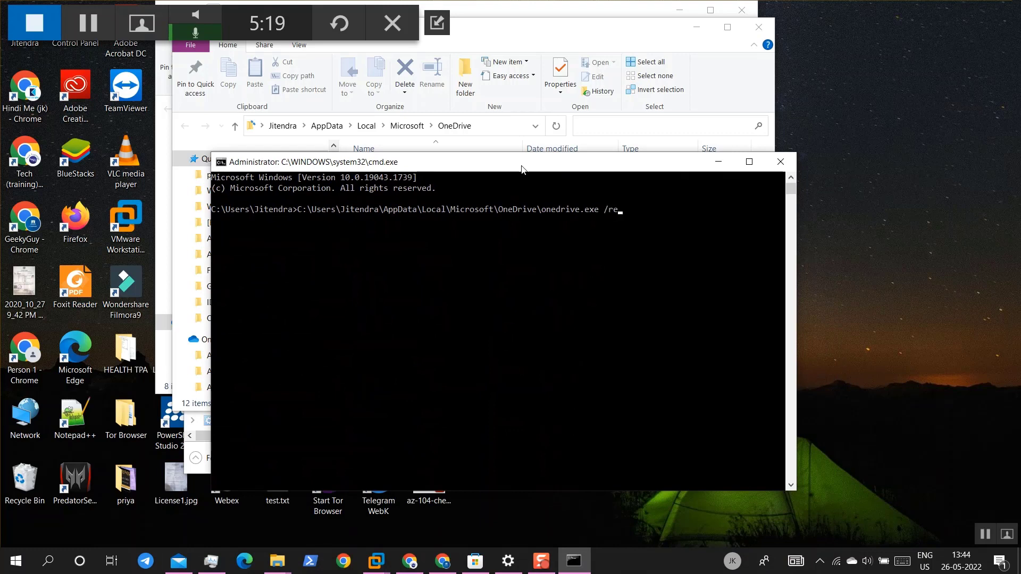
type("set")
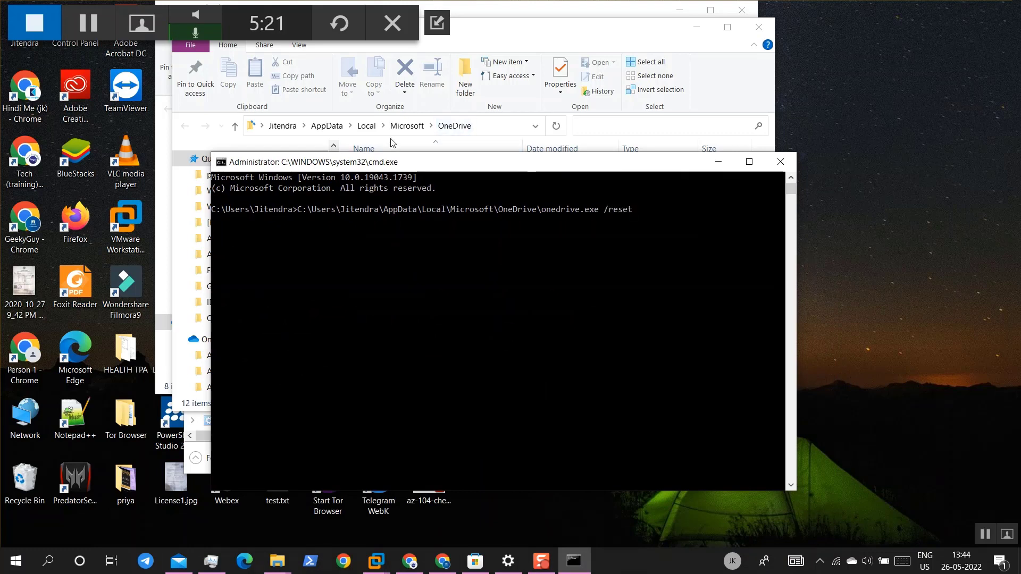
left_click_drag(456, 161, 448, 142)
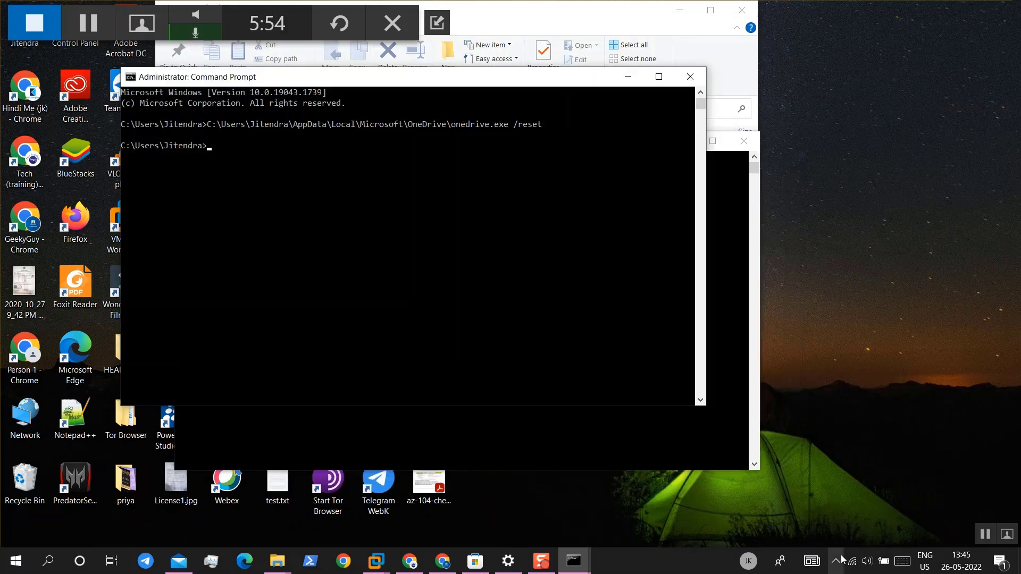
Step: Start OneDrive again from the Start search and confirm the tray panel shows files synced
left_click(836, 561)
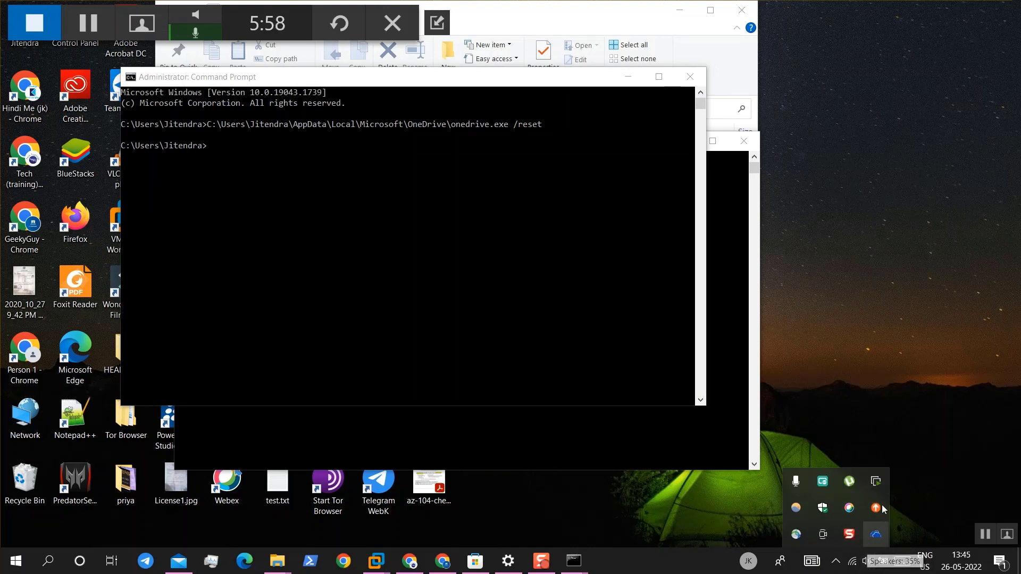
mouse_move(875, 481)
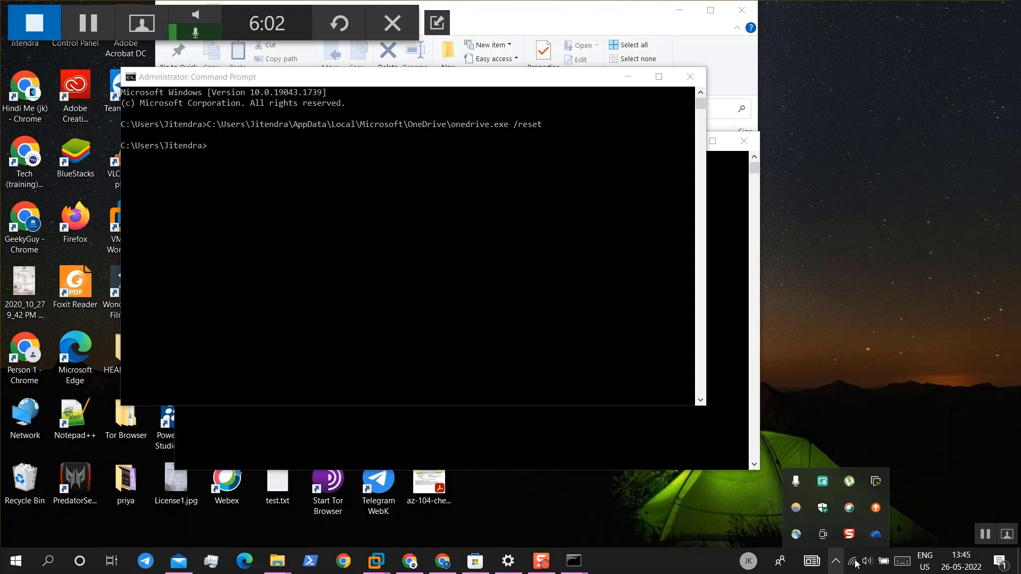
left_click(13, 561)
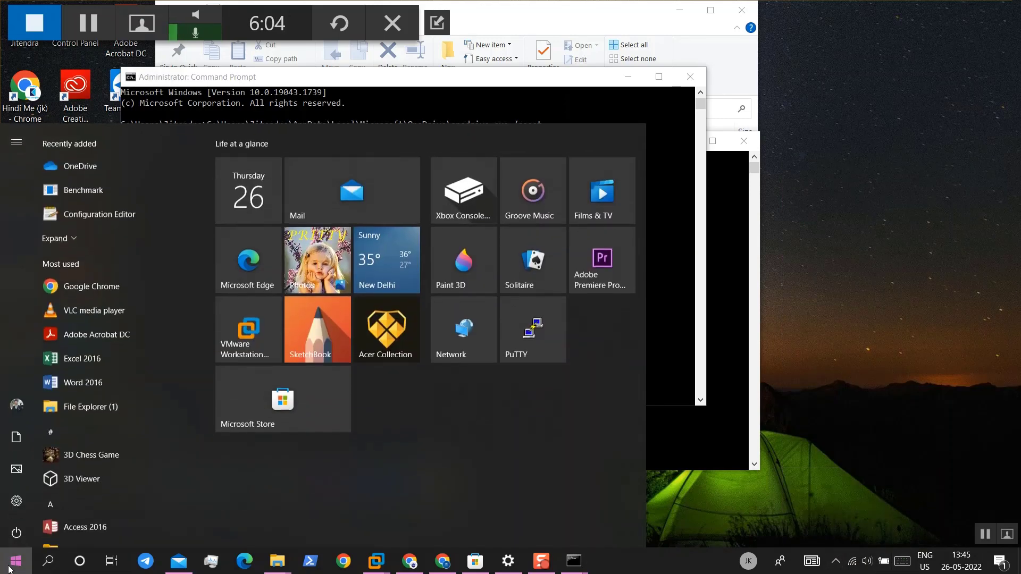
type("one")
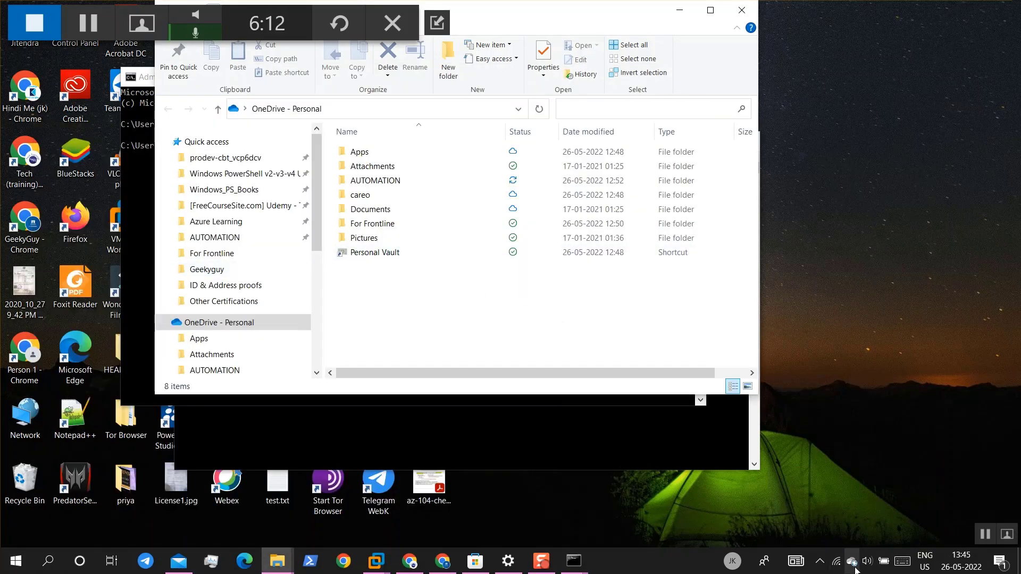
left_click(851, 560)
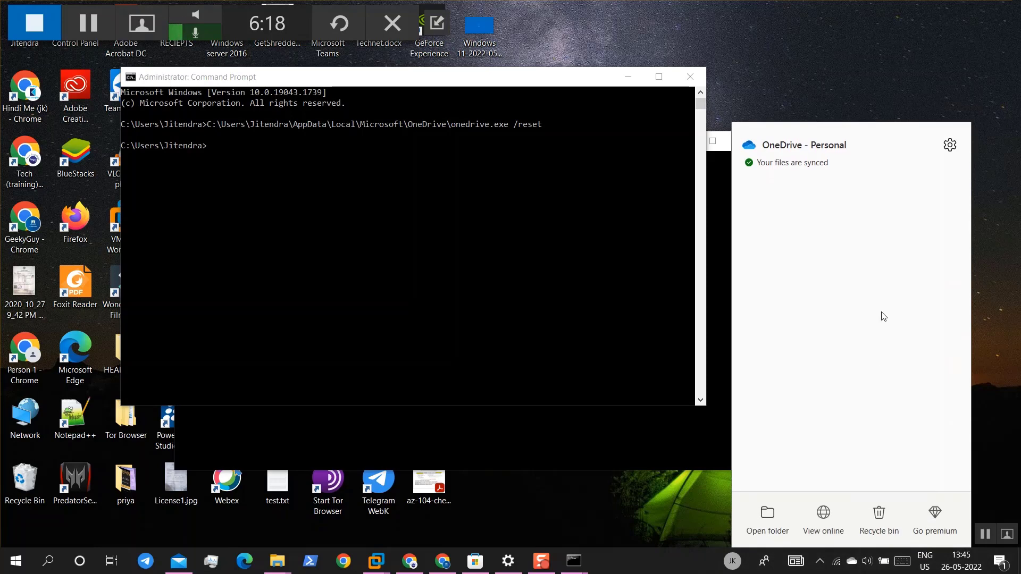
mouse_move(796, 243)
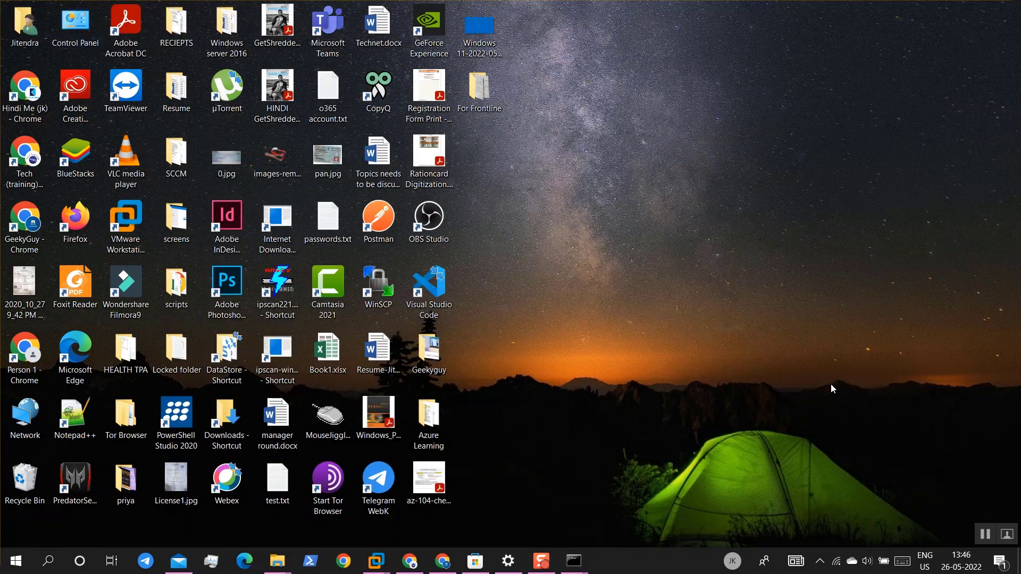
mouse_move(819, 561)
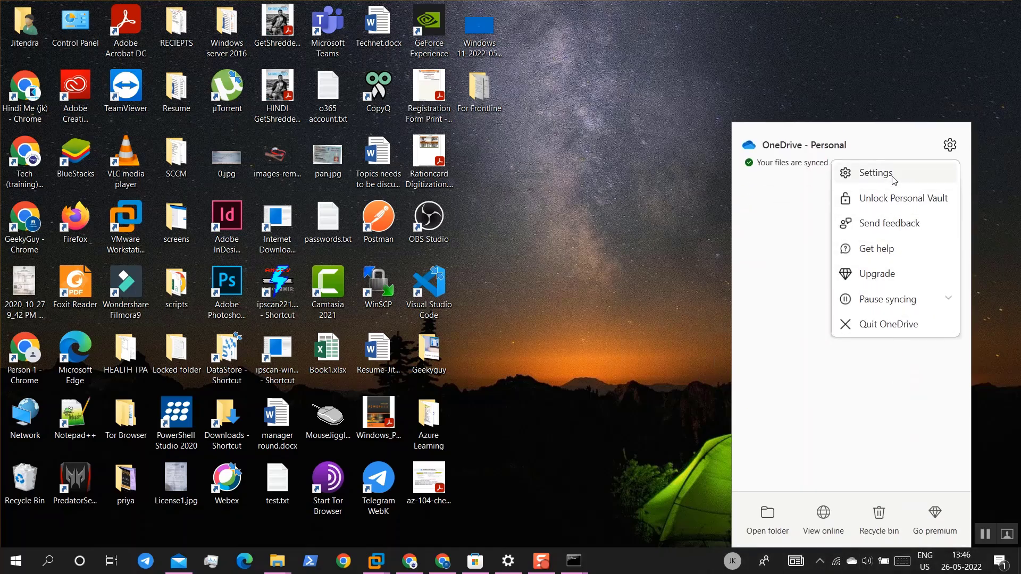
Step: In OneDrive Settings' Account section, unlink this PC and confirm Unlink account
left_click(873, 172)
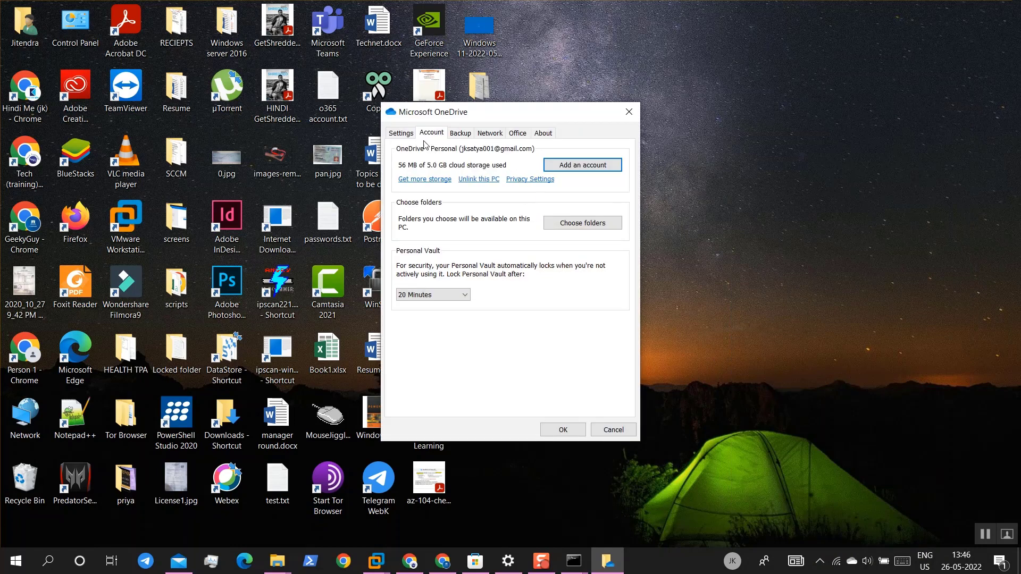
left_click(401, 133)
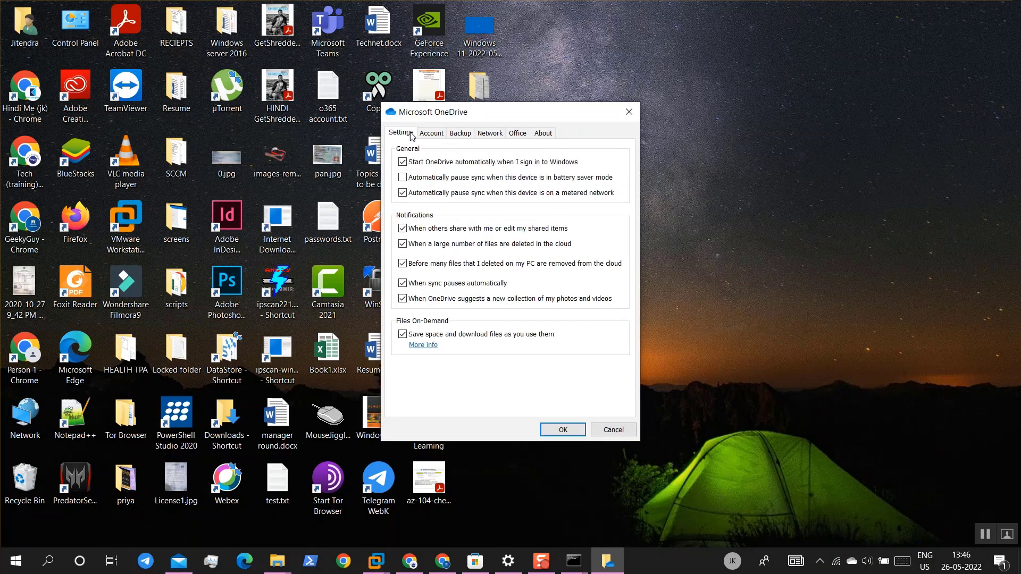
left_click(430, 133)
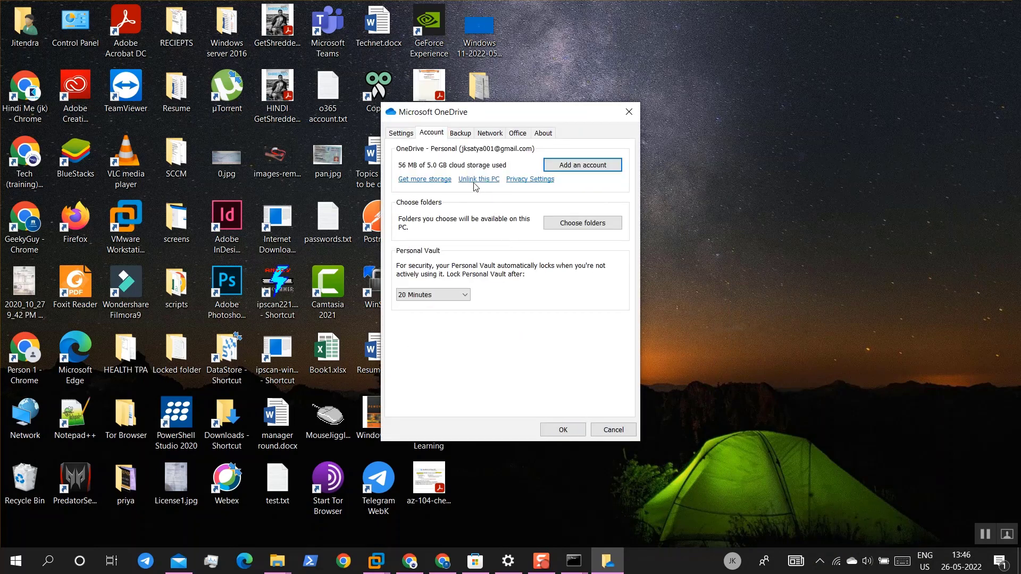
left_click(477, 178)
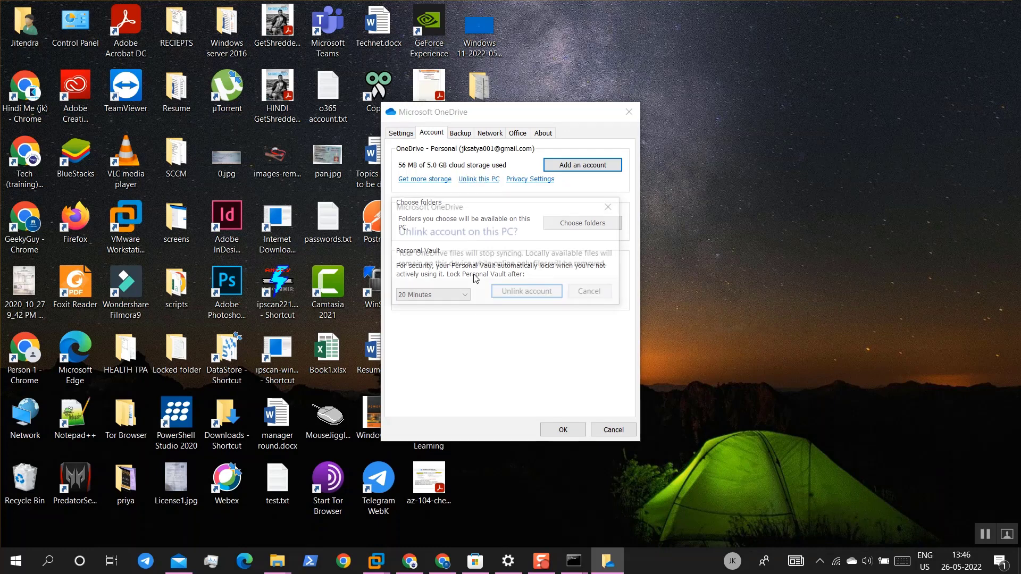
left_click(611, 428)
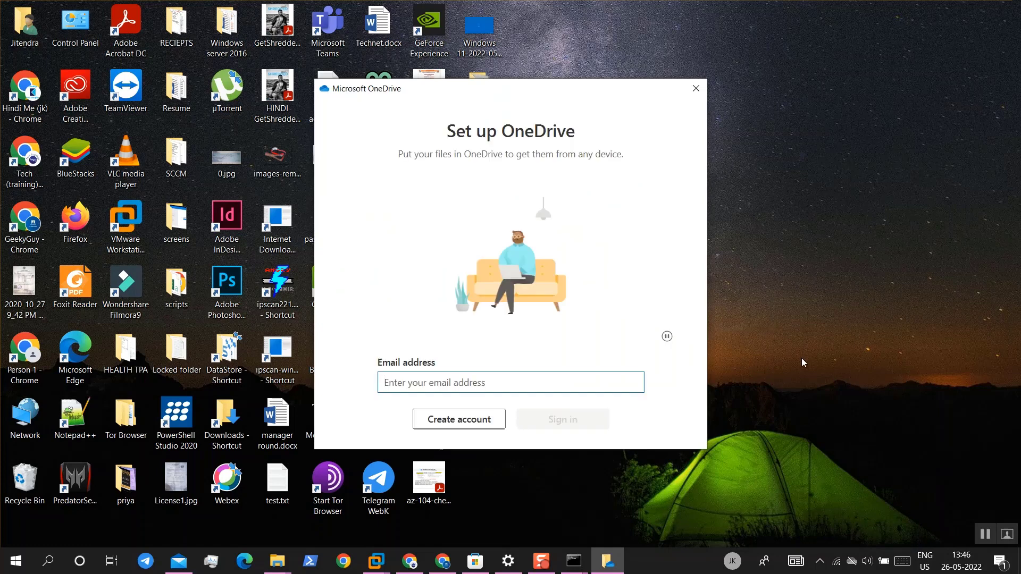
left_click(509, 382)
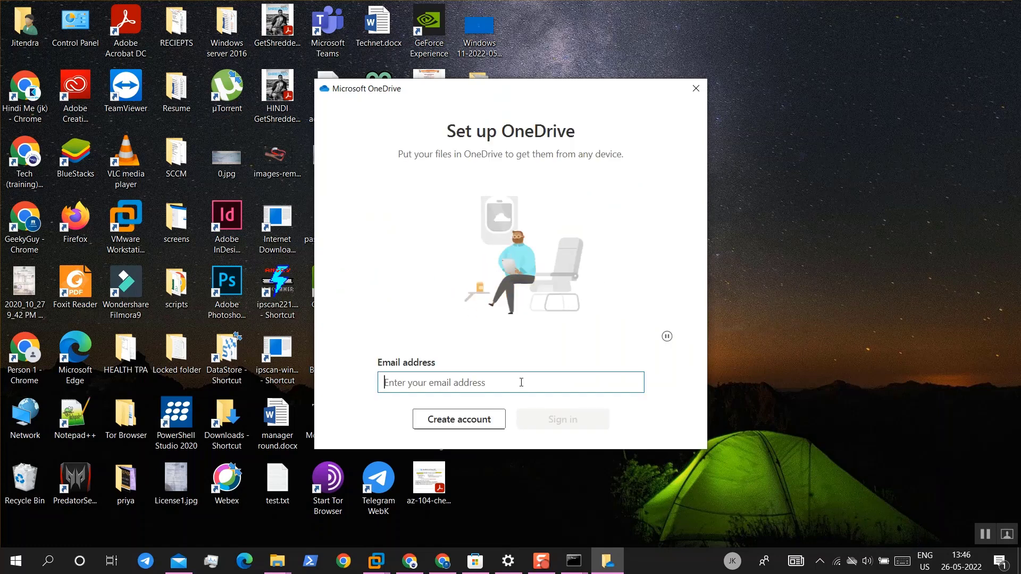
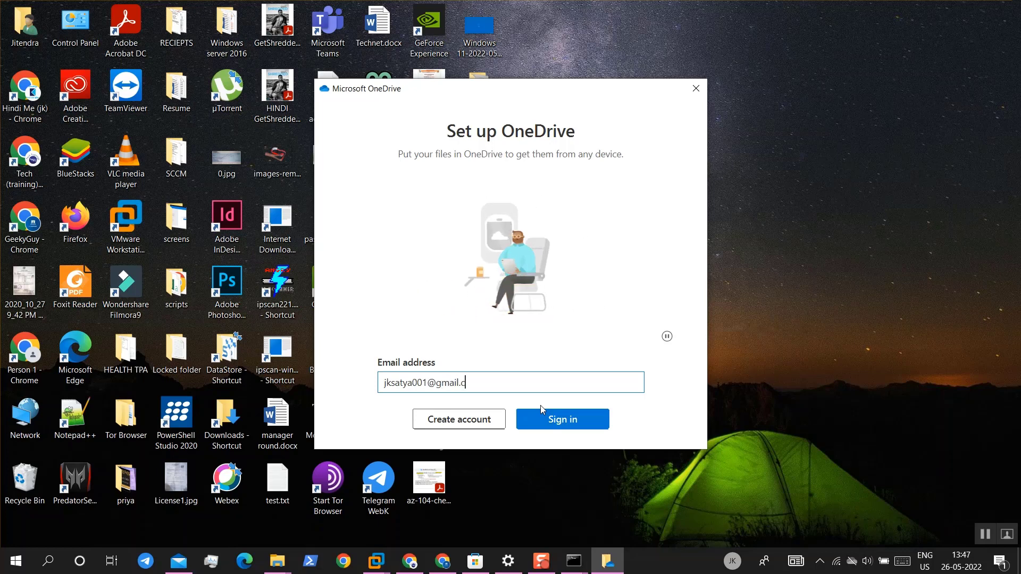
left_click(562, 418)
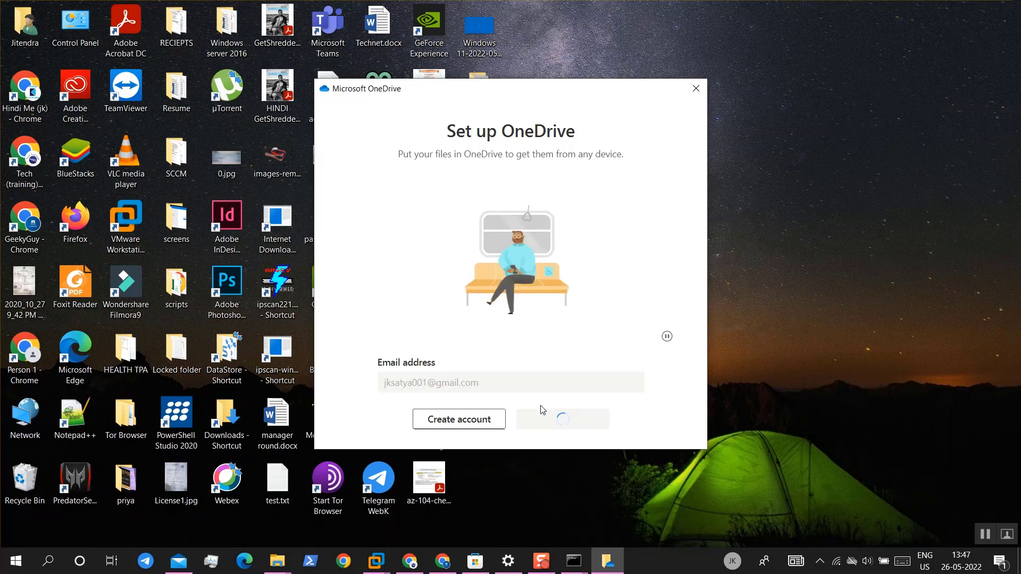
left_click(561, 419)
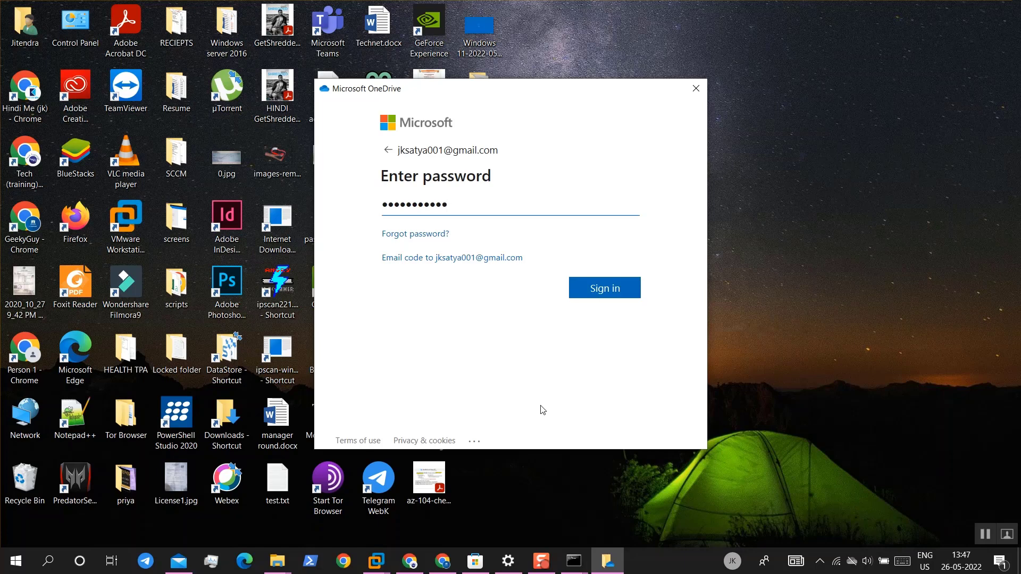
Step: Submit the password to finish signing in and reach the Your OneDrive folder screen
left_click(604, 287)
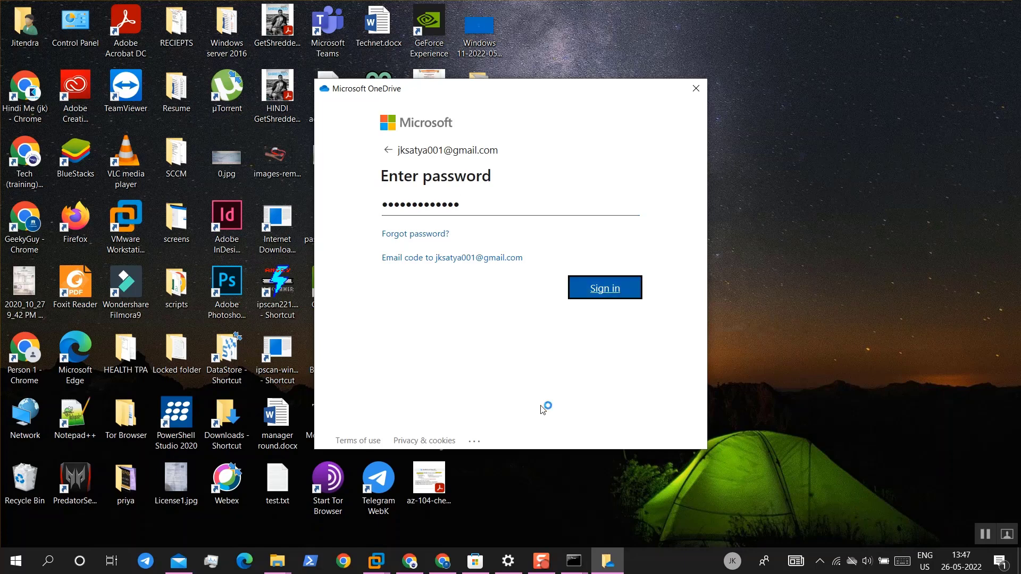
left_click(604, 287)
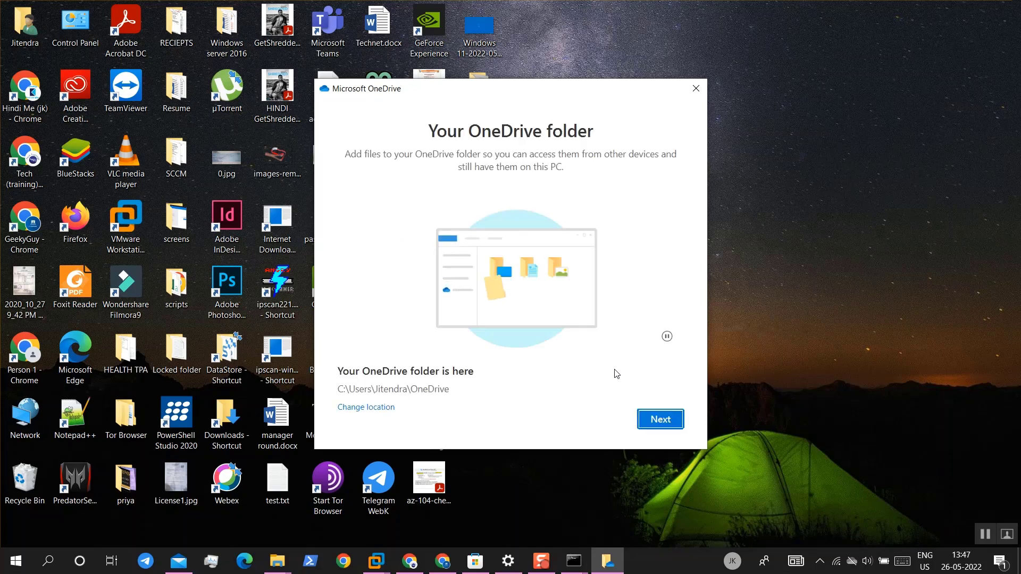
Step: Keep the existing OneDrive folder, decline premium and the mobile app, then view the folder in File Explorer
left_click(659, 419)
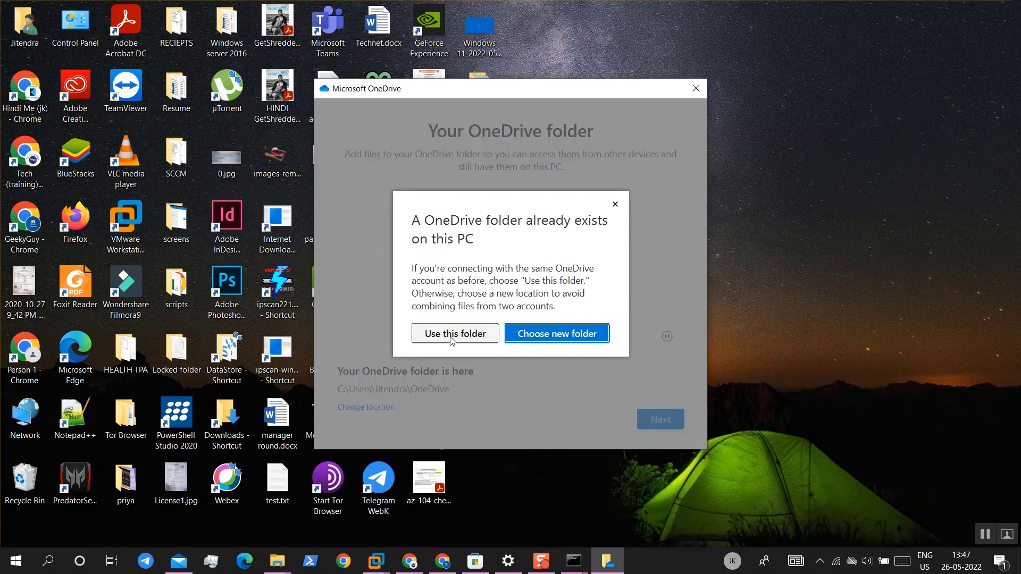
left_click(454, 332)
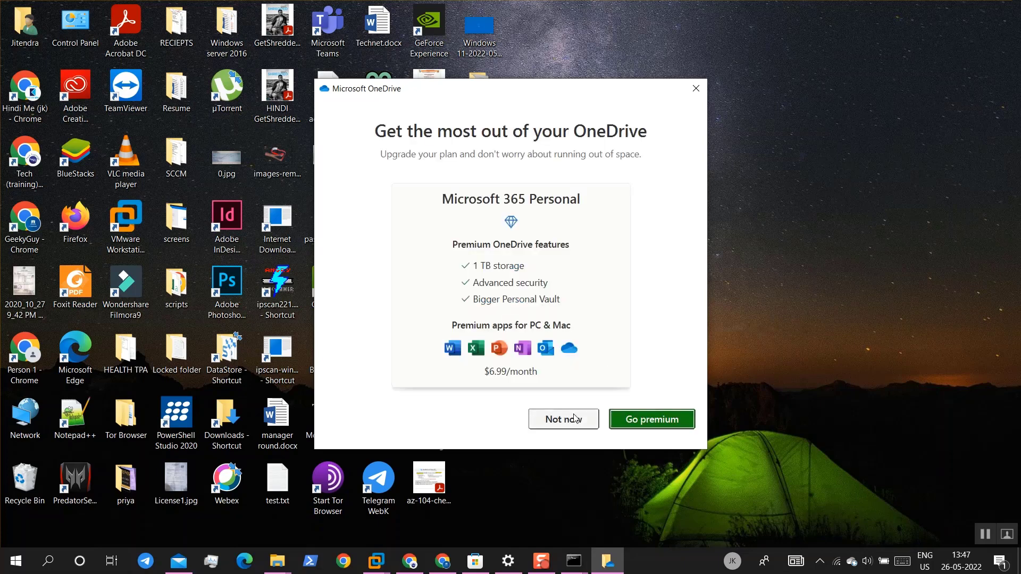
left_click(563, 419)
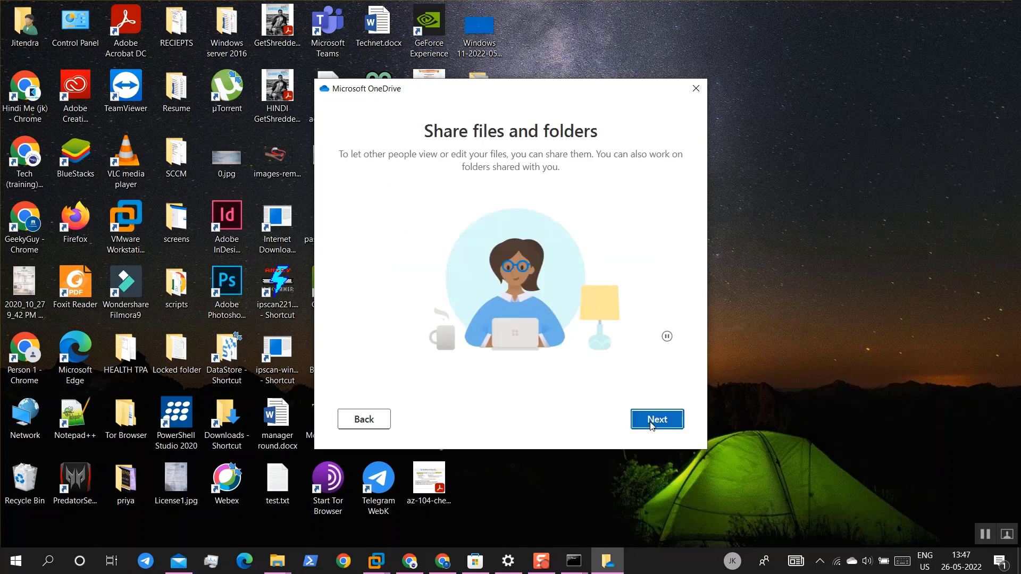
left_click(656, 418)
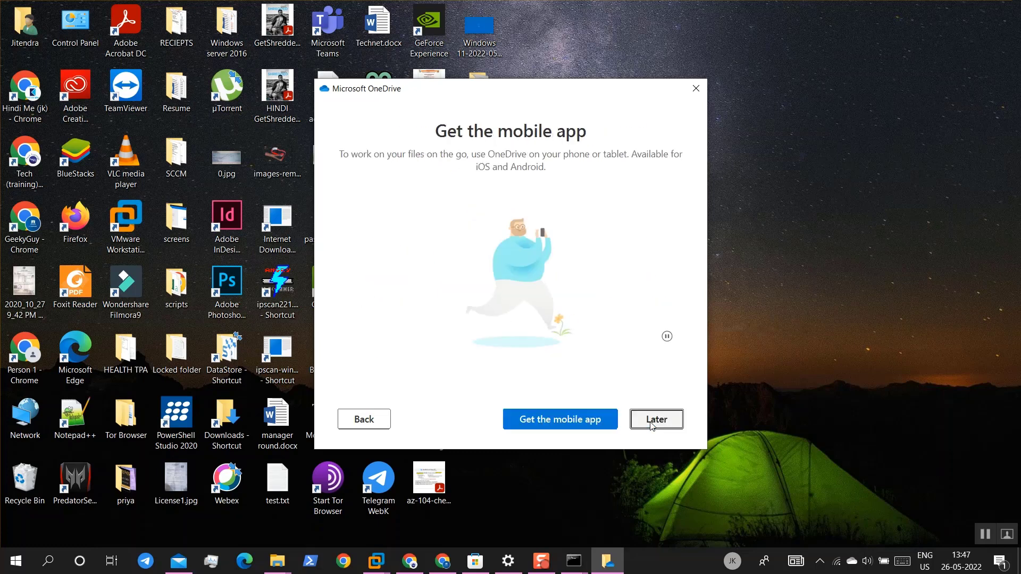
left_click(655, 419)
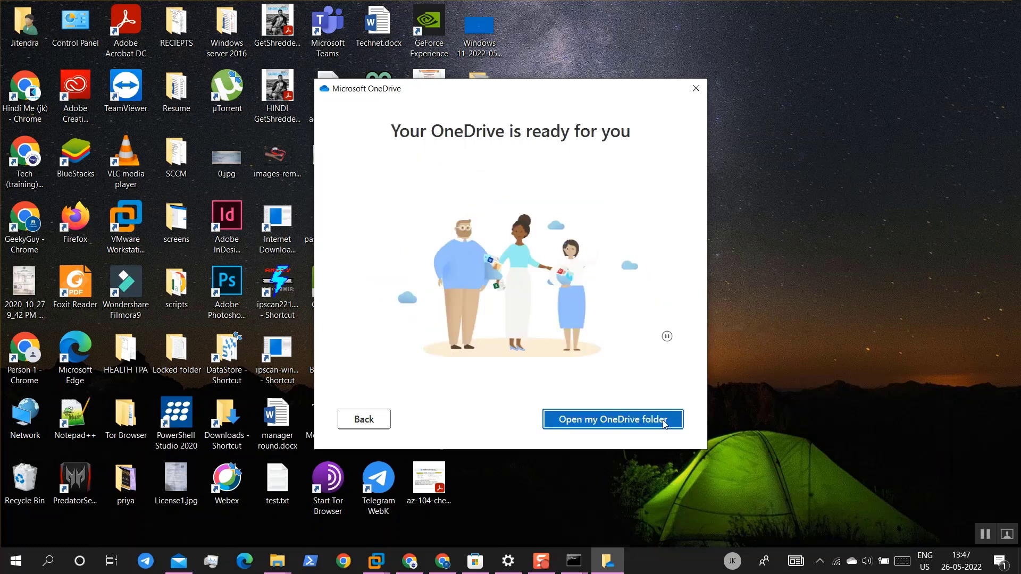
left_click(610, 419)
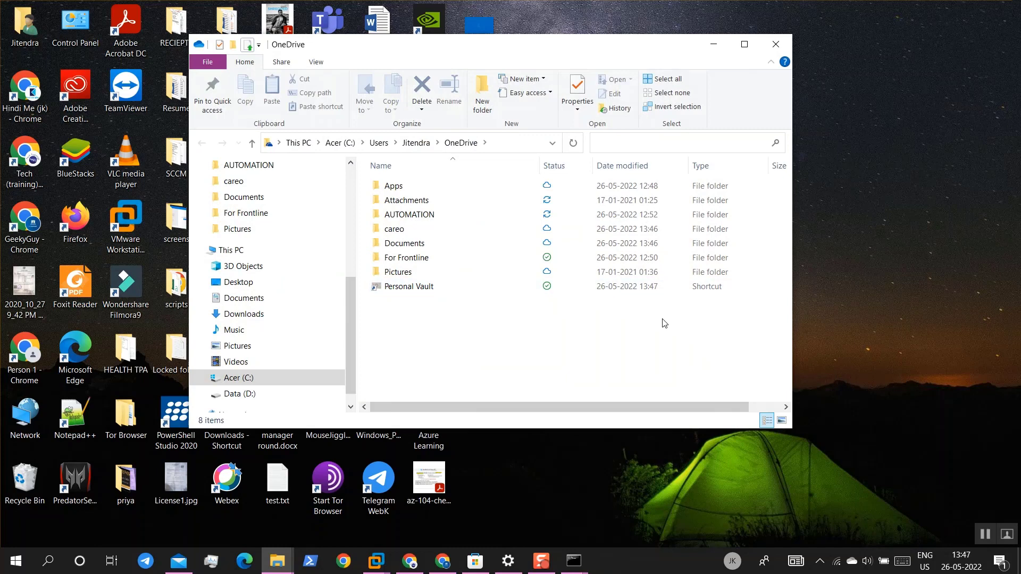
mouse_move(751, 70)
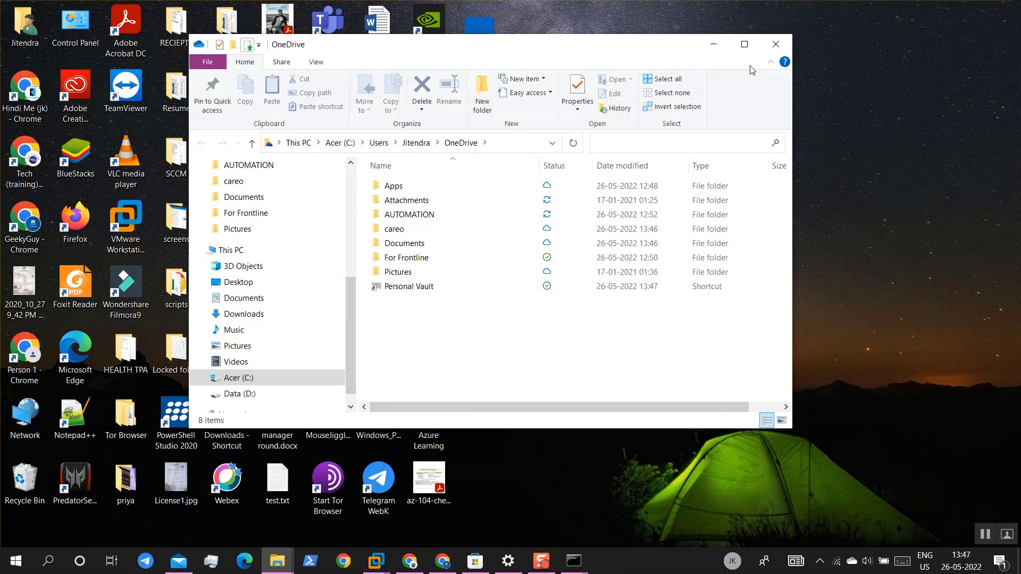
mouse_move(714, 45)
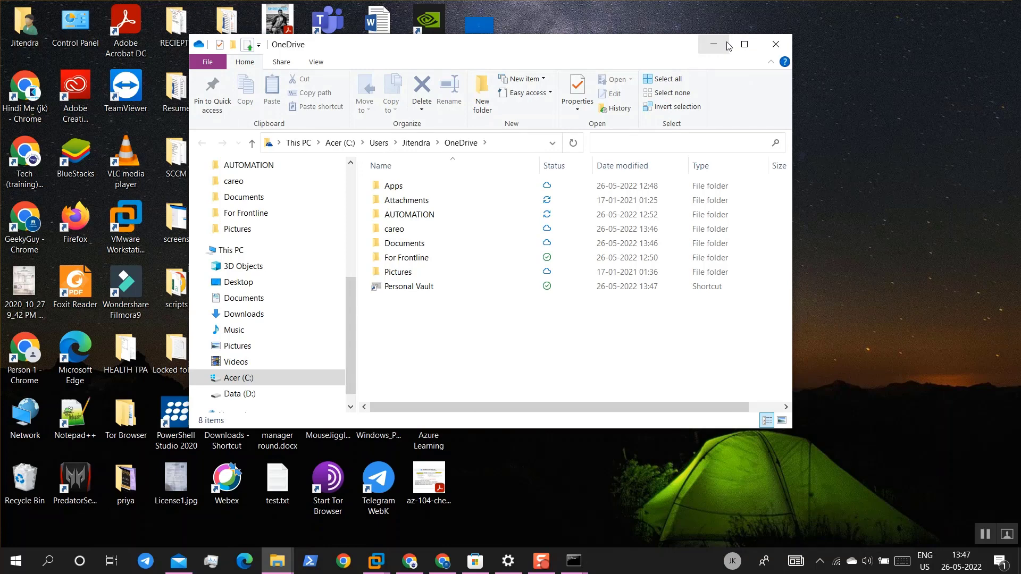
mouse_move(548, 4)
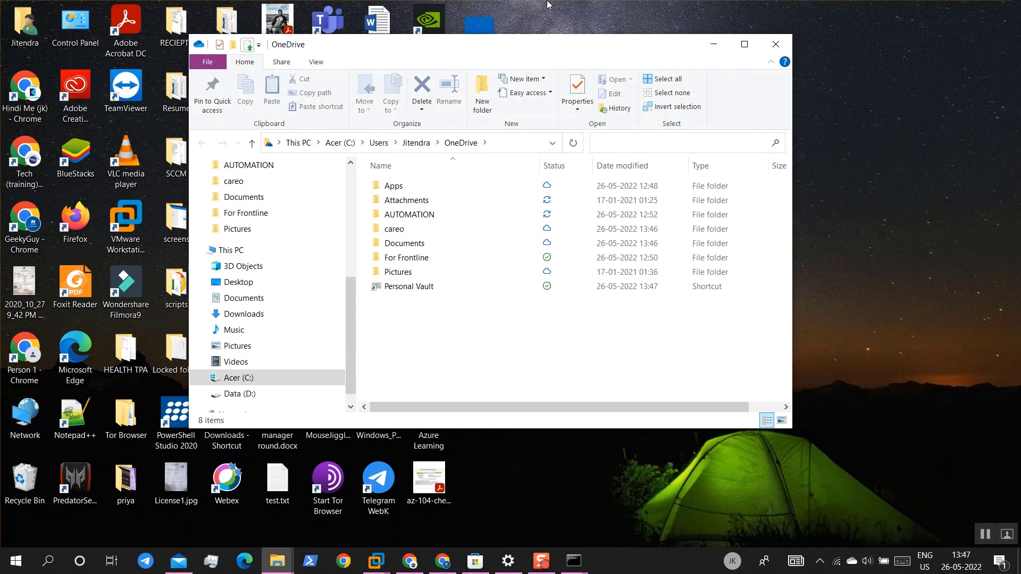
mouse_move(667, 21)
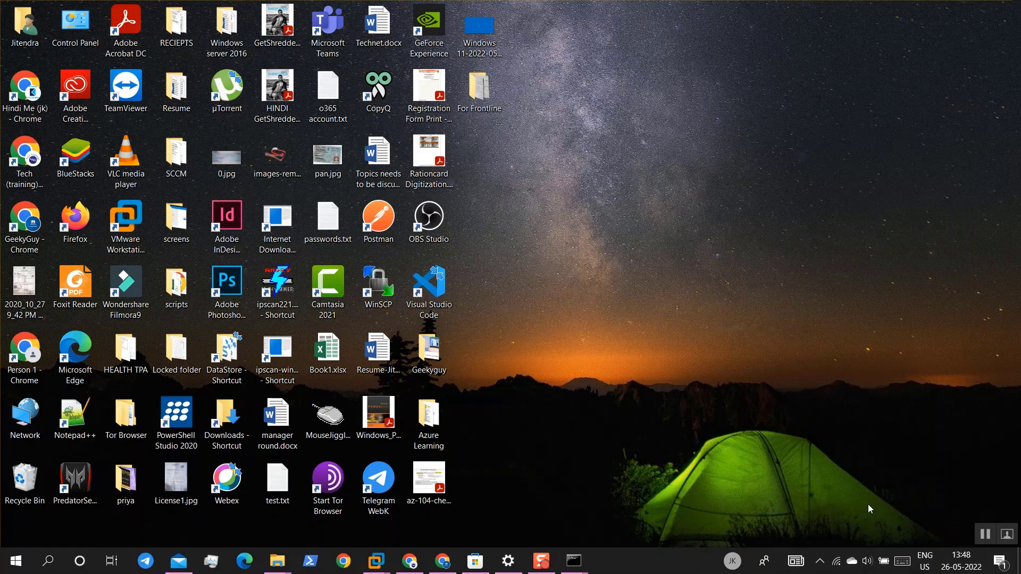
mouse_move(597, 308)
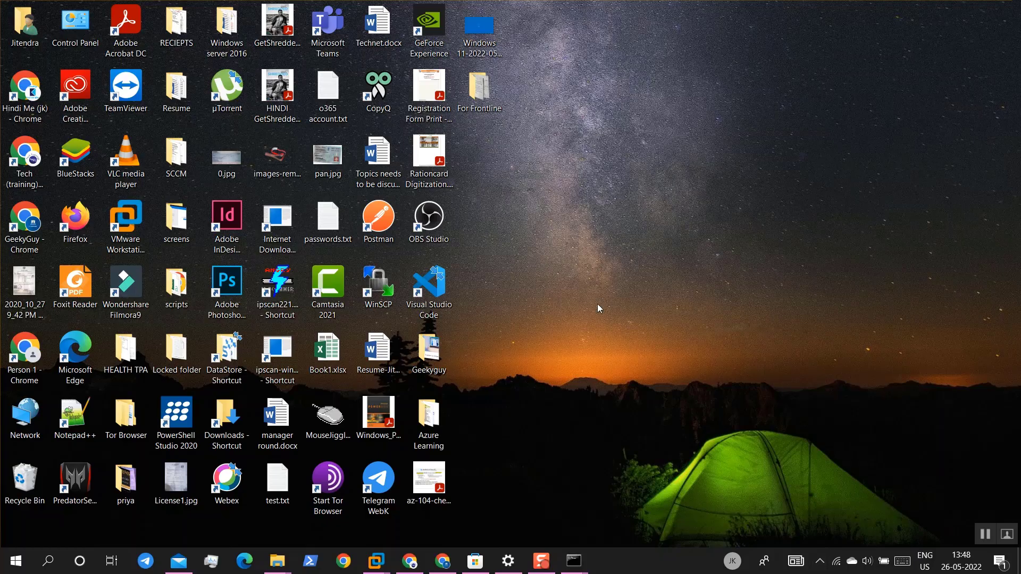
mouse_move(843, 392)
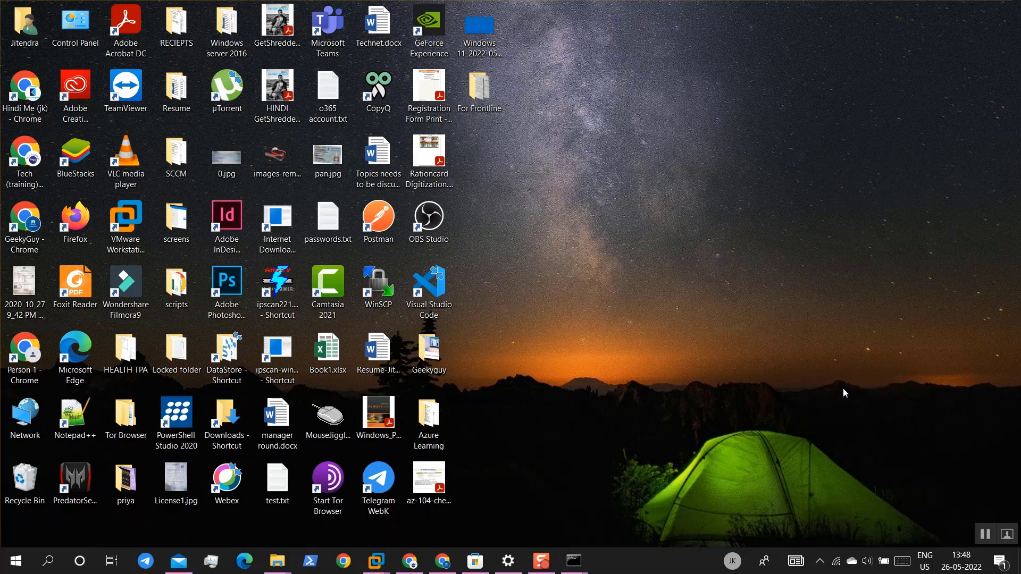
mouse_move(810, 542)
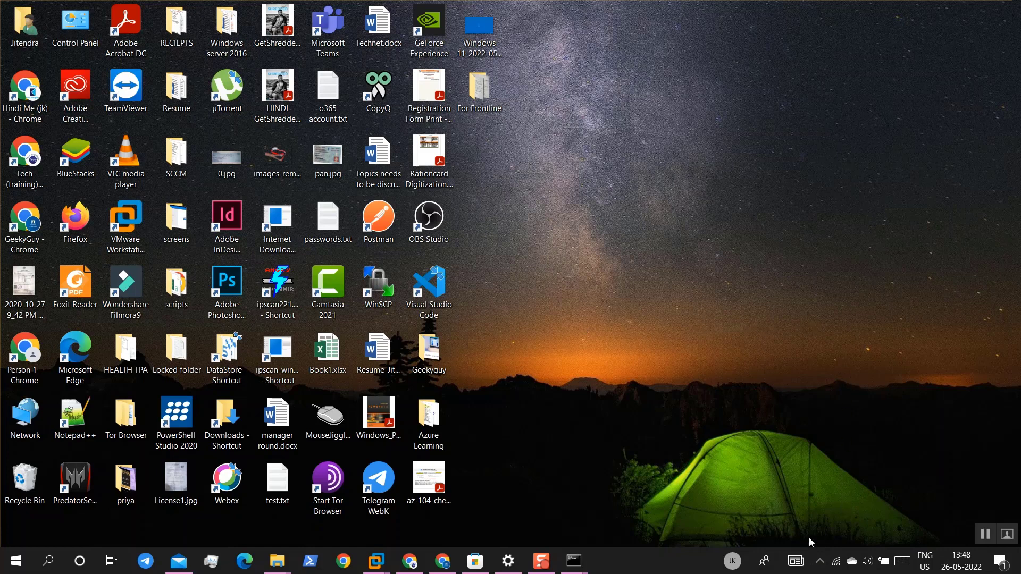
mouse_move(852, 561)
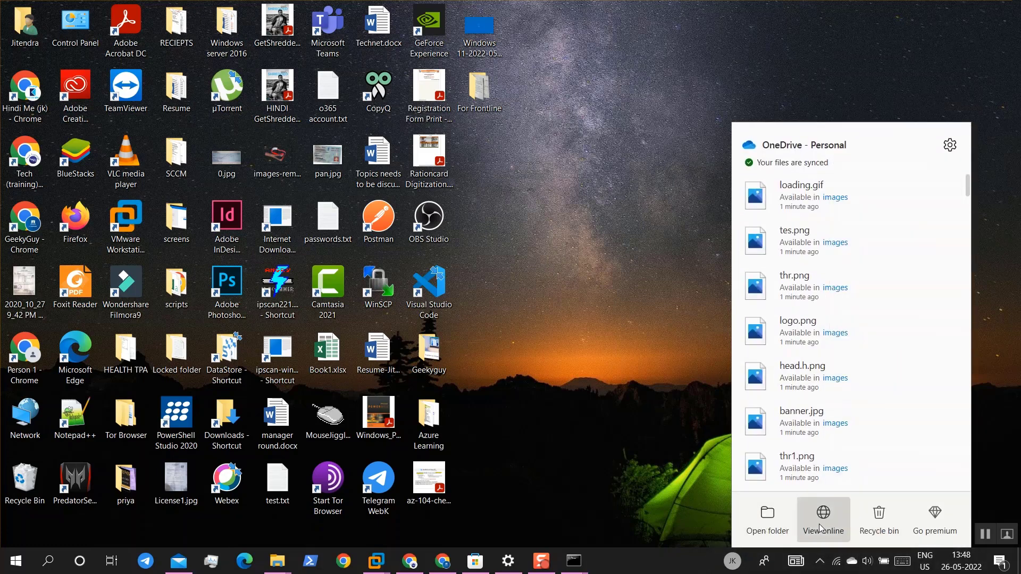
Step: Check the synced files on the OneDrive website, then close the page back to the desktop
left_click(822, 519)
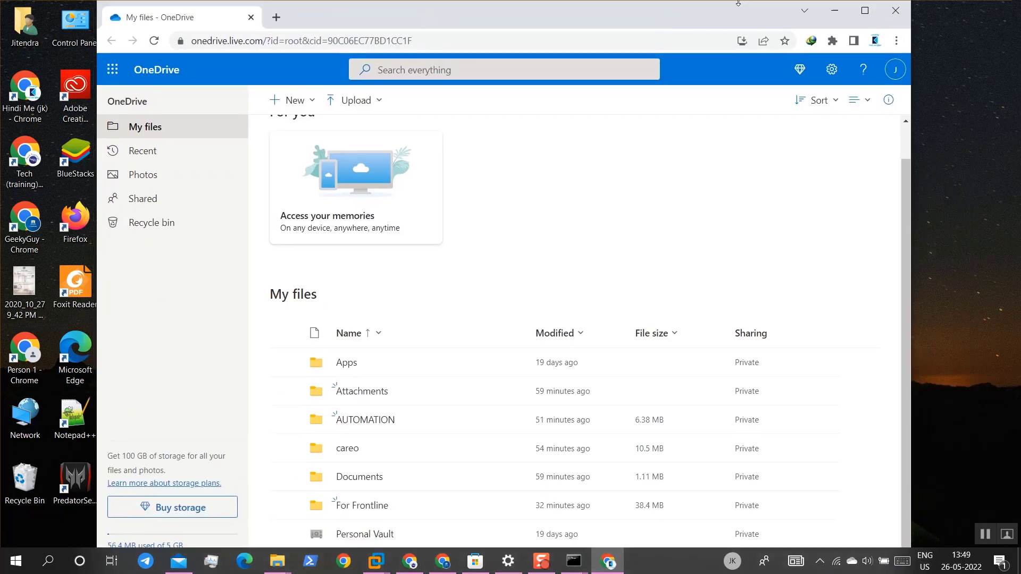
mouse_move(454, 178)
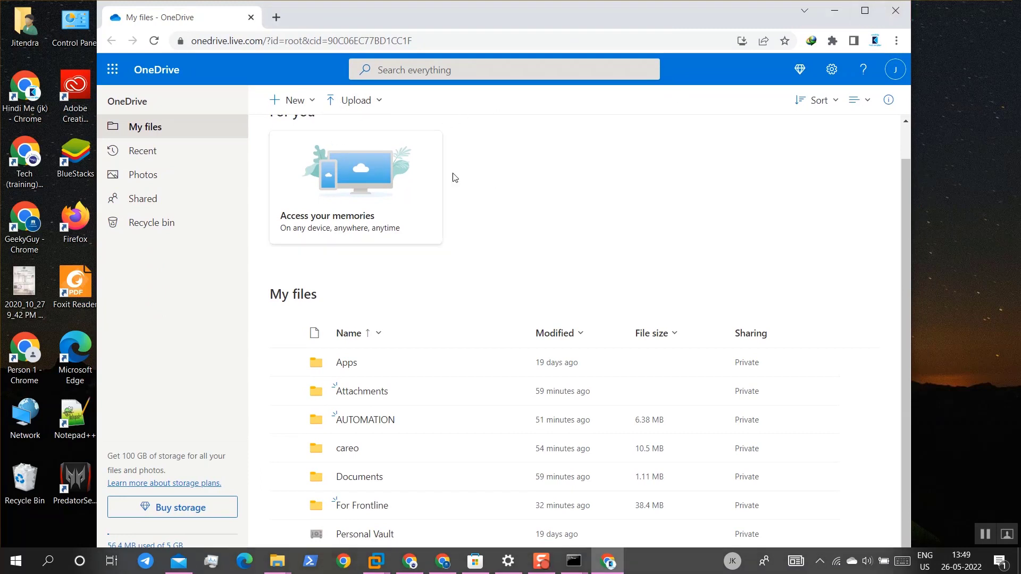
mouse_move(448, 271)
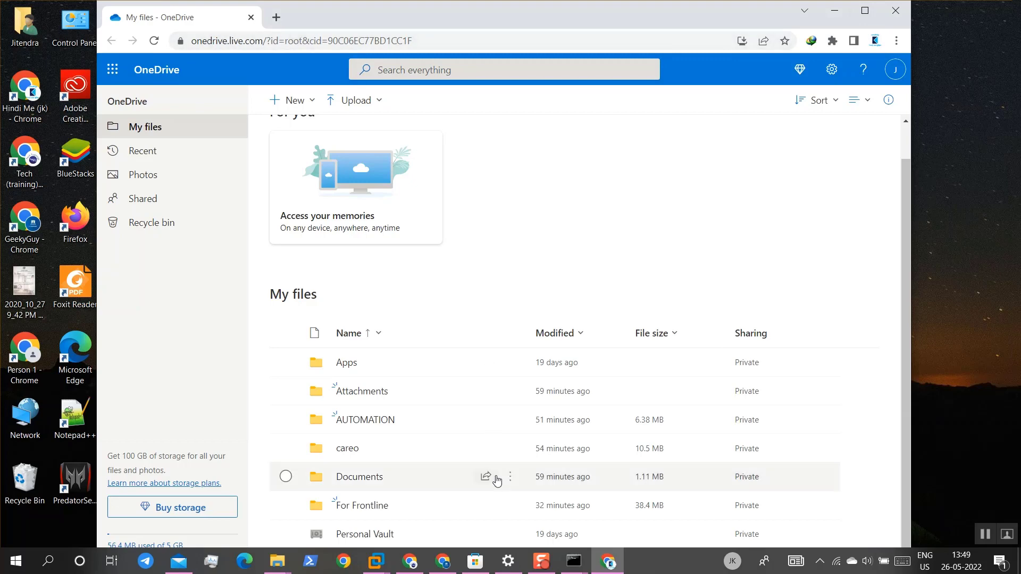
left_click(865, 11)
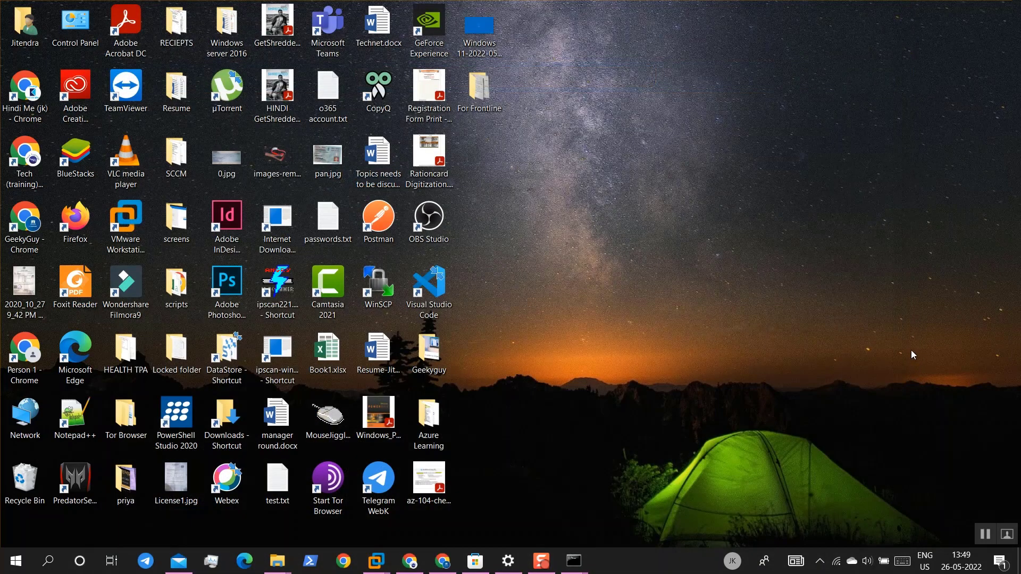
mouse_move(866, 356)
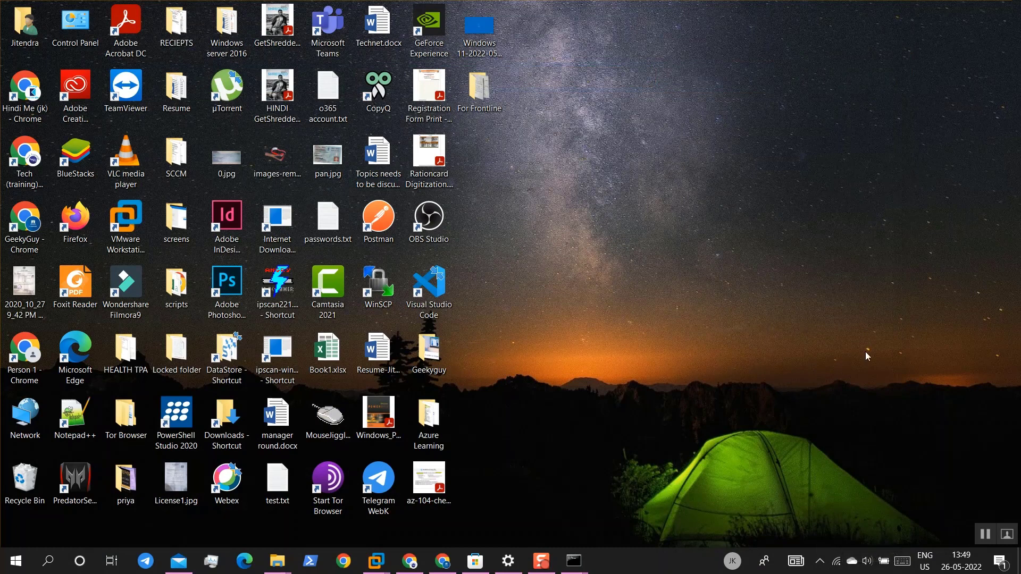
Step: Search Start for 'onedrive' and choose Uninstall on the app to reach Programs and Features
left_click(14, 560)
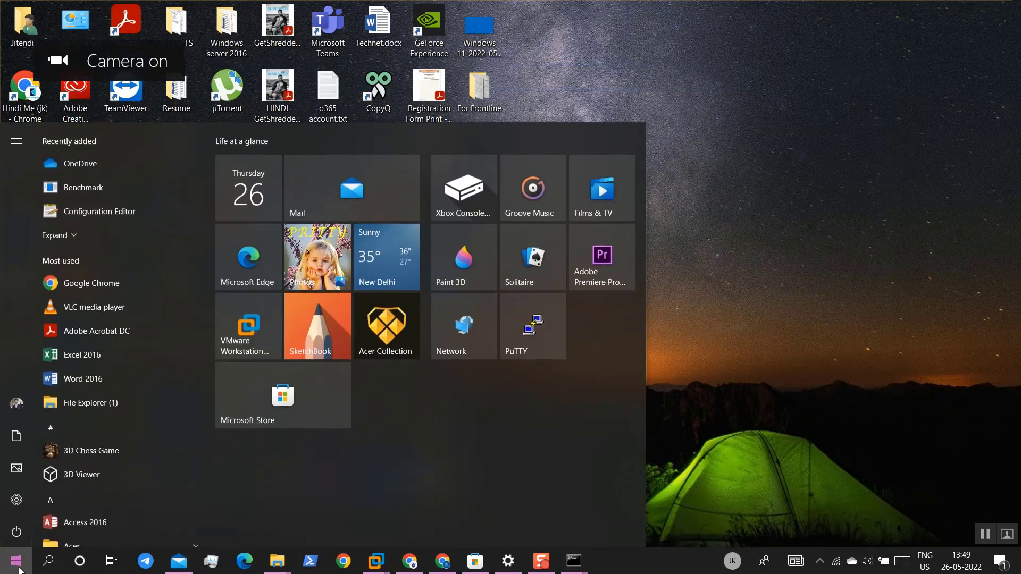
type("onedrive")
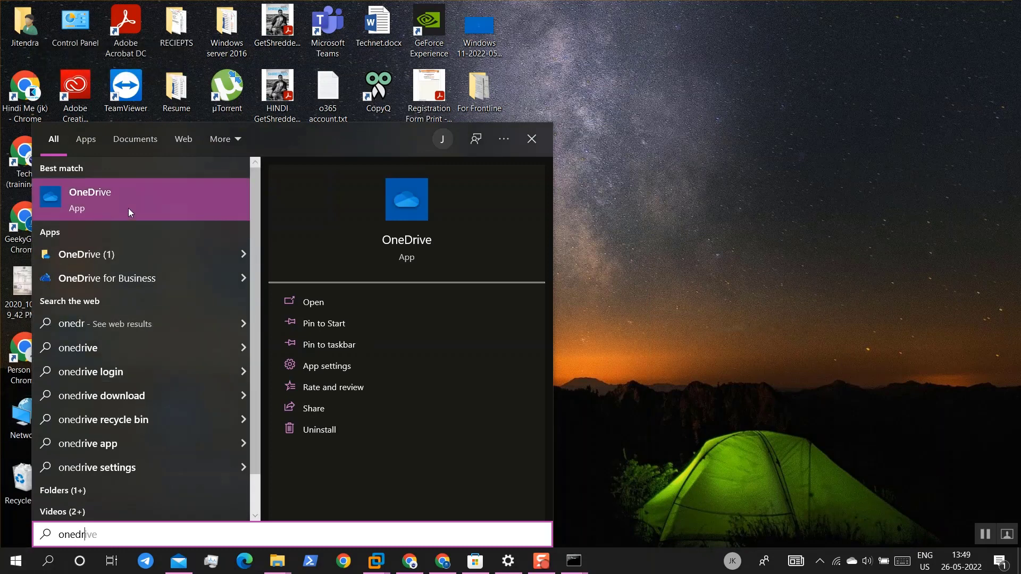
mouse_move(417, 259)
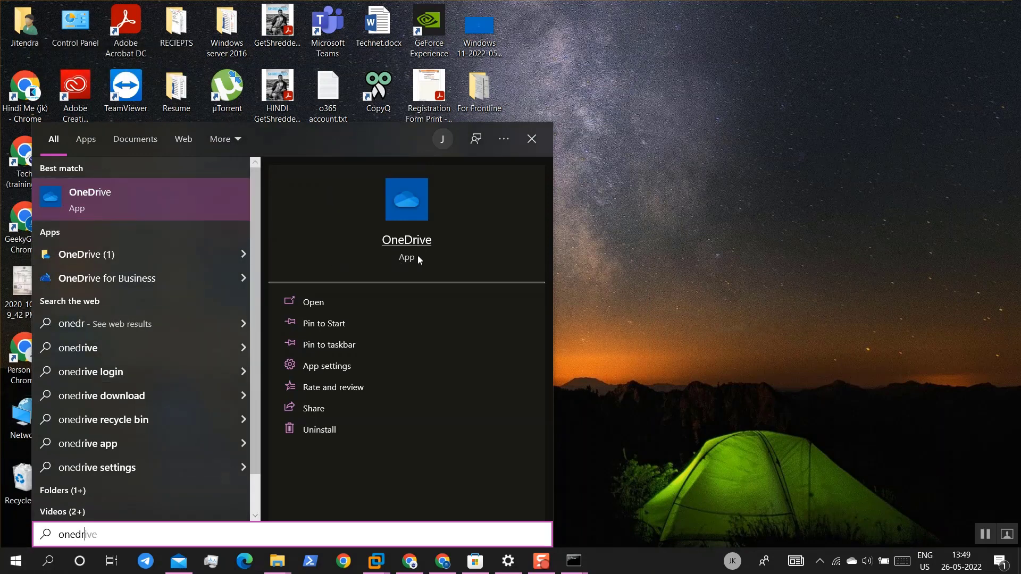
mouse_move(127, 254)
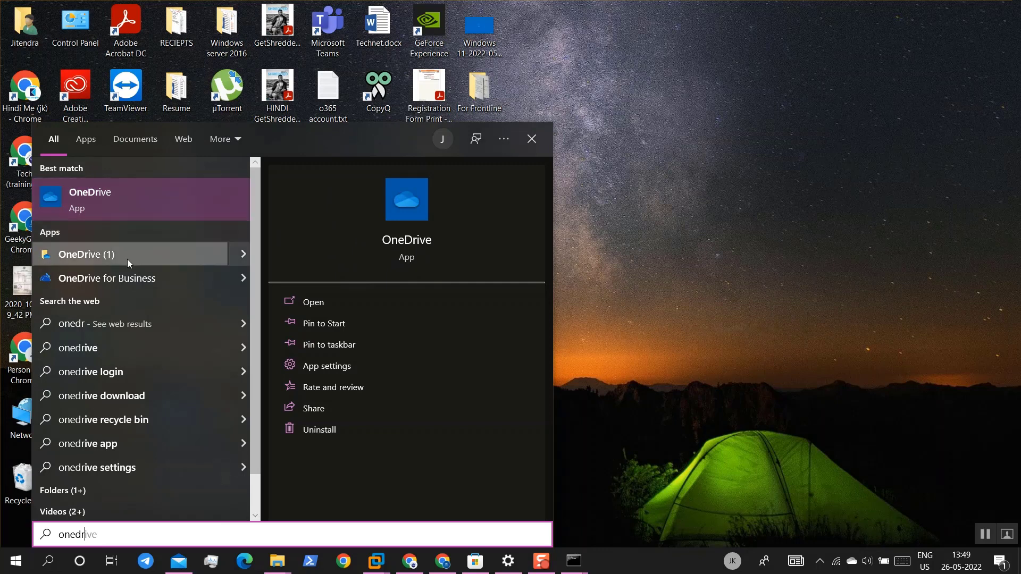
right_click(86, 254)
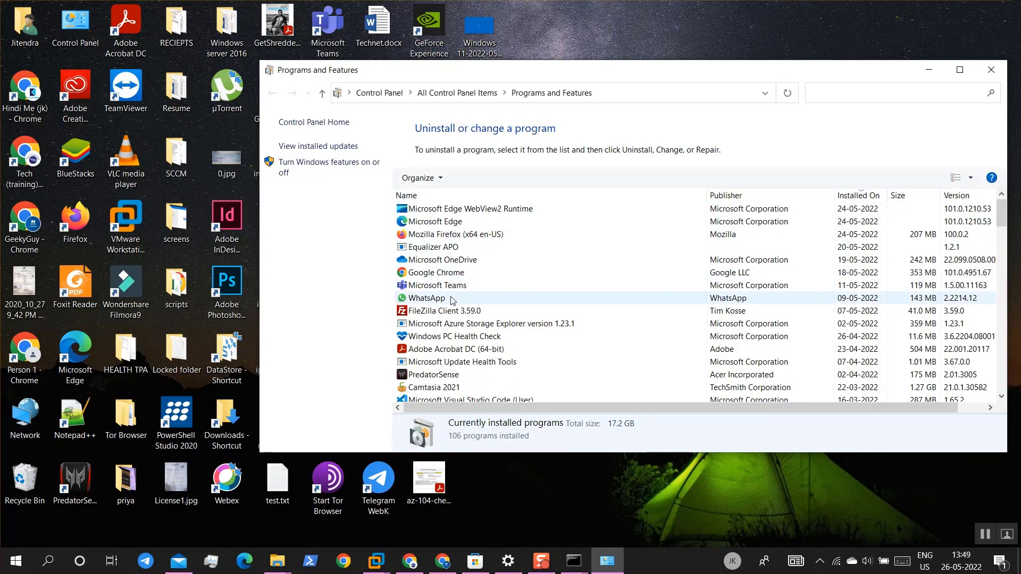
mouse_move(815, 129)
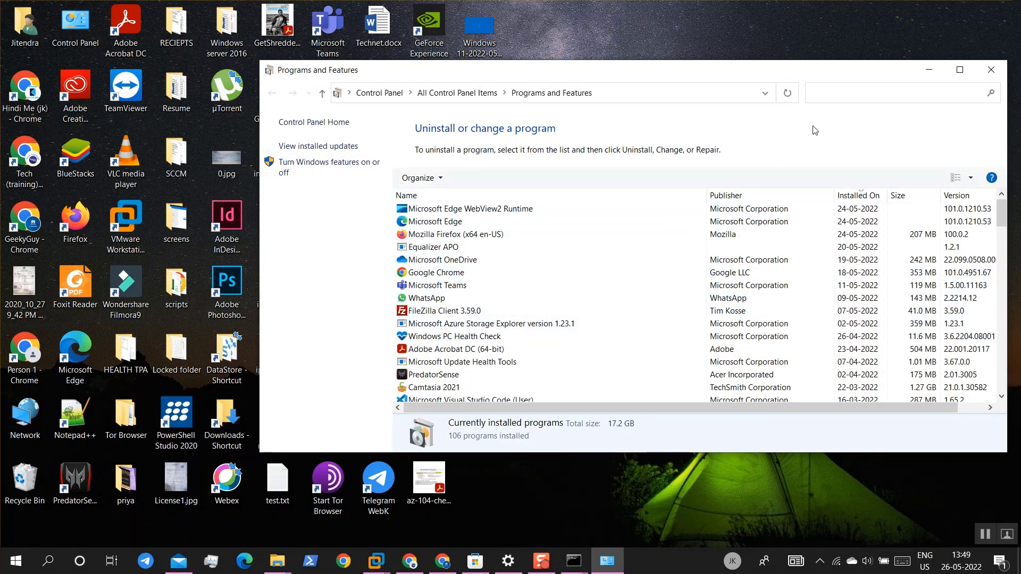
Step: Filter Programs and Features by 'one', uninstall Microsoft OneDrive and close the window
type("one")
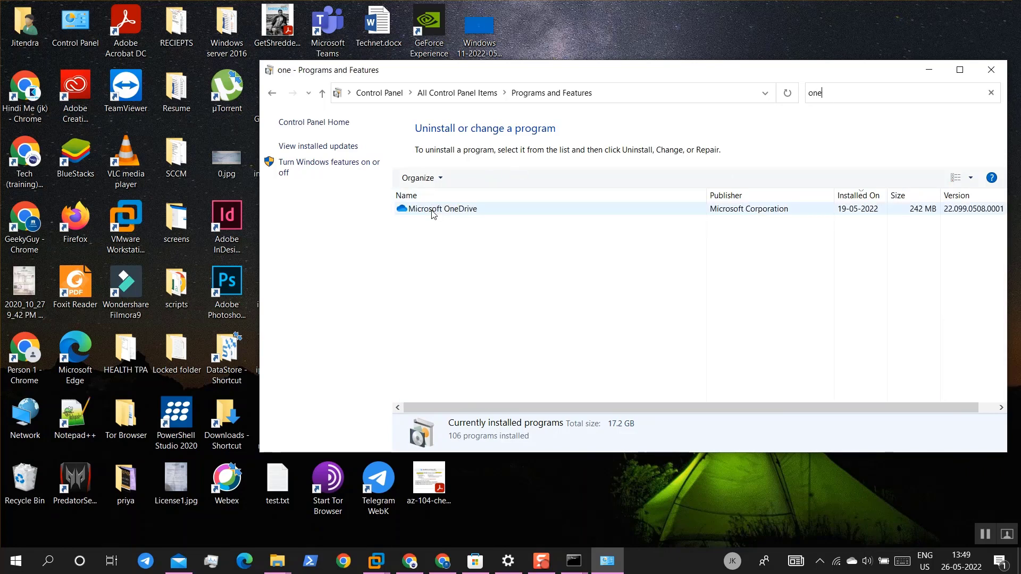
left_click(441, 208)
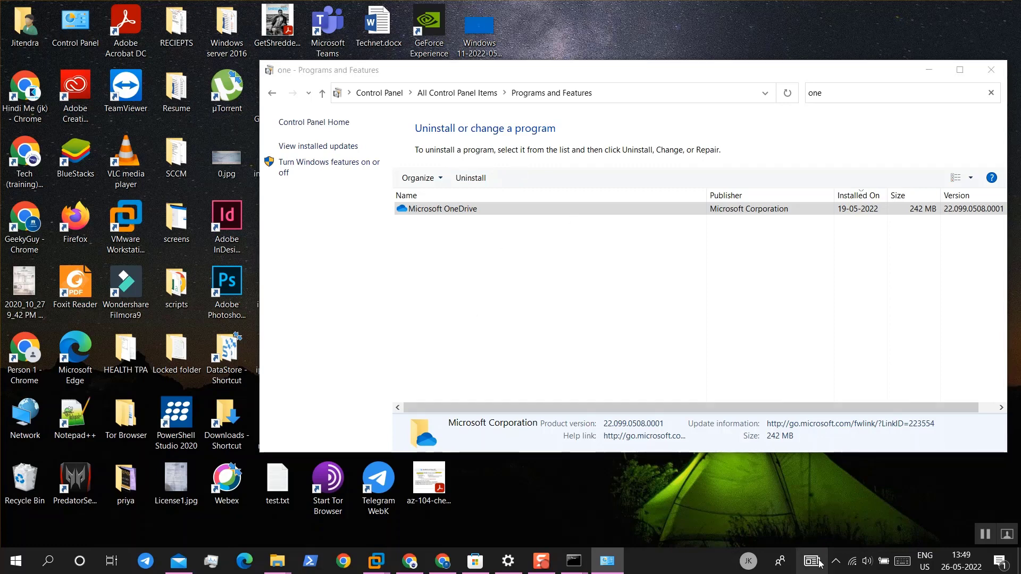
left_click(835, 560)
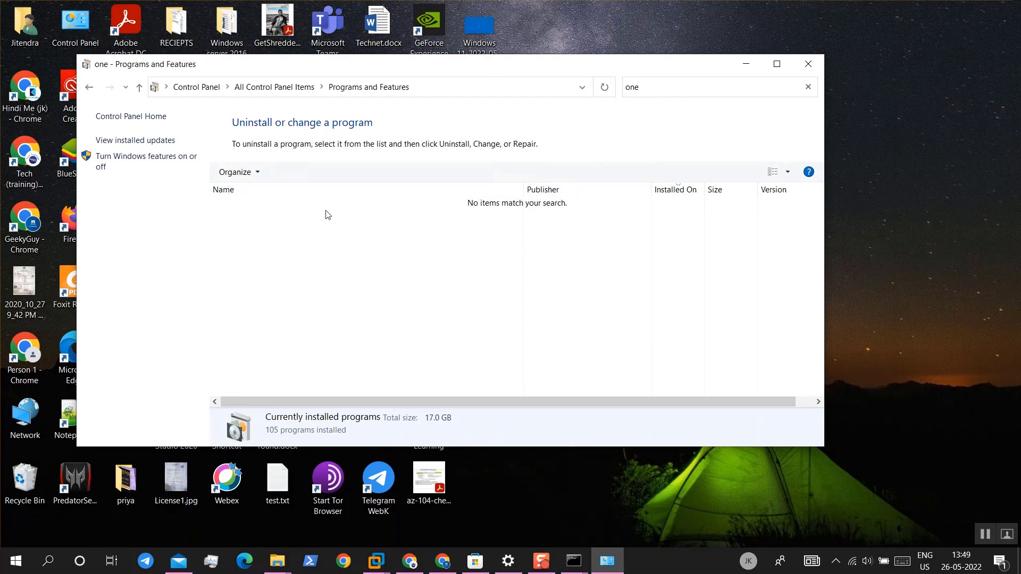
mouse_move(399, 222)
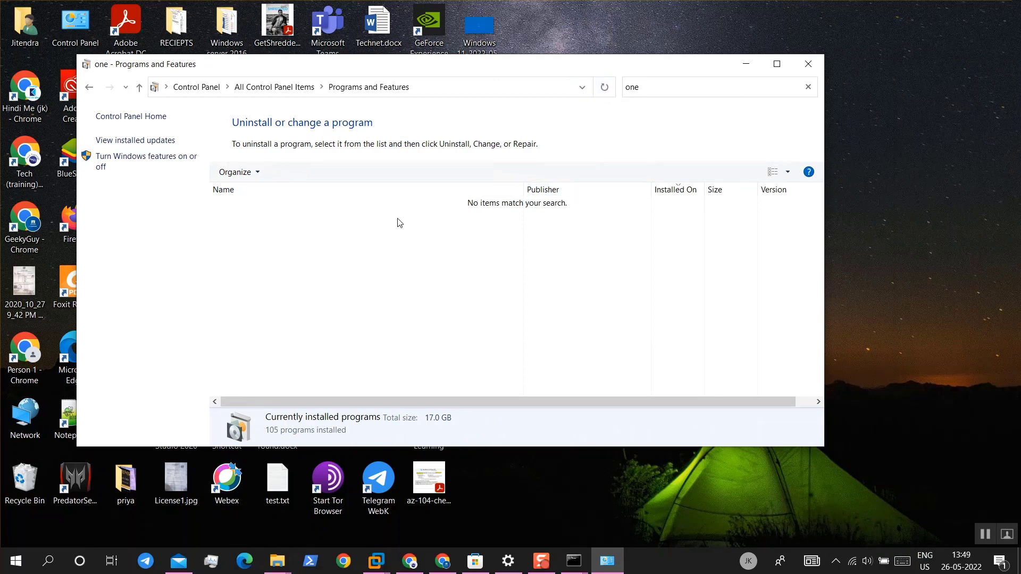
mouse_move(310, 215)
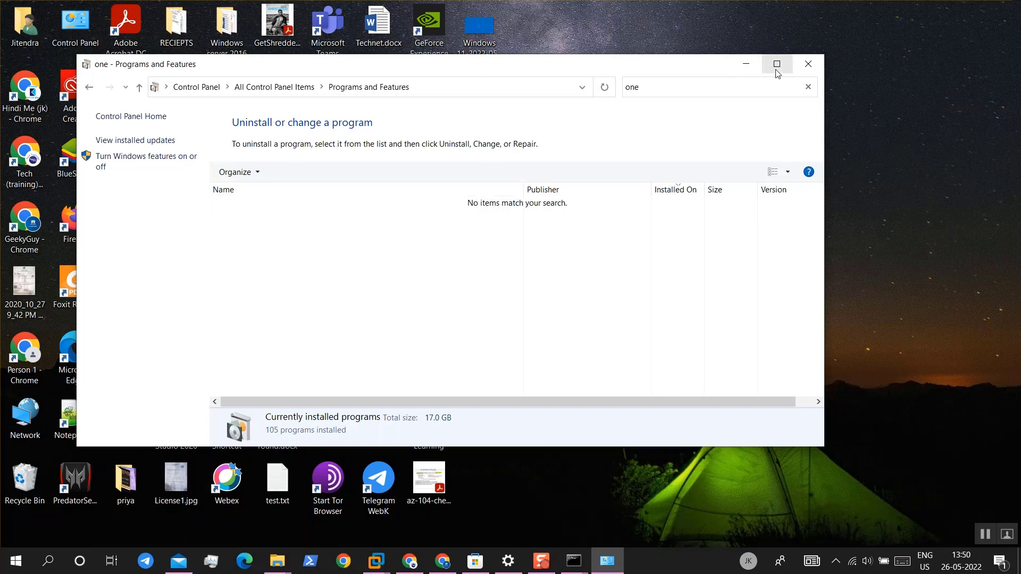
left_click(808, 63)
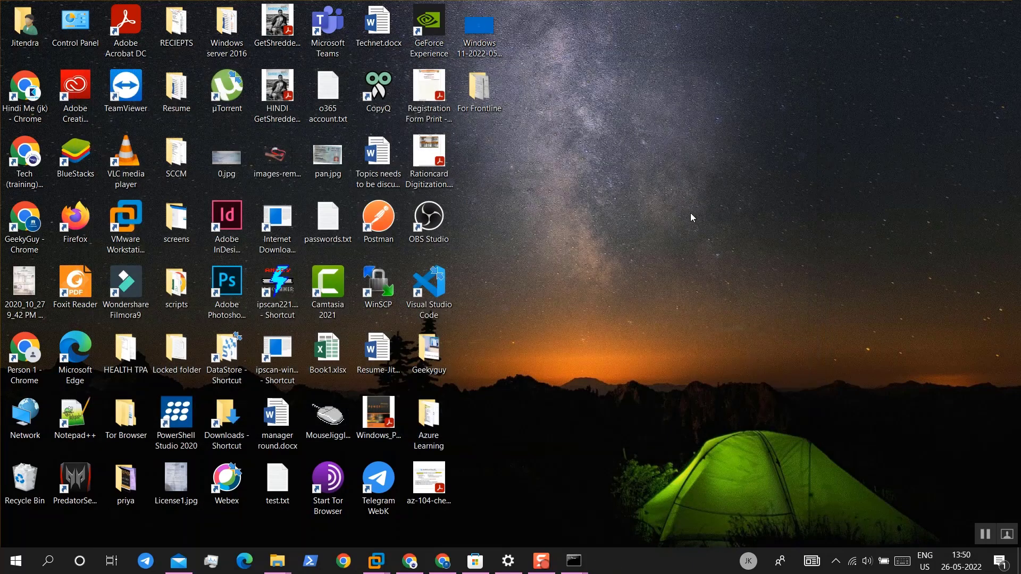
mouse_move(757, 311)
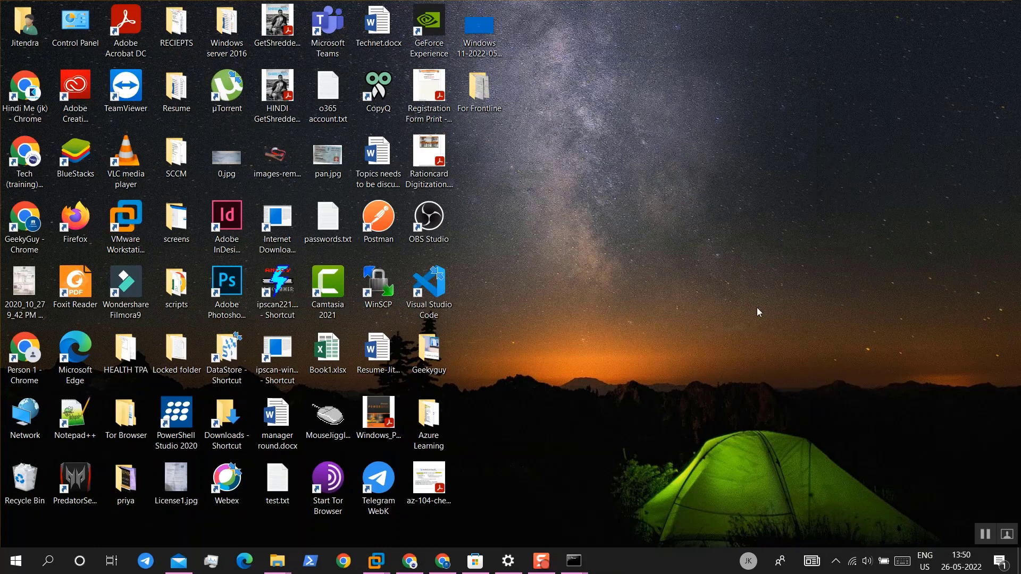
right_click(757, 311)
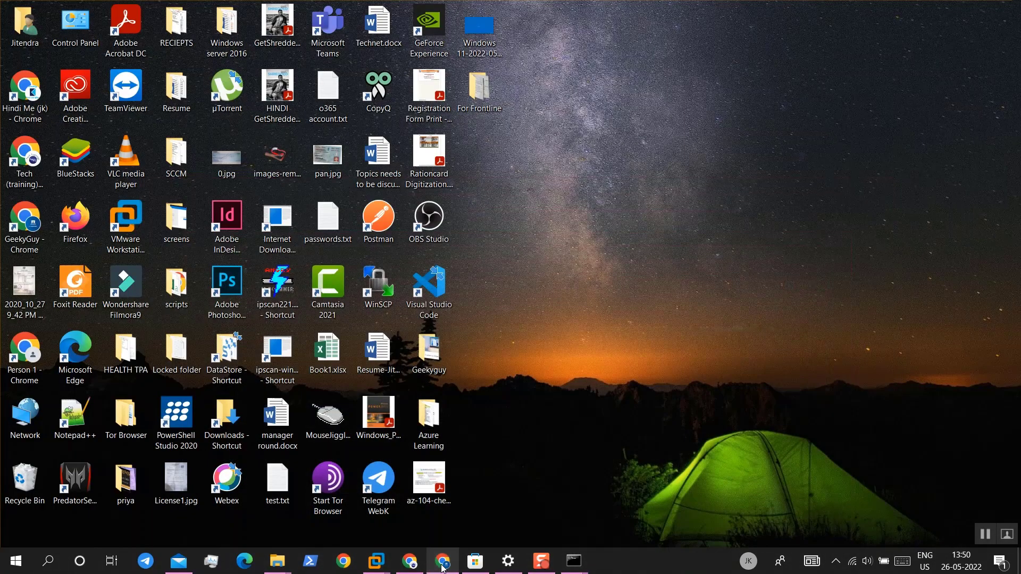
Step: Search Chrome for the OneDrive download page and download the OneDriveSetup.exe installer
left_click(442, 561)
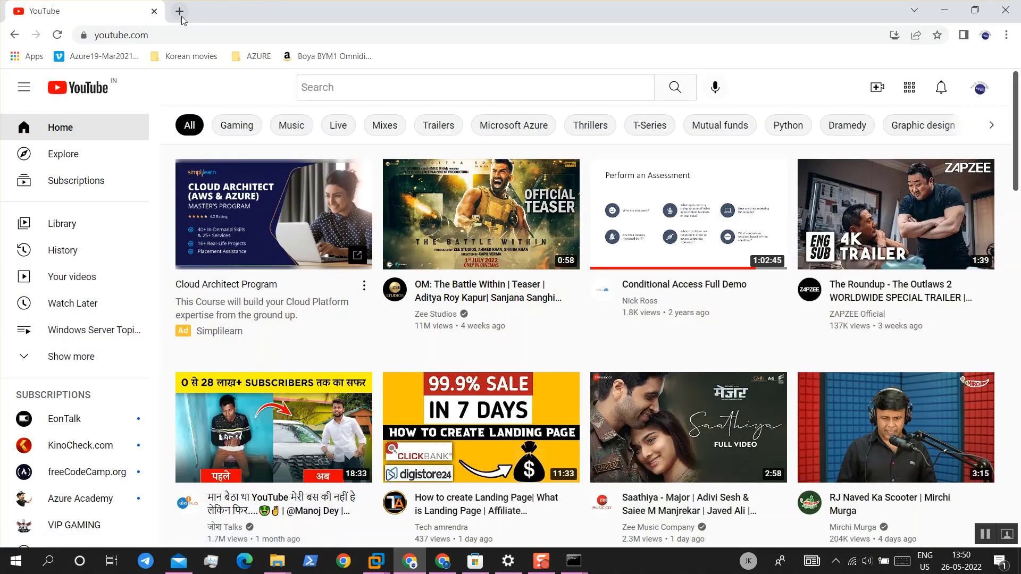
left_click(178, 10)
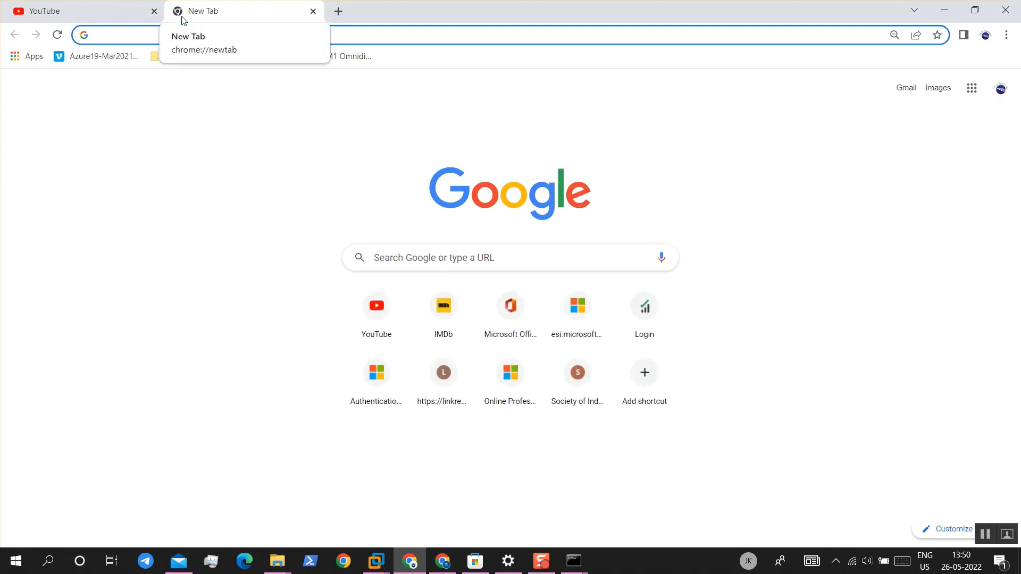
type("down")
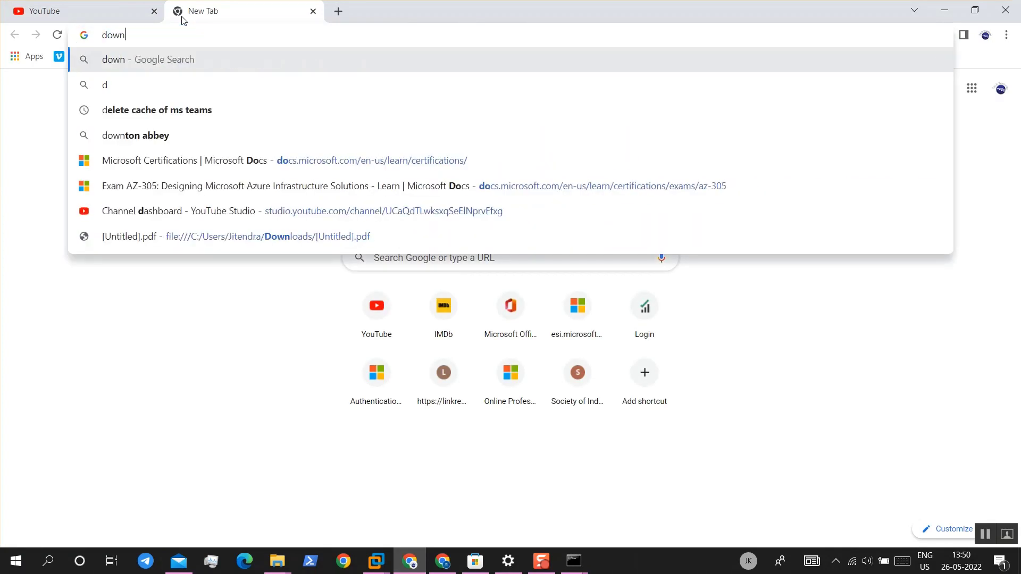
key("Return")
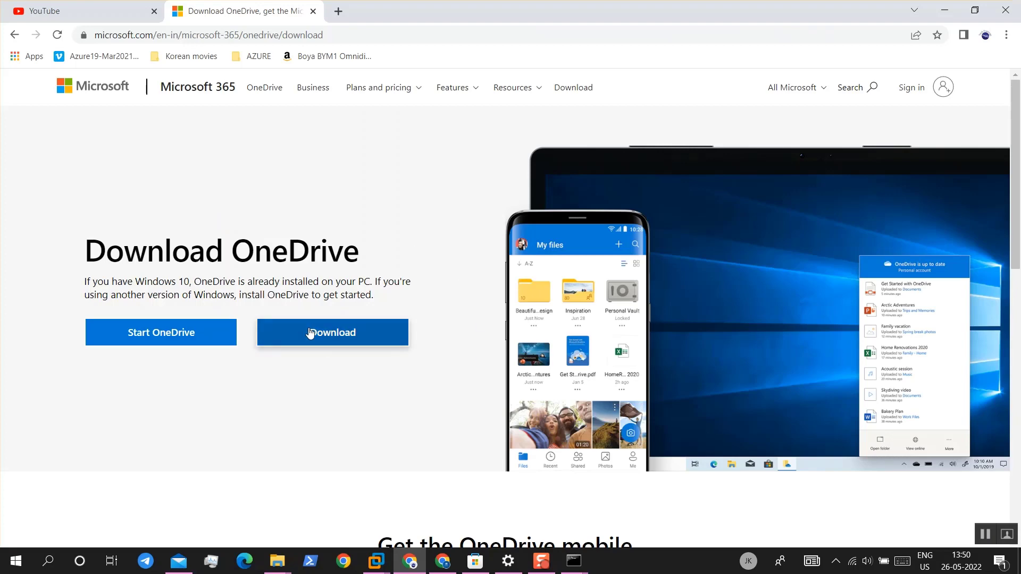
left_click(332, 332)
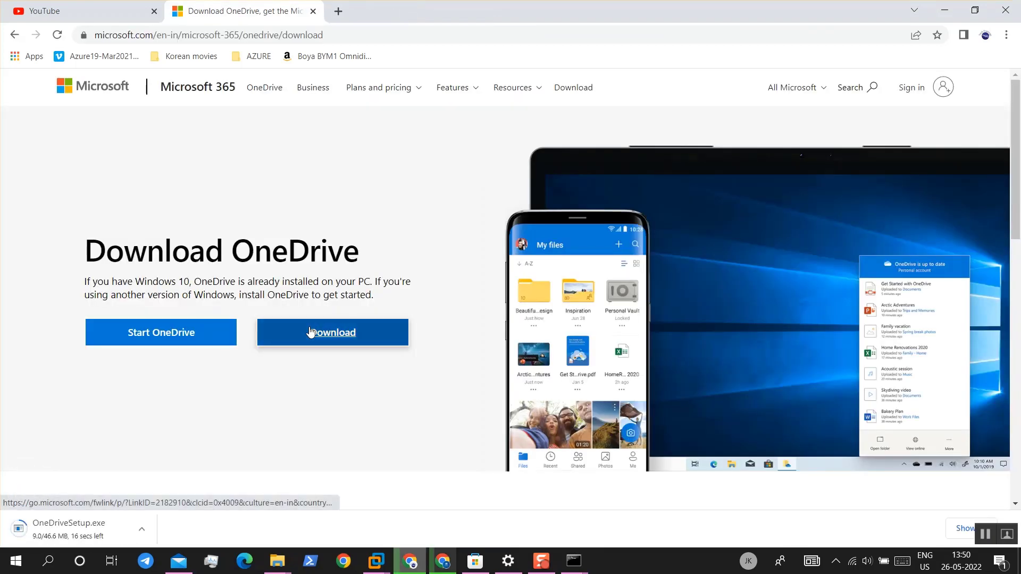
left_click(404, 10)
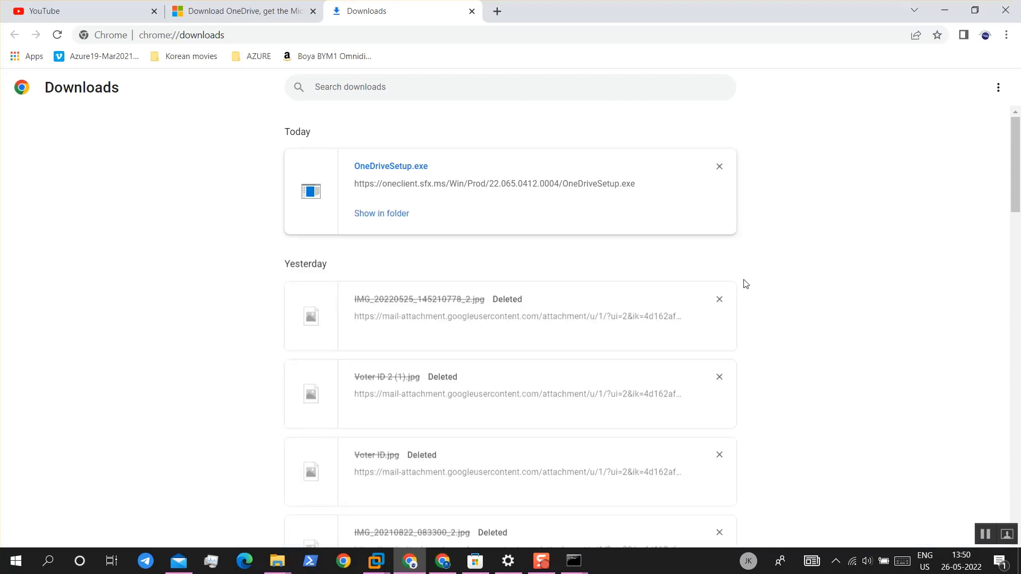
mouse_move(454, 169)
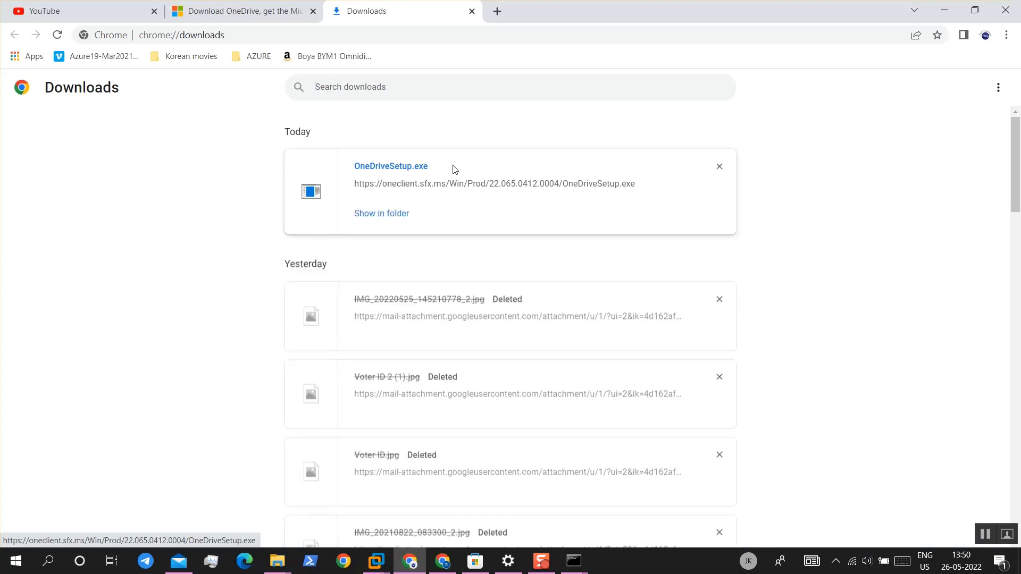
mouse_move(418, 336)
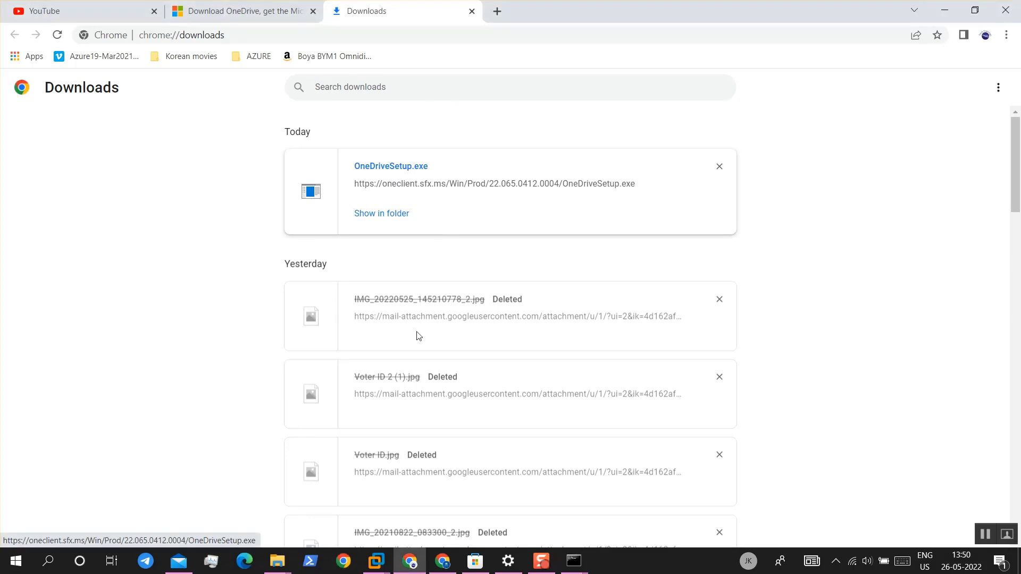
mouse_move(432, 430)
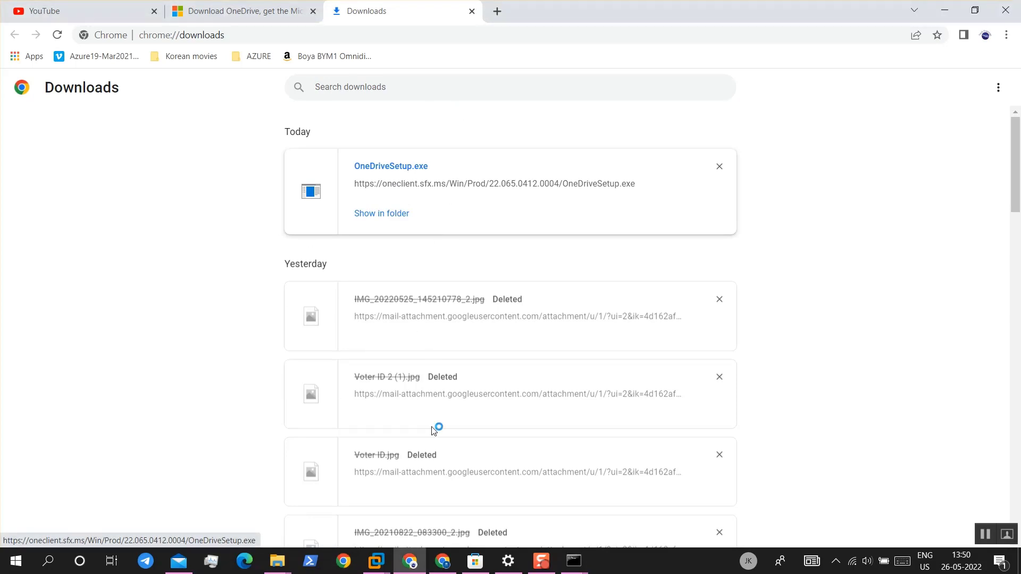
mouse_move(836, 167)
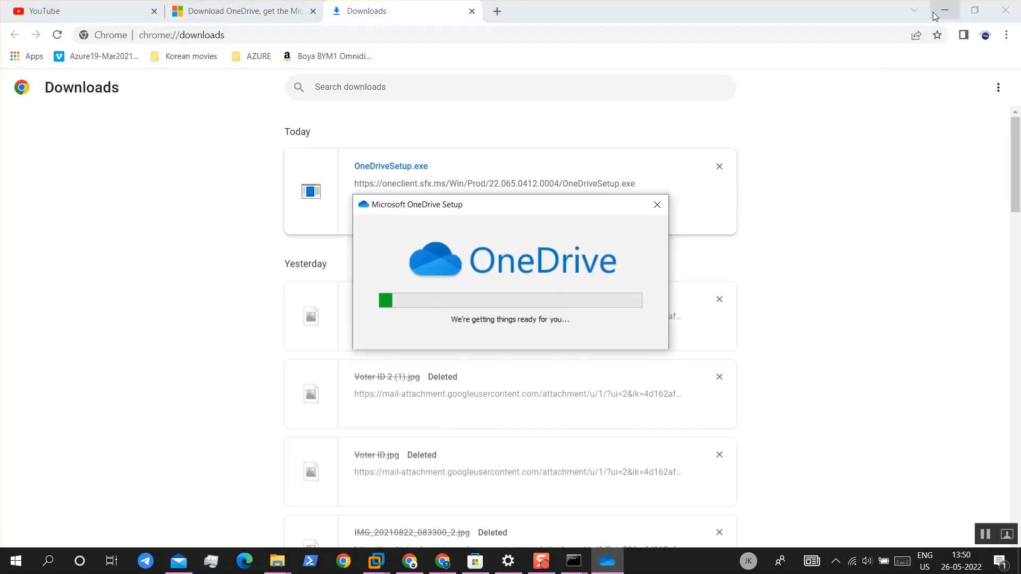
Step: Minimize Chrome and let Microsoft OneDrive Setup's progress bar run to completion
left_click(943, 11)
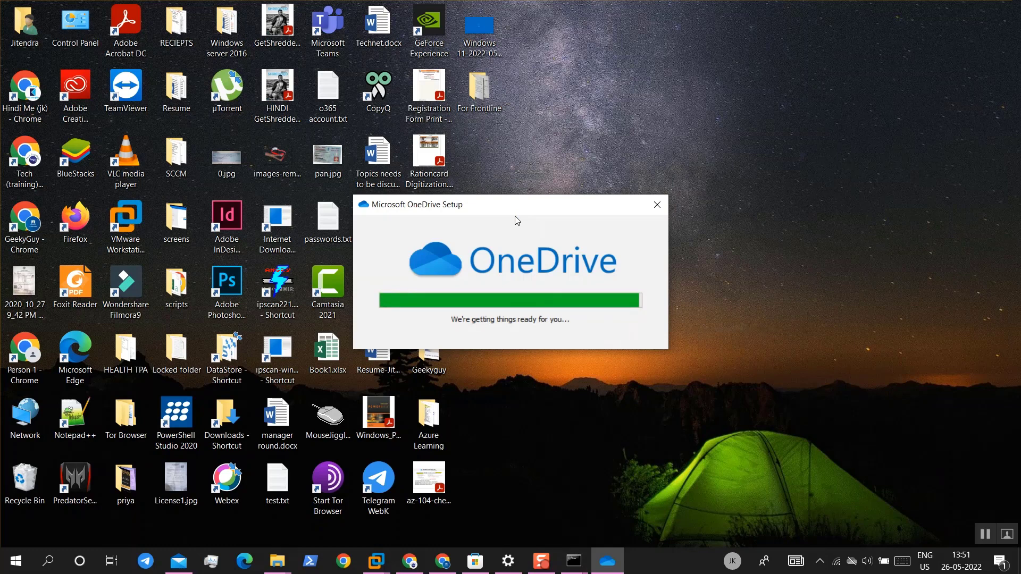
left_click(656, 204)
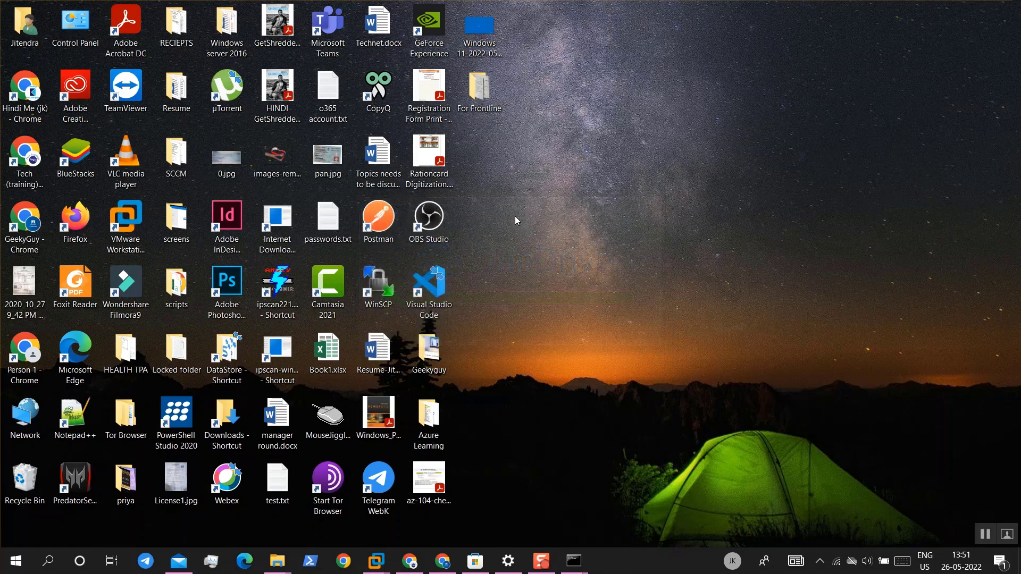
mouse_move(512, 209)
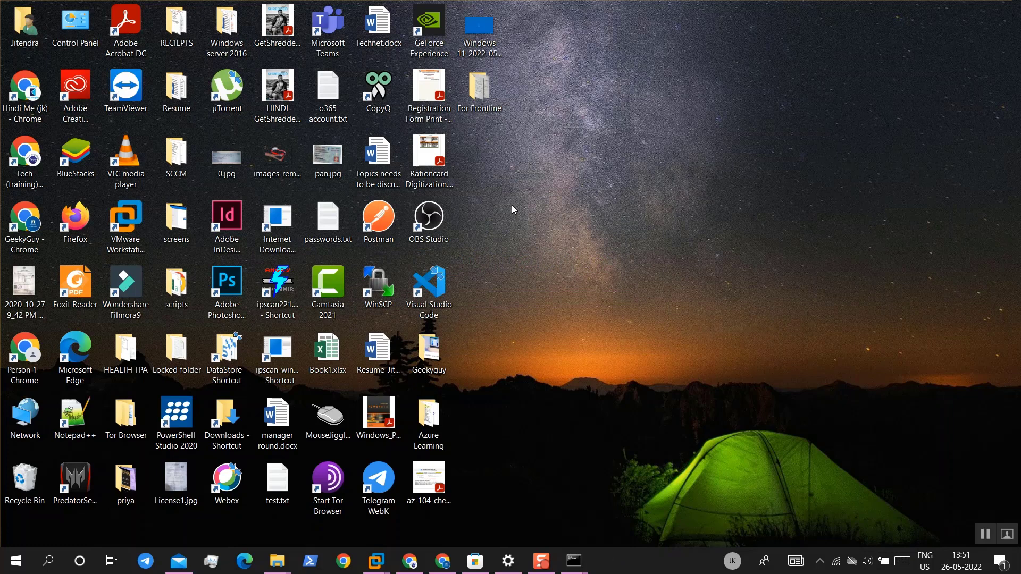
mouse_move(539, 198)
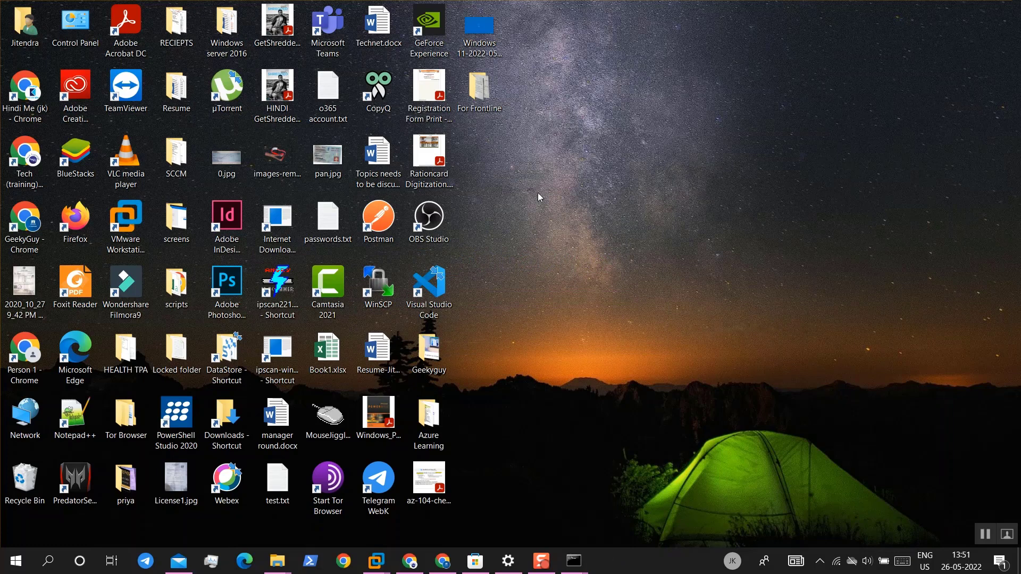
mouse_move(846, 552)
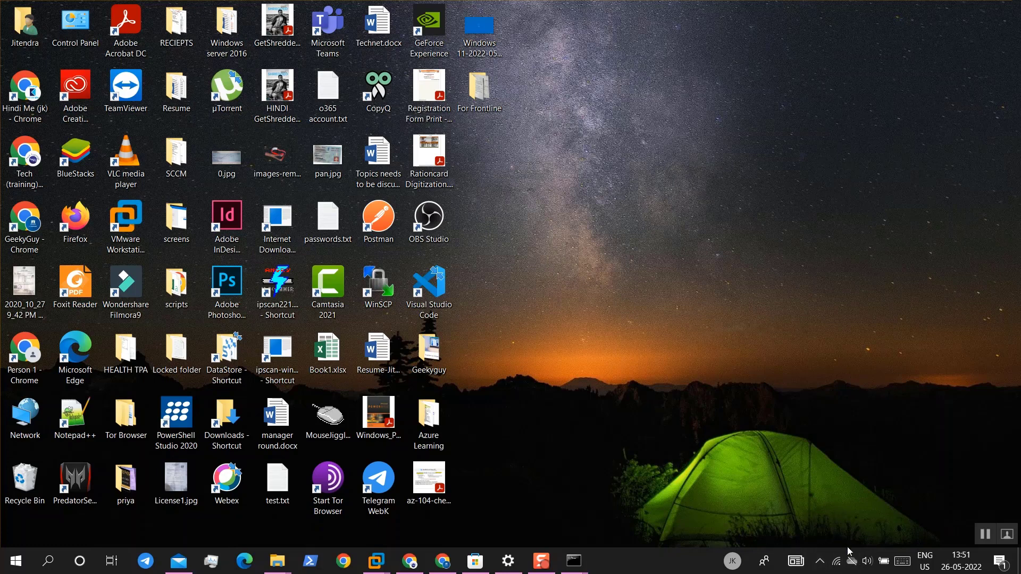
left_click(850, 560)
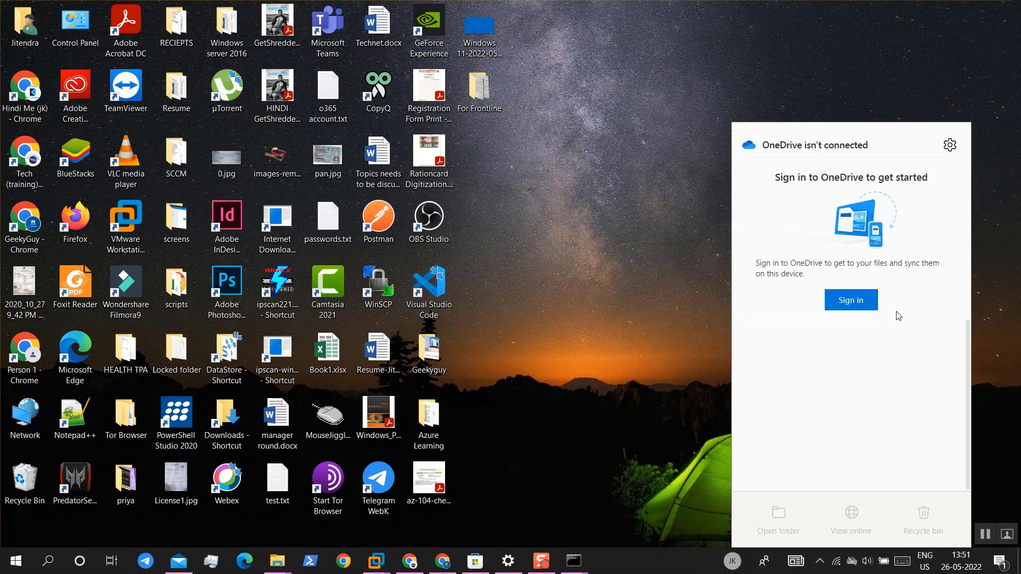
left_click(851, 300)
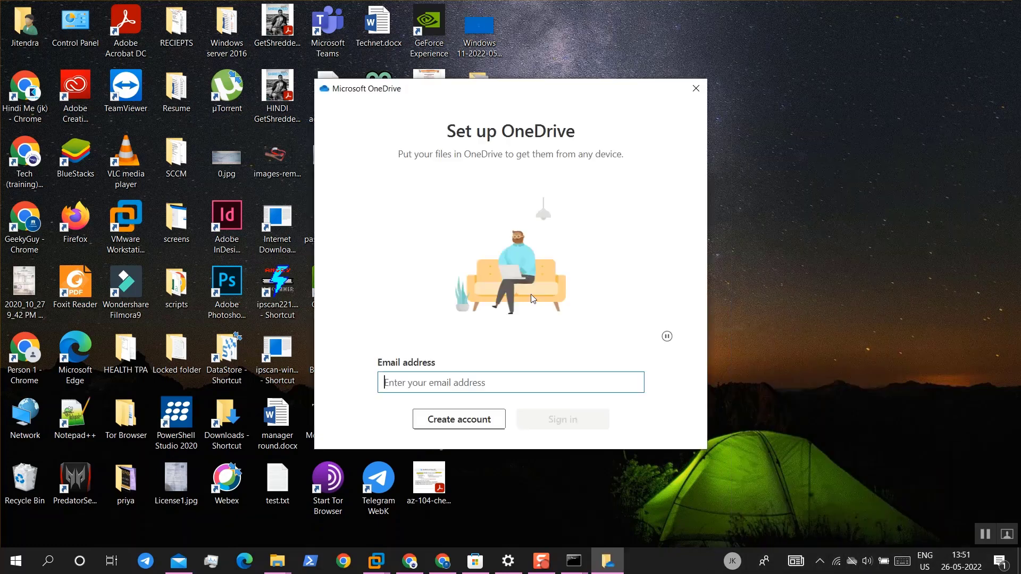
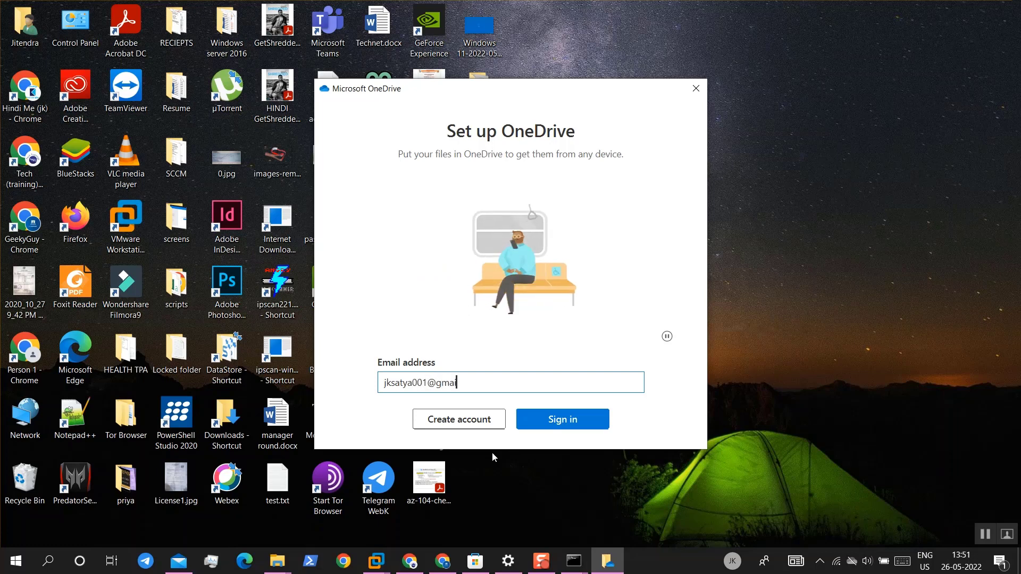
left_click(562, 419)
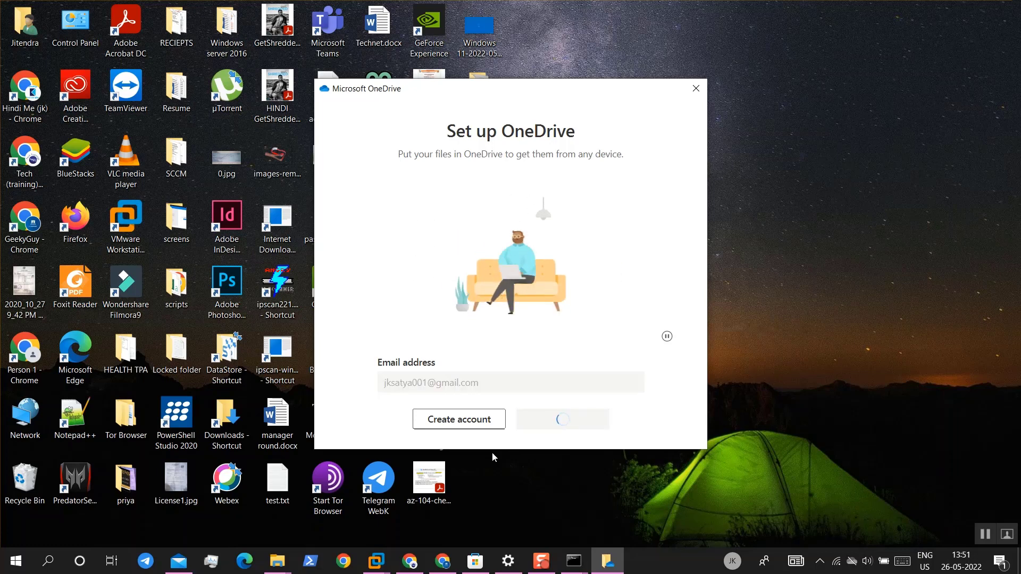
left_click(561, 418)
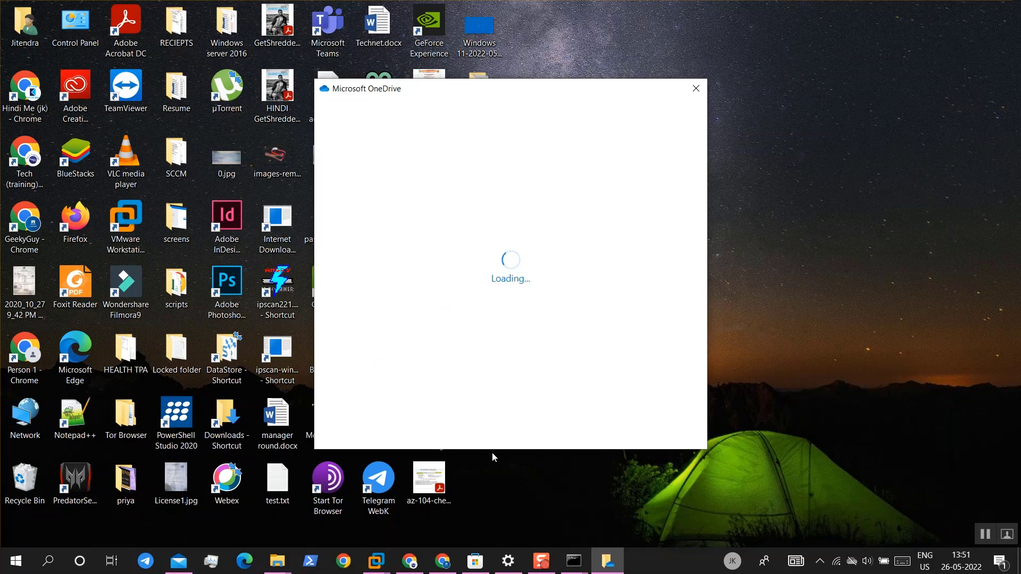
Step: After the window closes, check the OneDrive tray flyout showing it isn't connected
left_click(694, 89)
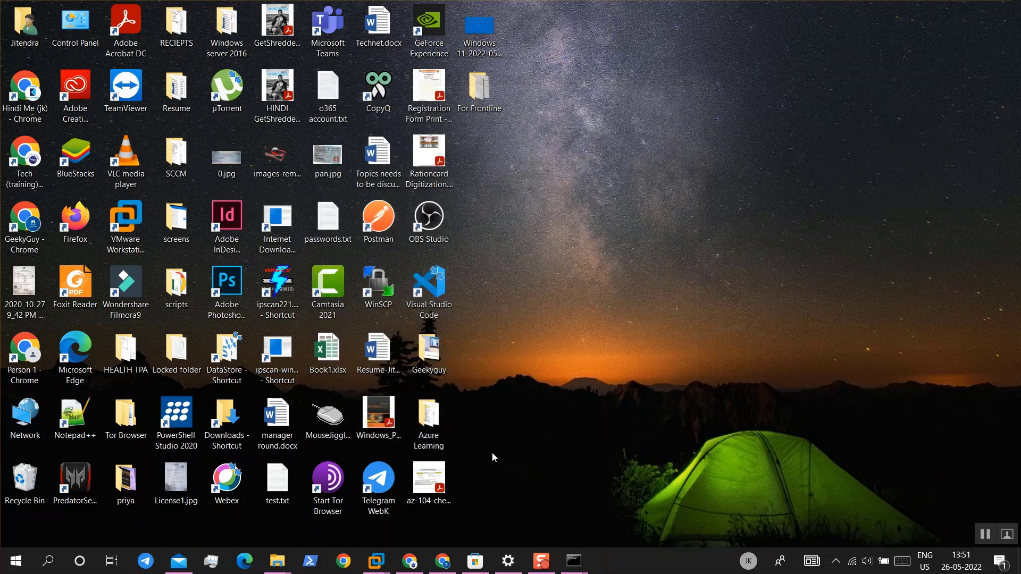
left_click(837, 560)
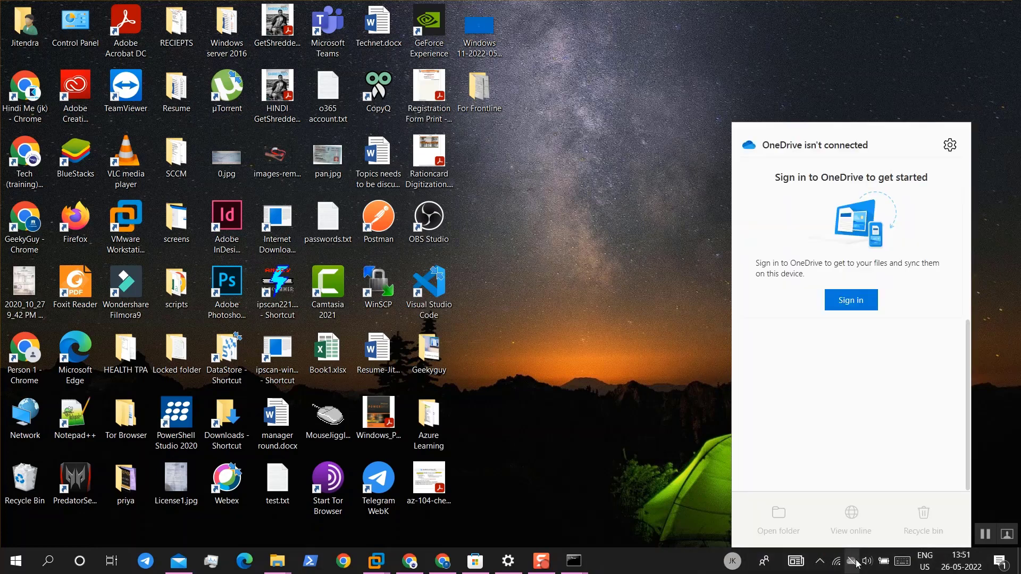
left_click(850, 300)
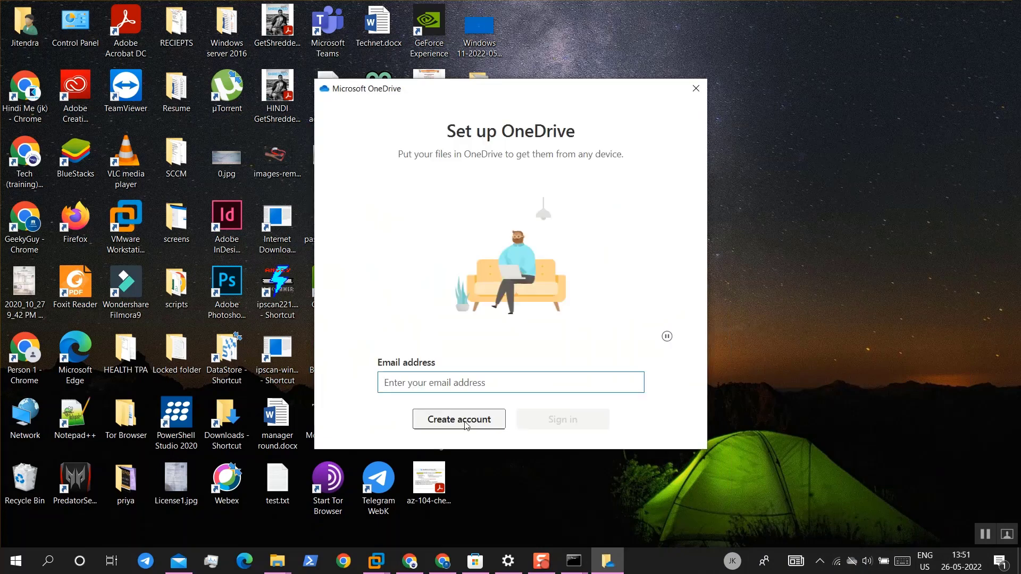
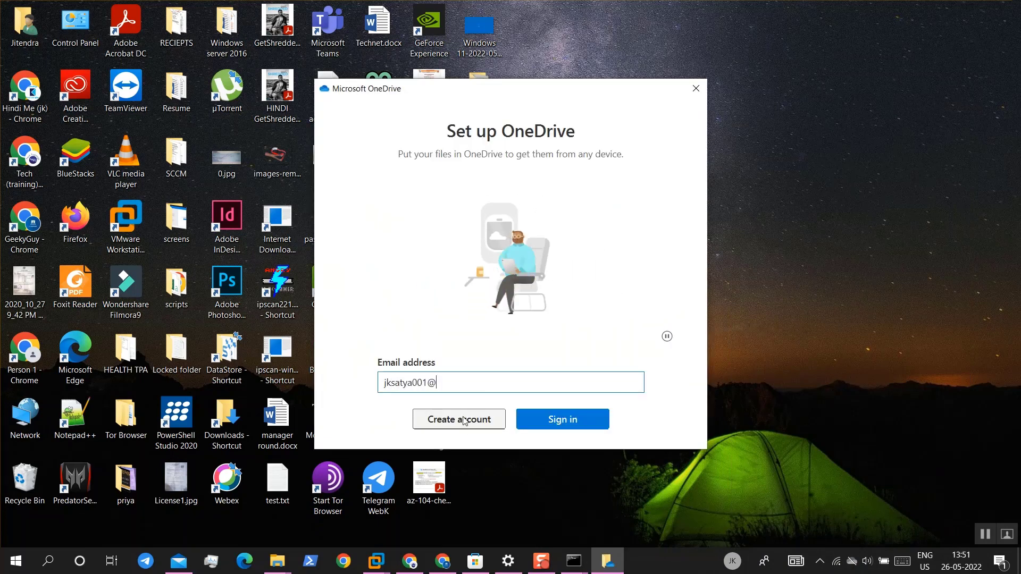
left_click(562, 419)
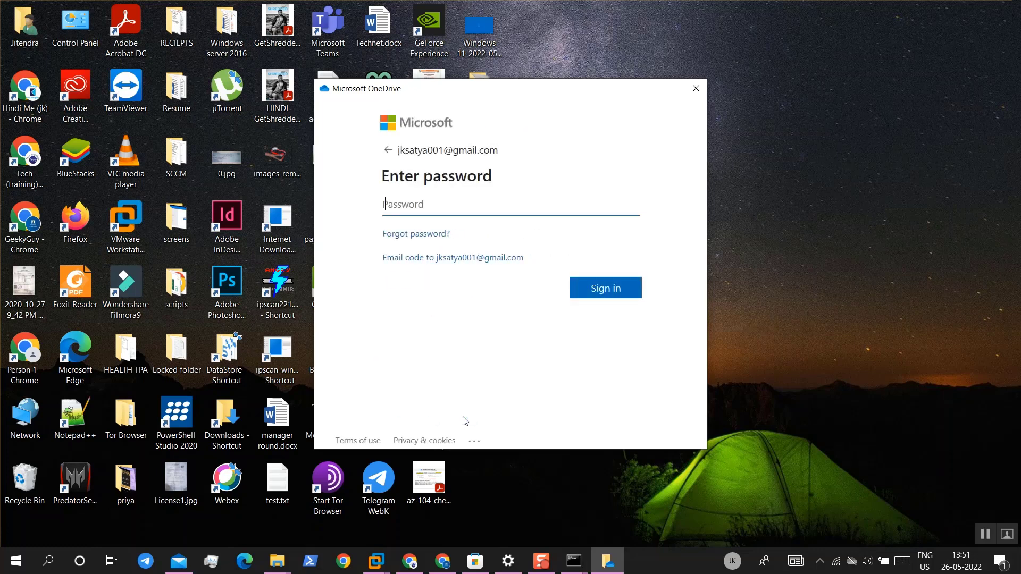
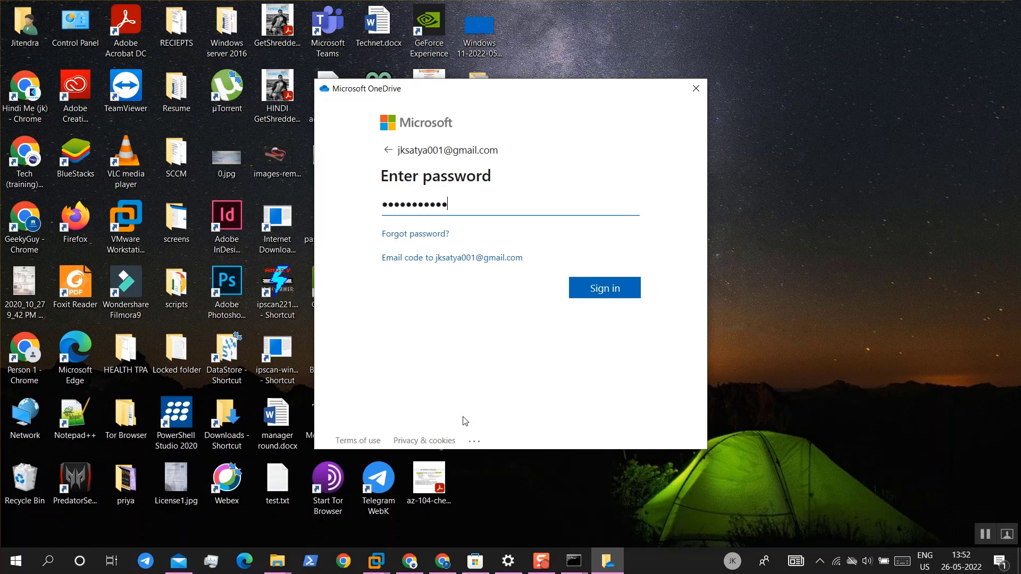
Step: Enter the account password and sign in, reaching the privacy notice
left_click(603, 288)
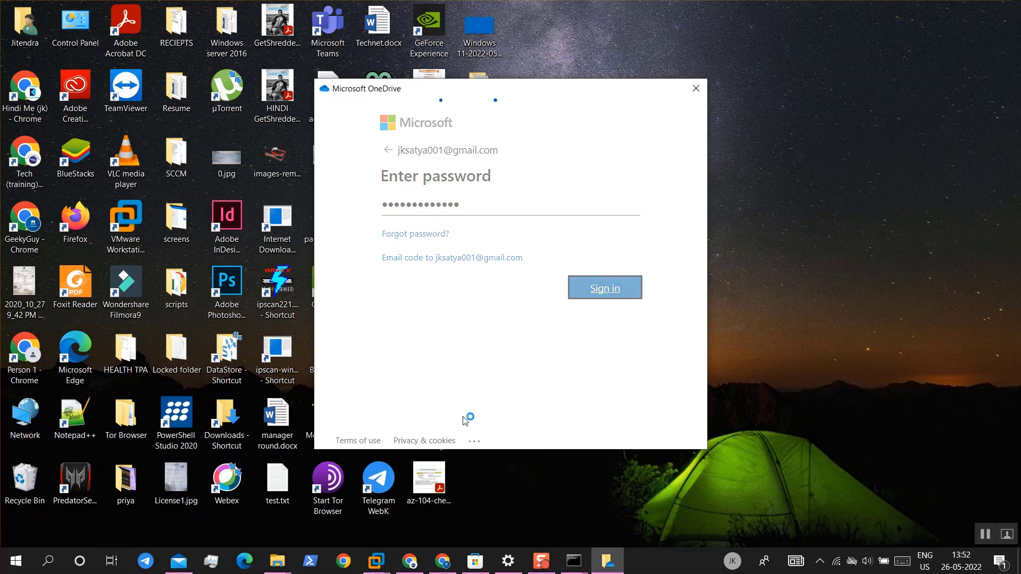
left_click(604, 287)
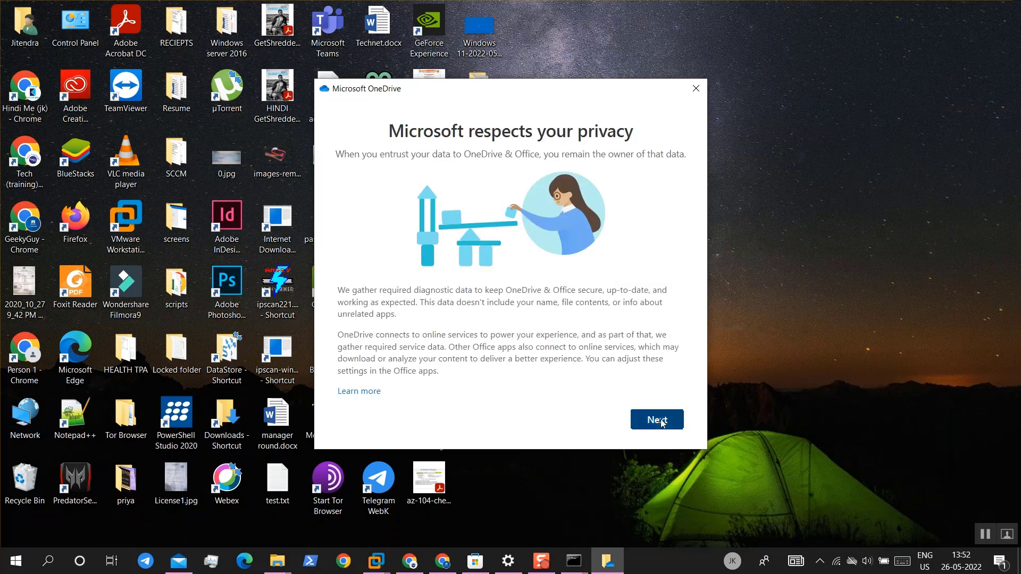
Step: Decline optional data, keep the existing folder, skip premium, Files On Demand intro and the mobile app
left_click(655, 419)
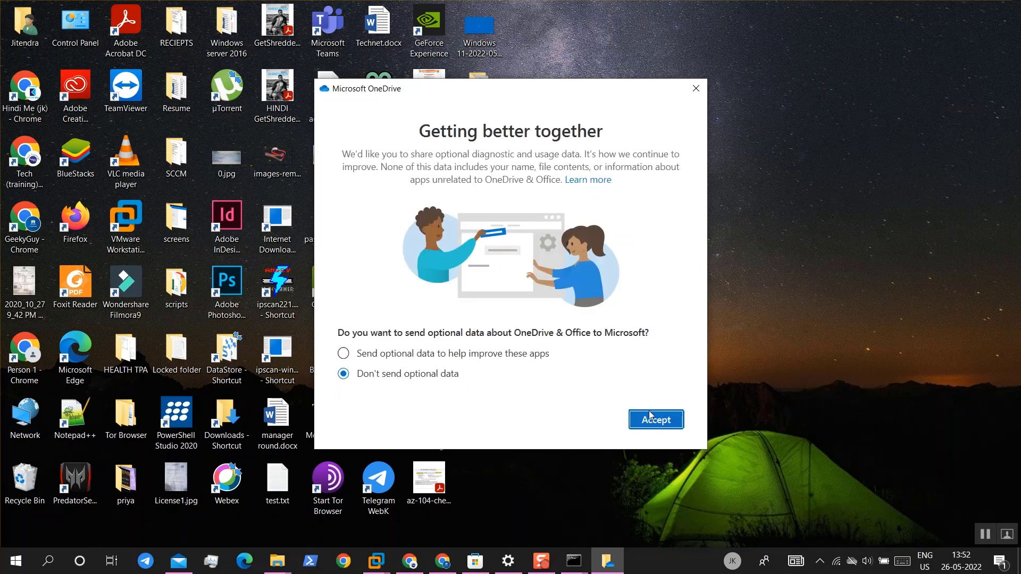
left_click(654, 419)
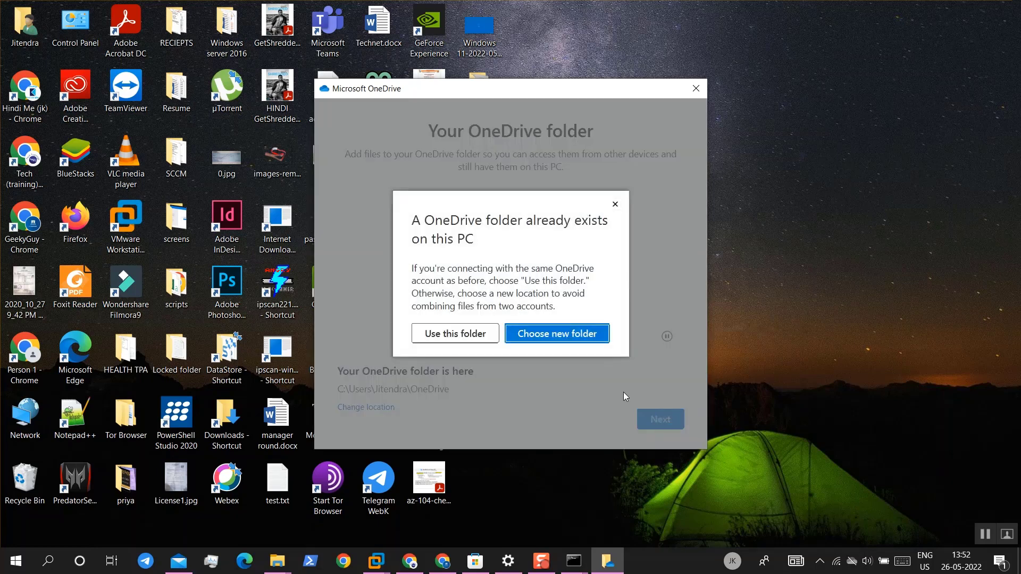
left_click(454, 333)
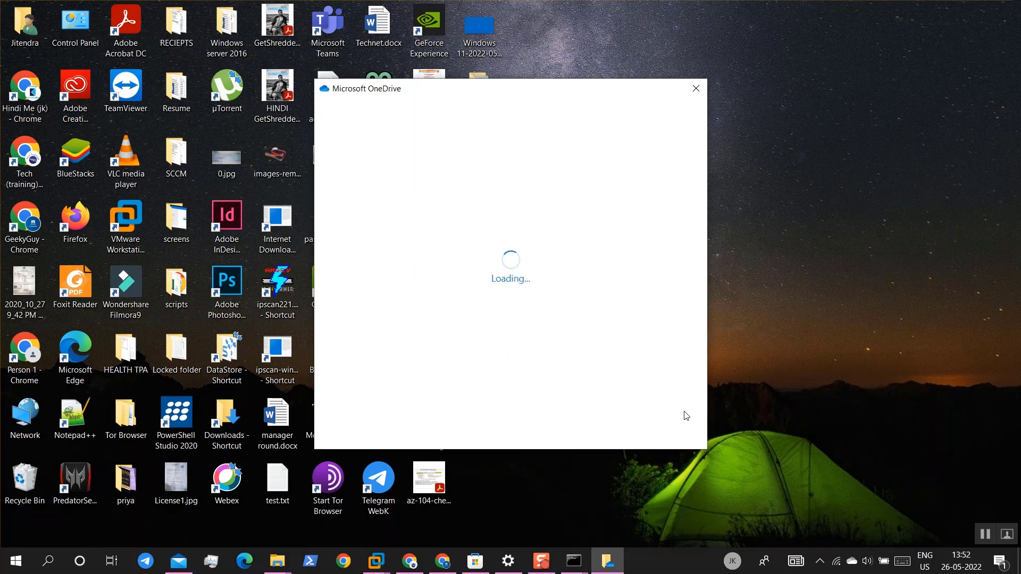
mouse_move(525, 384)
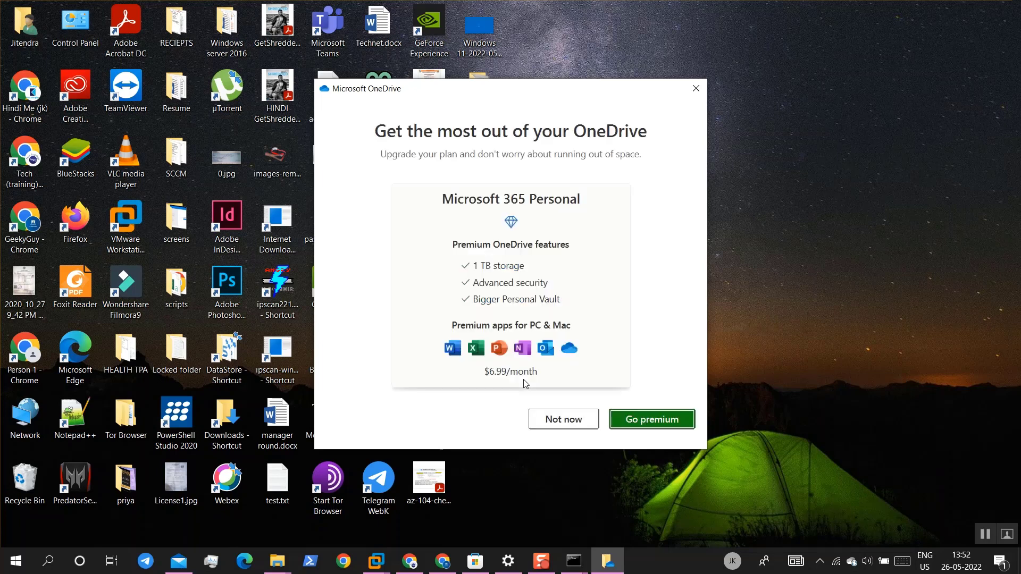
left_click(562, 419)
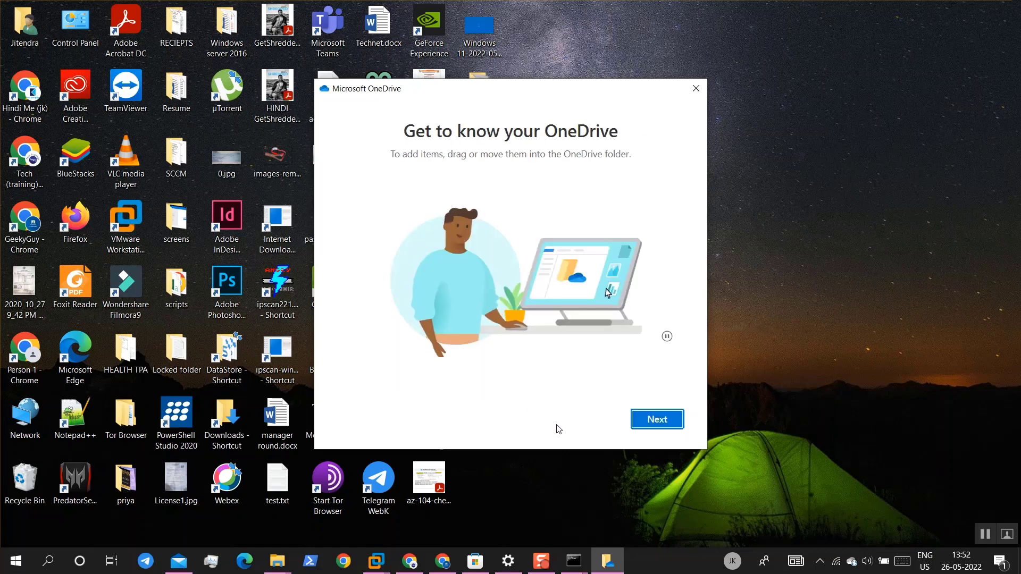
left_click(656, 419)
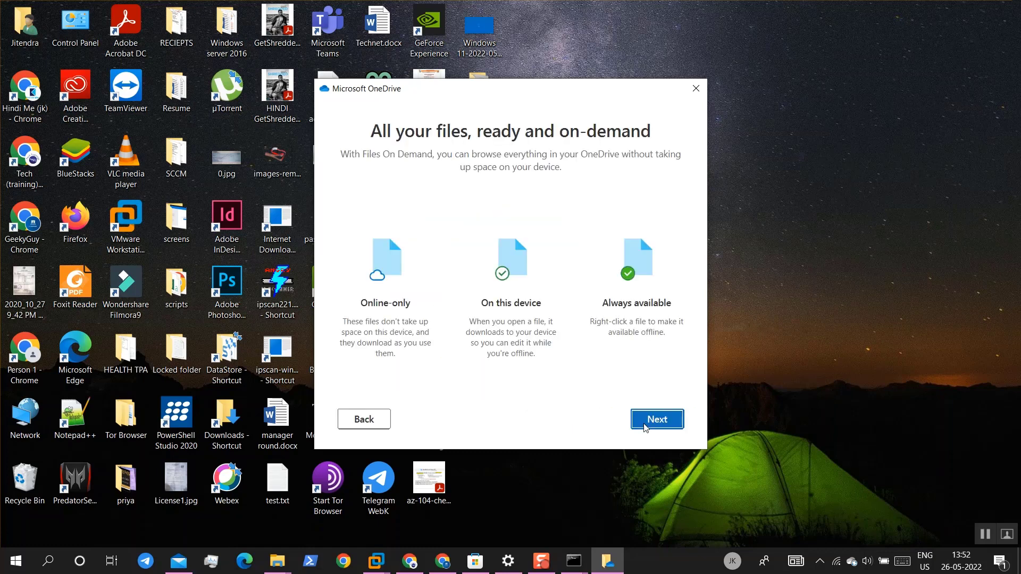
left_click(656, 419)
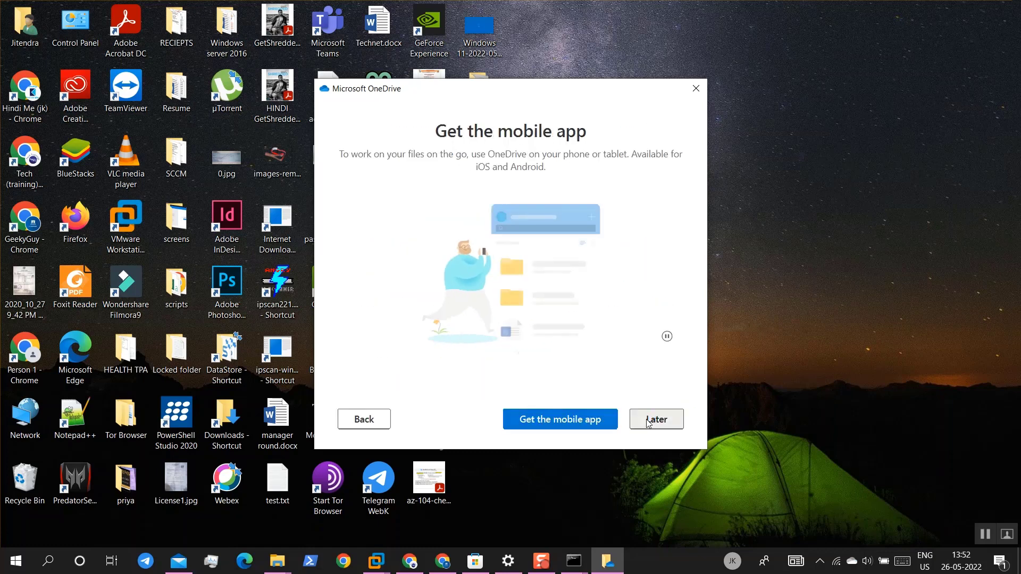
left_click(656, 418)
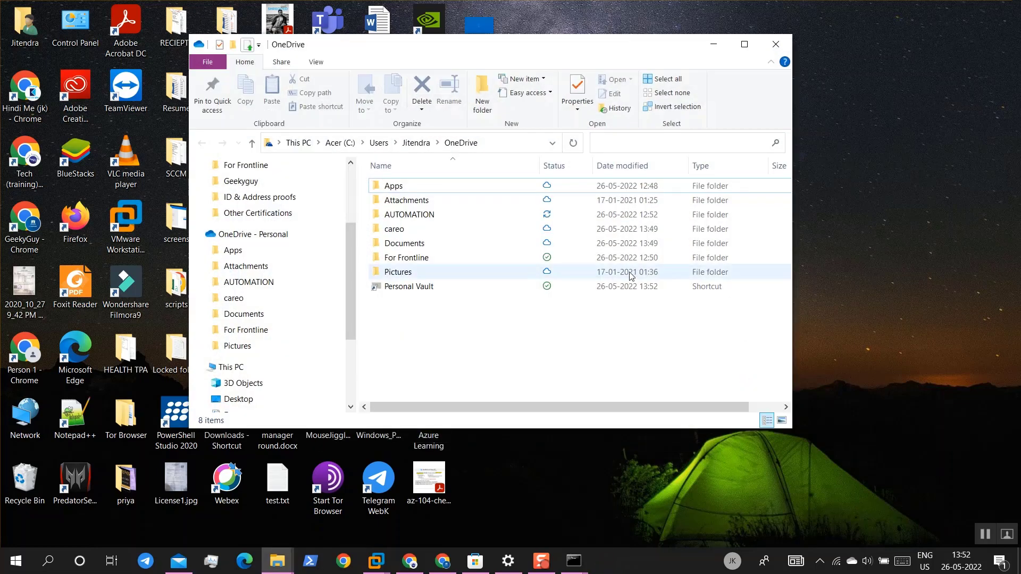
mouse_move(891, 545)
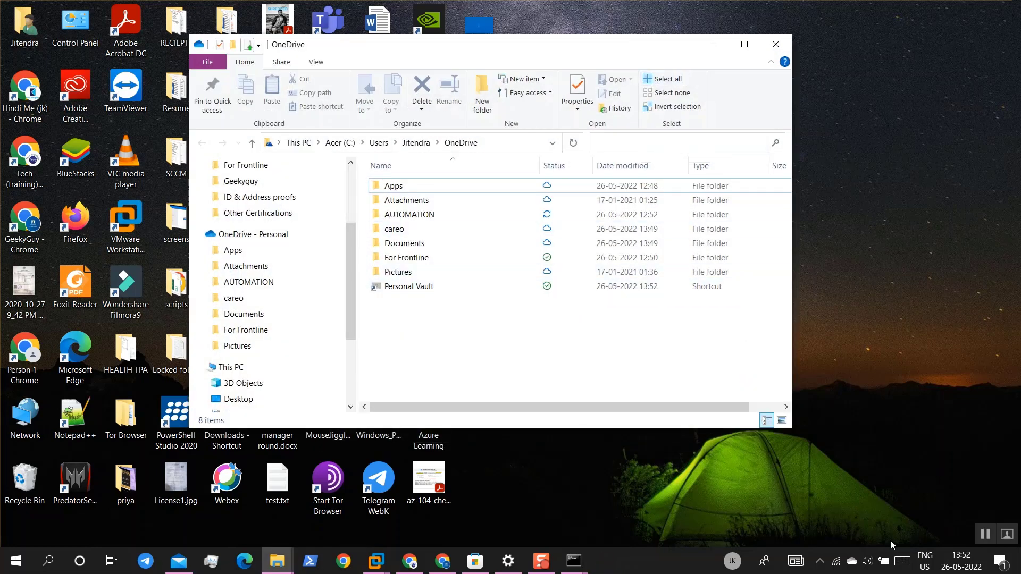
Step: Review OneDrive's synced status and recent files in the tray flyout, dismissing the privacy notice
left_click(850, 560)
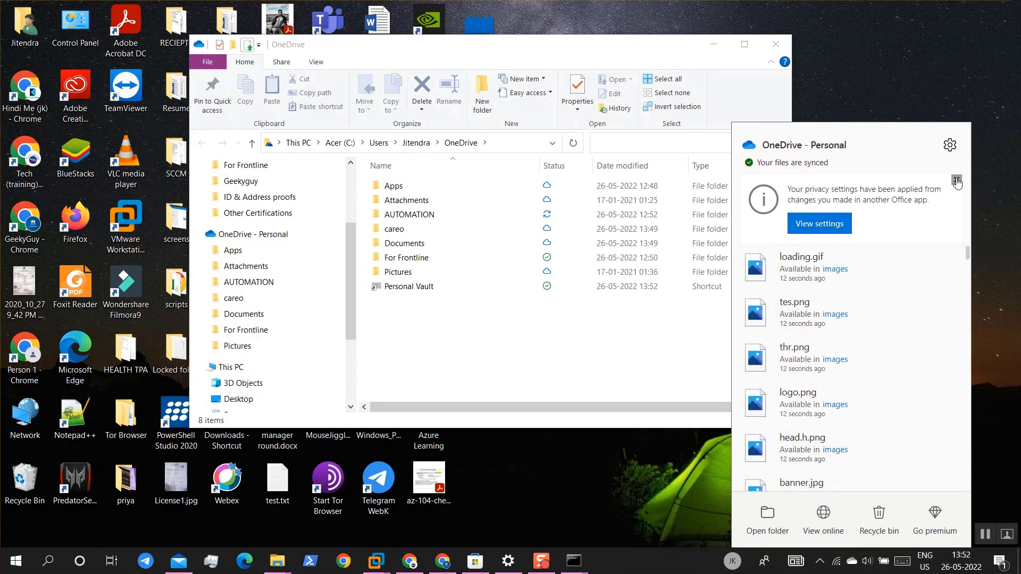
left_click(956, 182)
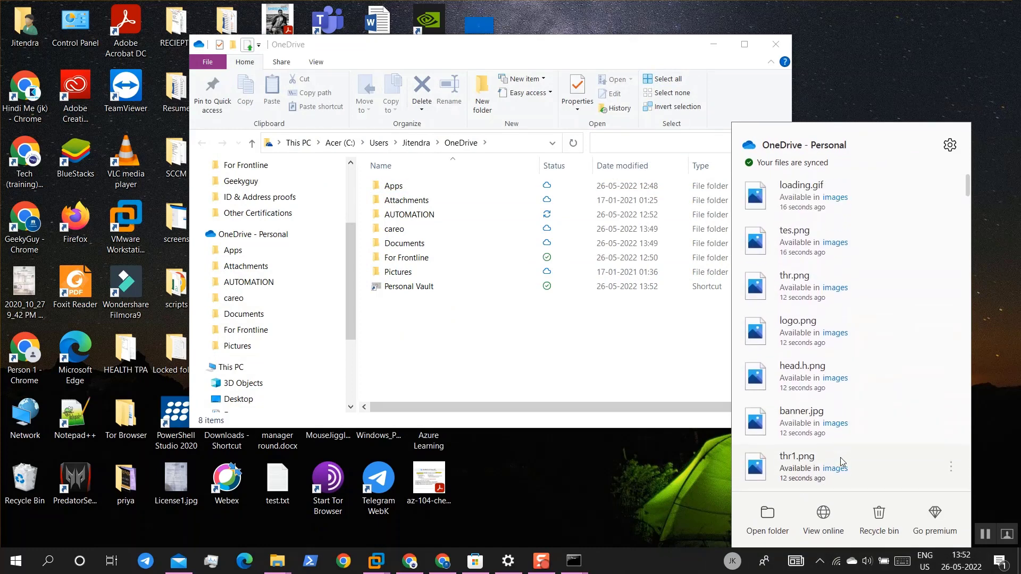
scroll("down", 3)
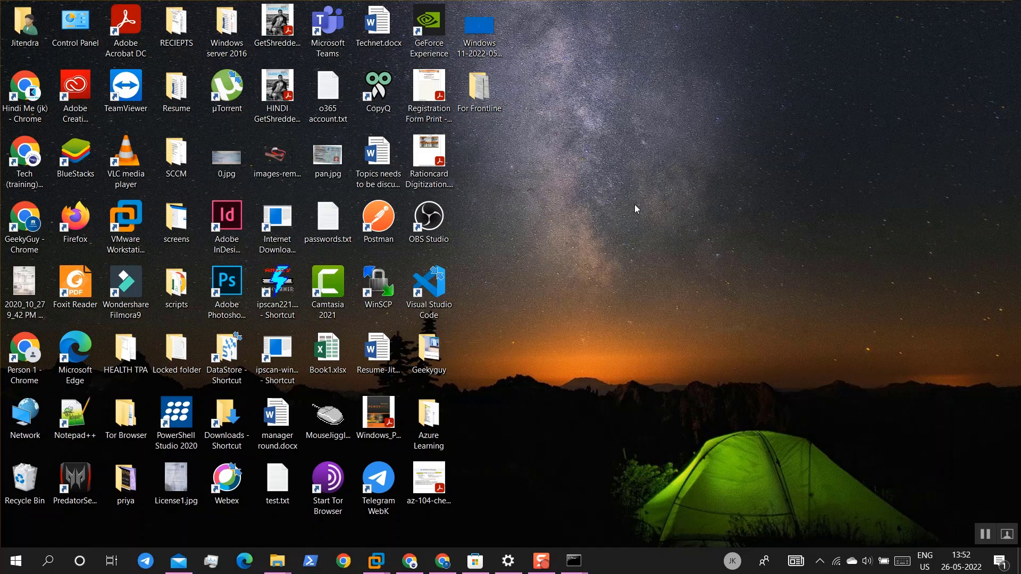
mouse_move(606, 248)
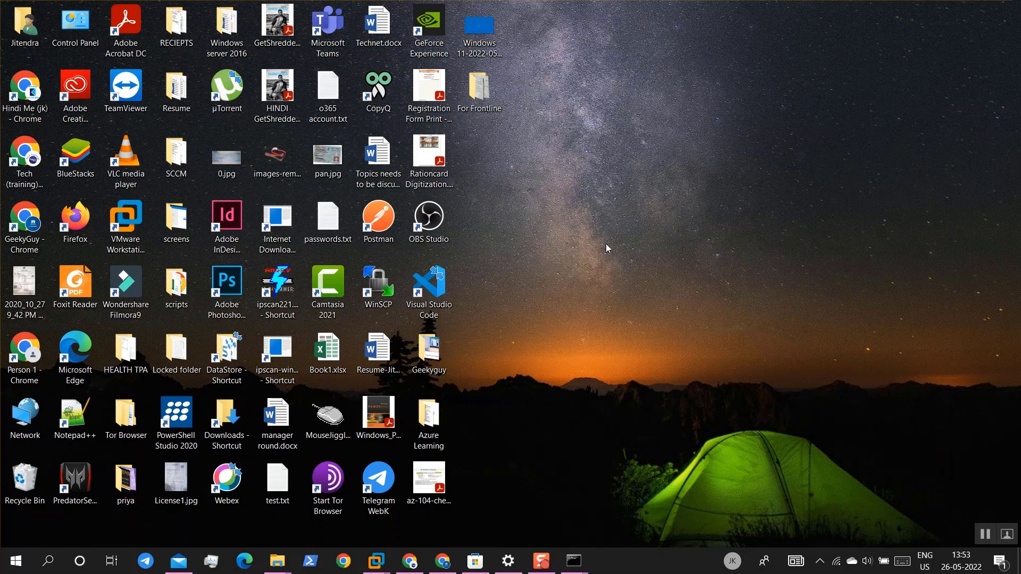